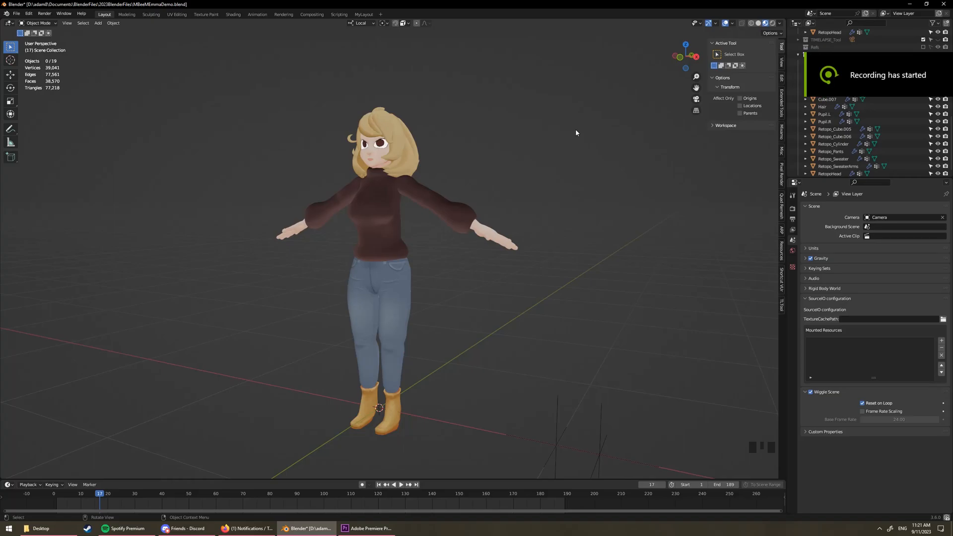
mouse_move(525, 129)
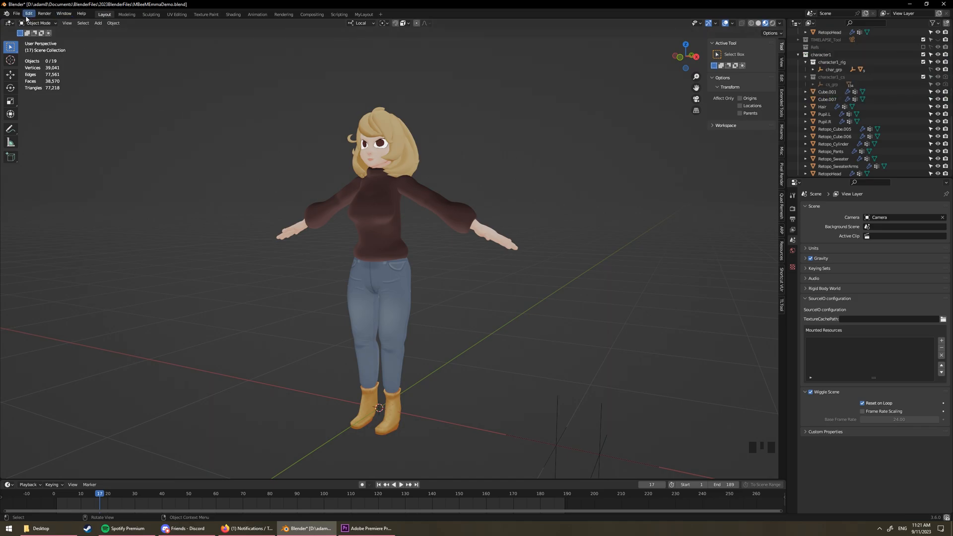
- Search Preferences for 'rigify', confirm Rigging: Rigify is enabled, and close Preferences
left_click(27, 14)
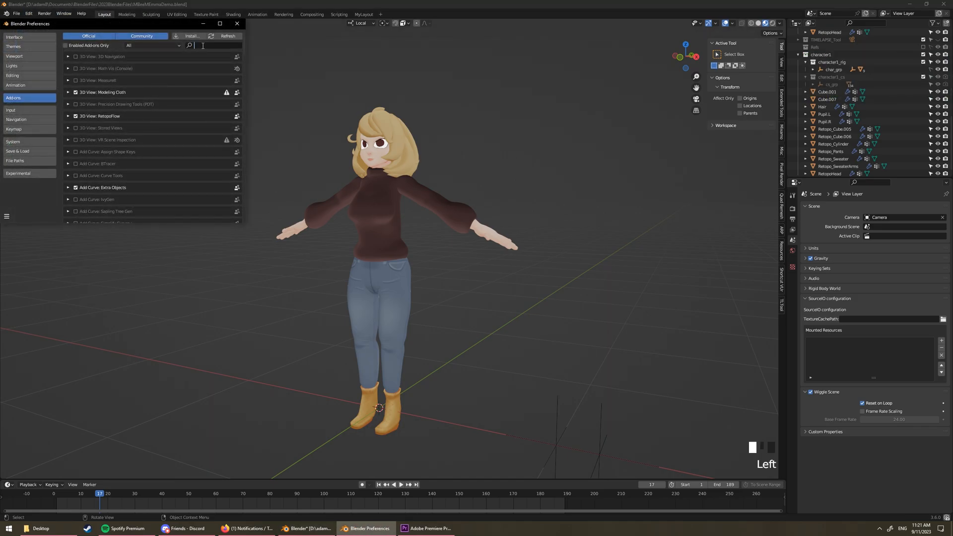
type("rigify")
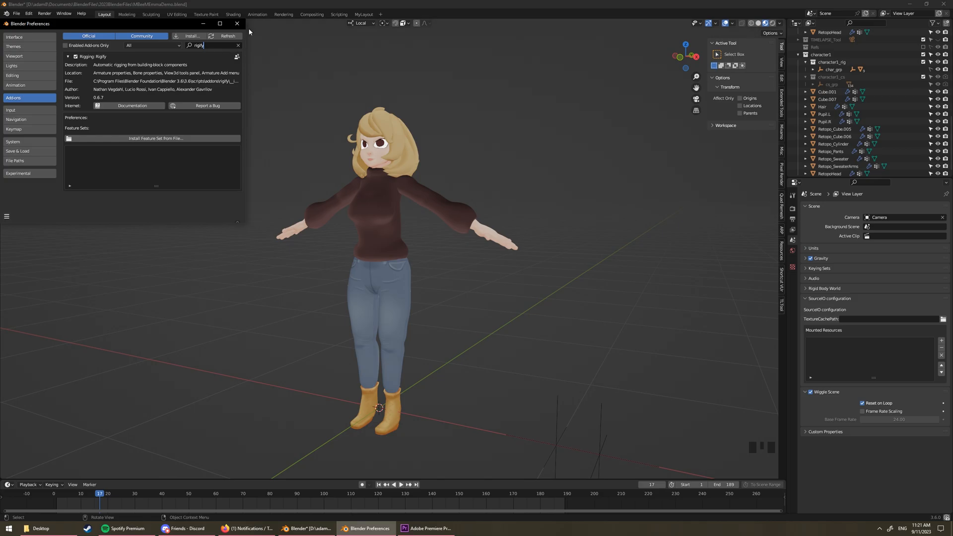
mouse_move(236, 23)
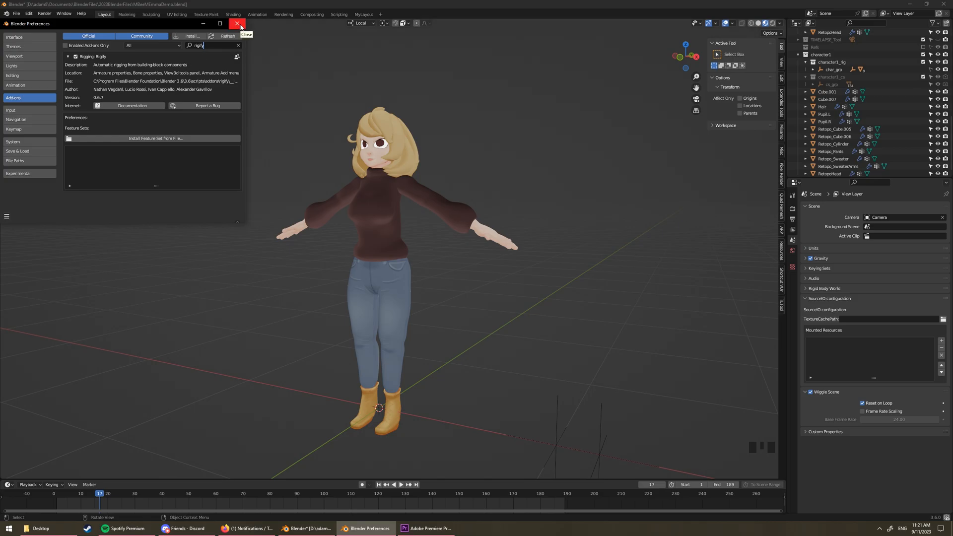
left_click(236, 23)
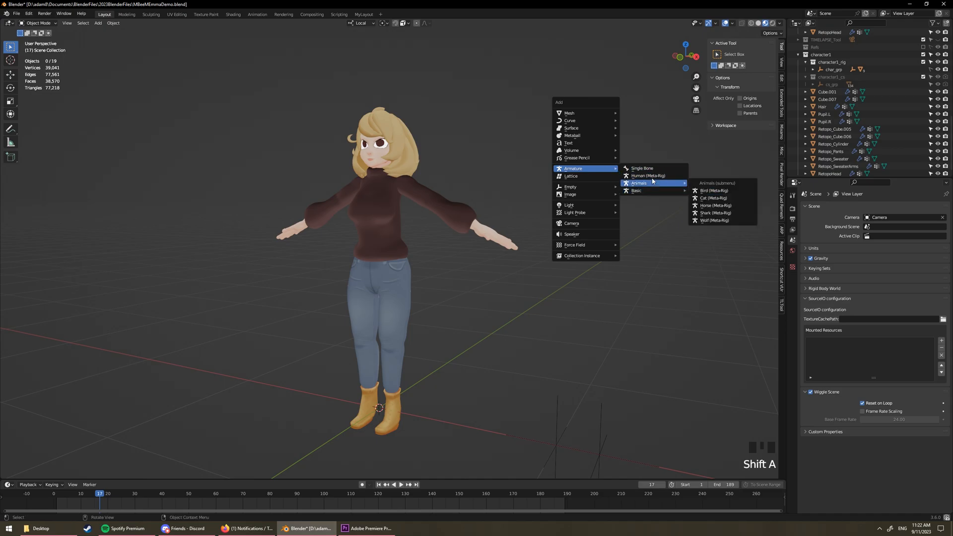
- Add a Human (Meta-Rig) armature beside the character and orbit to inspect it
left_click(648, 176)
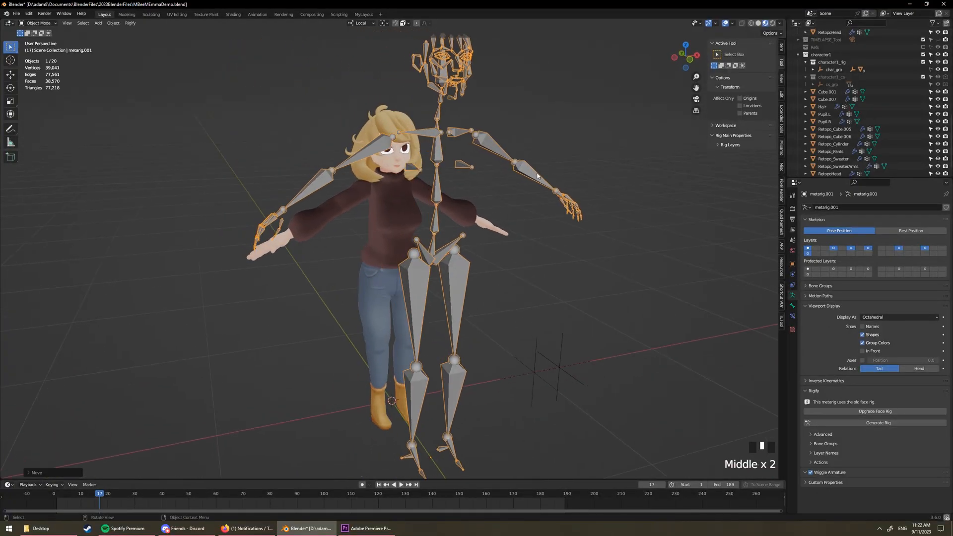
left_click_drag(537, 176, 459, 179)
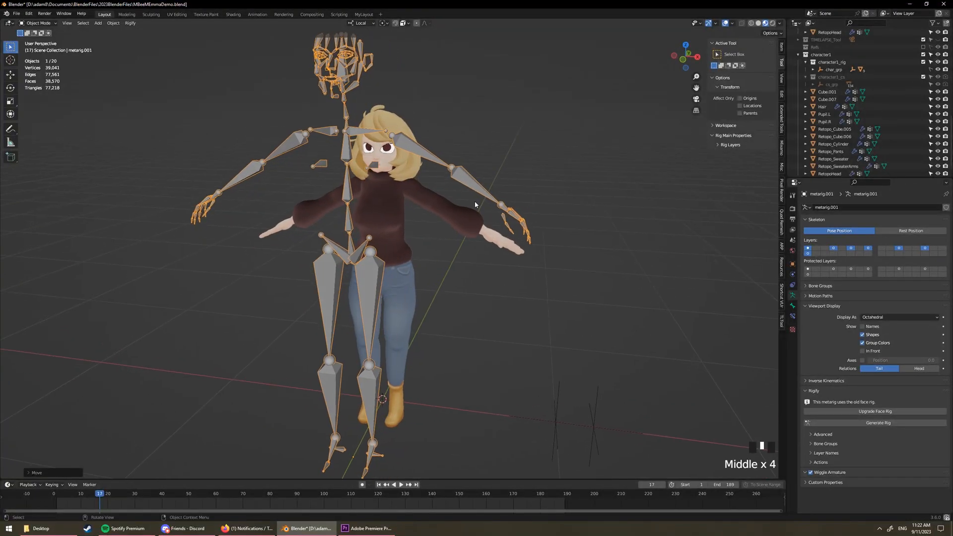
key("alt+g")
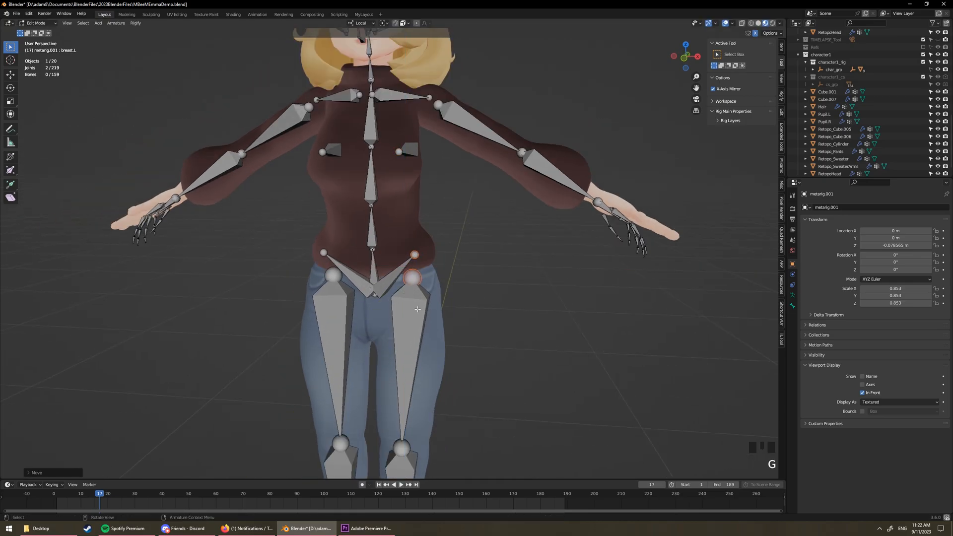
- Move the meta-rig's chest and leg bones onto the body, checking from the side
key("NUMPAD_3")
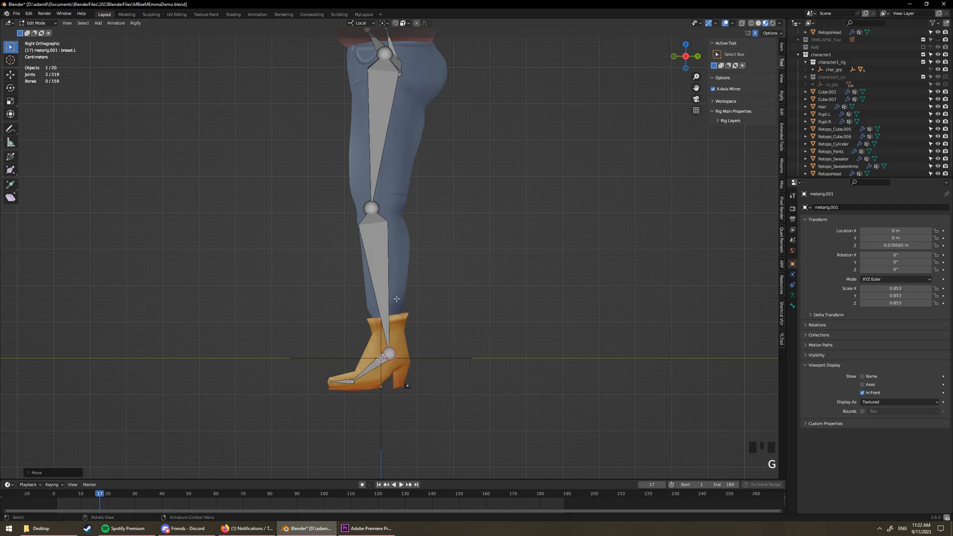
left_click_drag(397, 298, 444, 301)
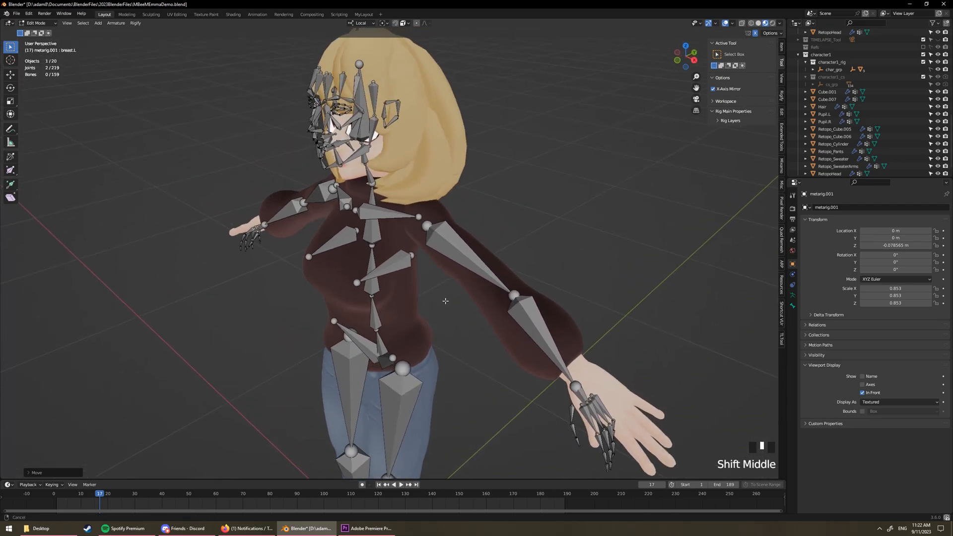
left_click_drag(445, 301, 416, 275)
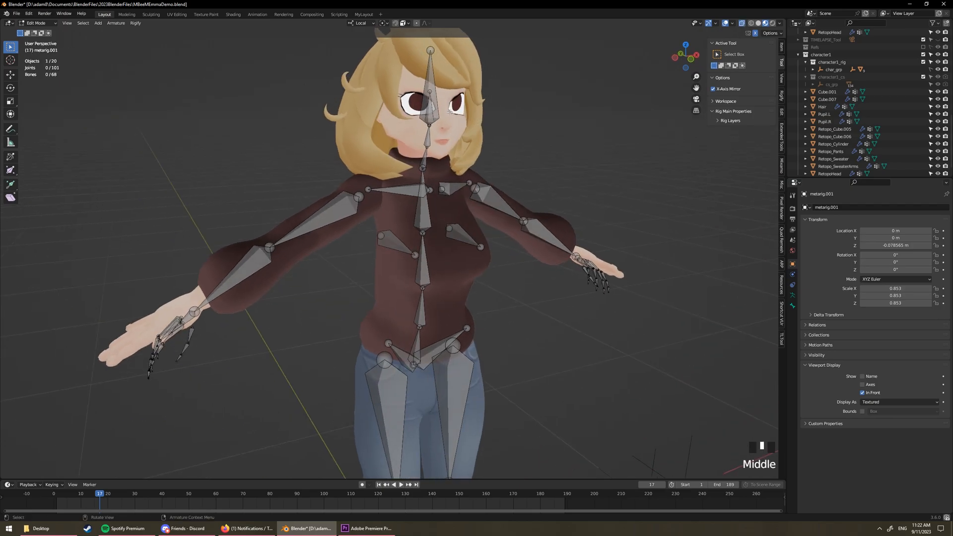
left_click(430, 112)
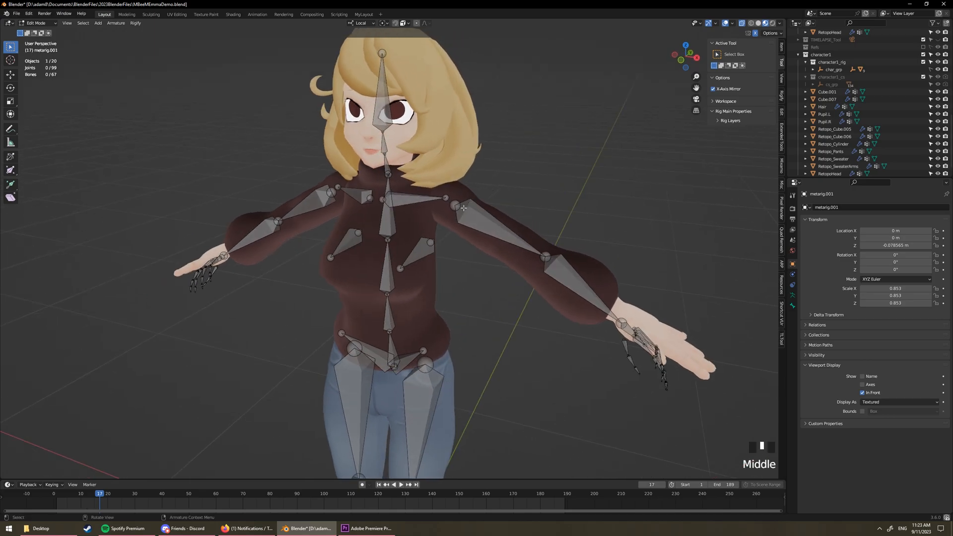
left_click_drag(464, 208, 510, 230)
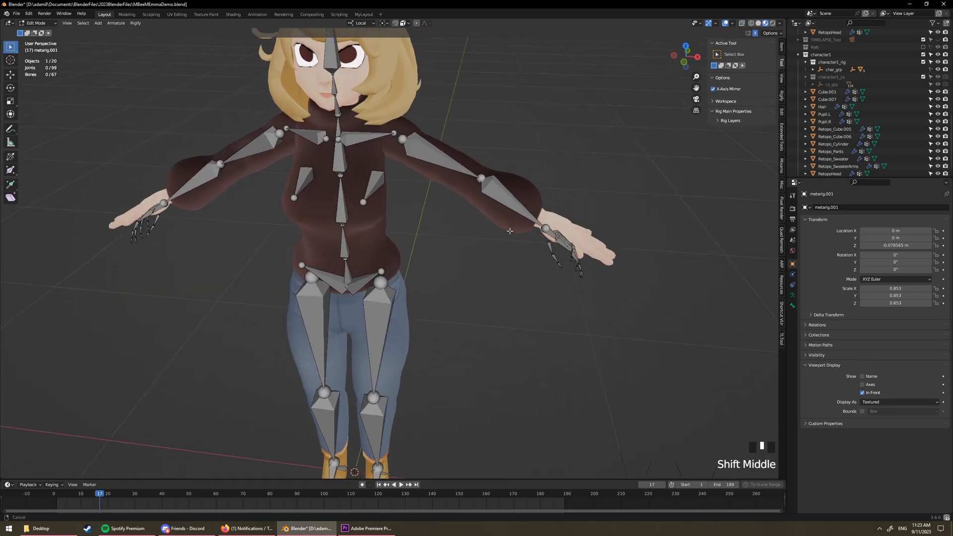
left_click_drag(509, 231, 425, 227)
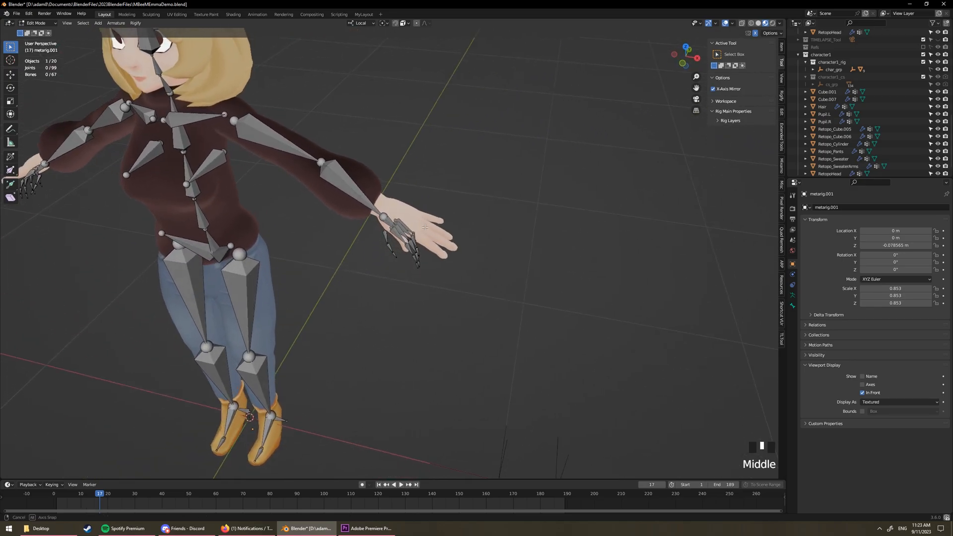
- Move the meta-rig's finger bone joints onto the character's fingers, viewing the hand head-on
key("s")
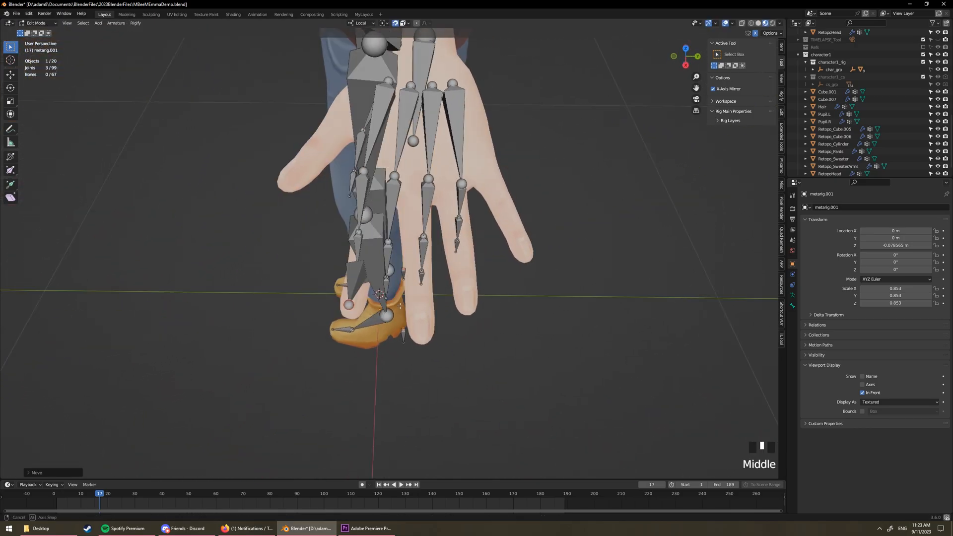
left_click_drag(401, 303, 381, 246)
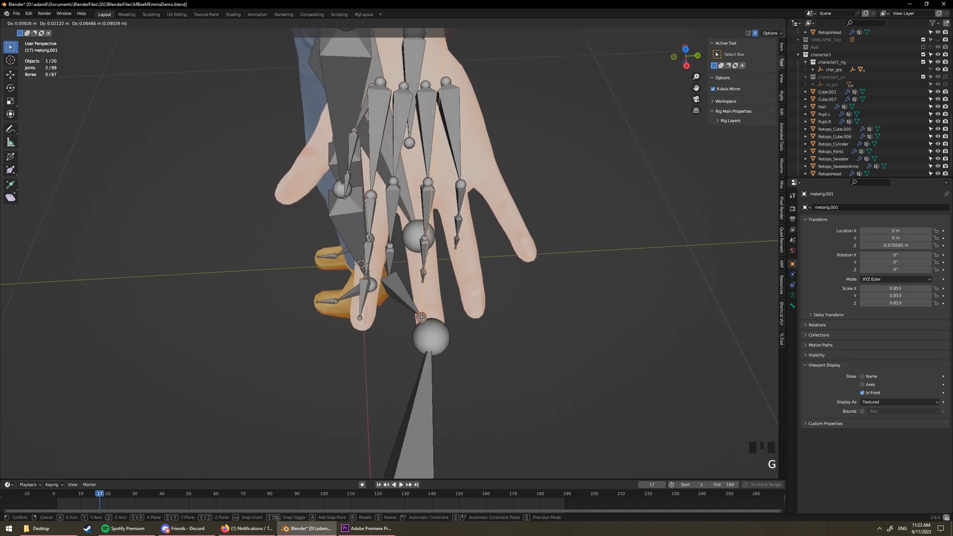
key("ctrl+z")
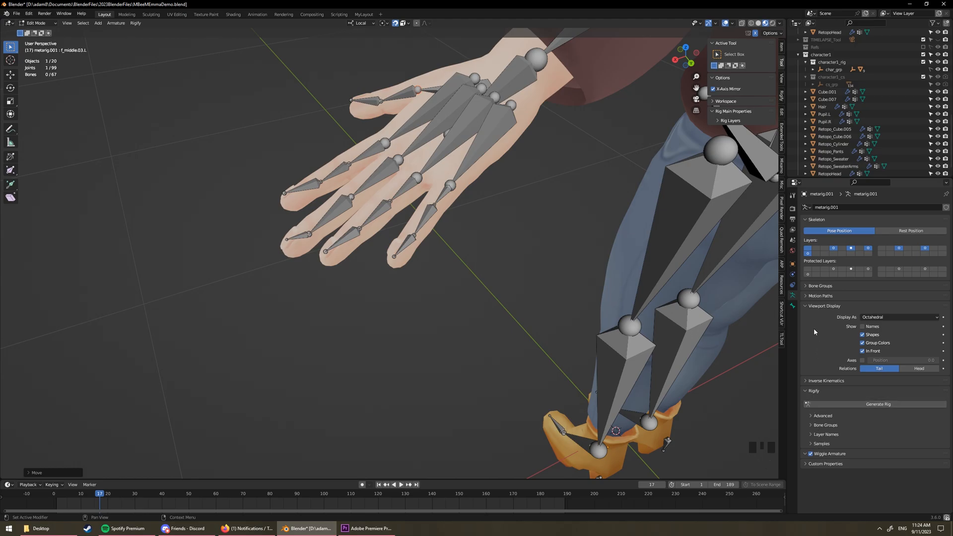
- Turn on bone Axes display and orbit around the finger bones to refine them
left_click(861, 360)
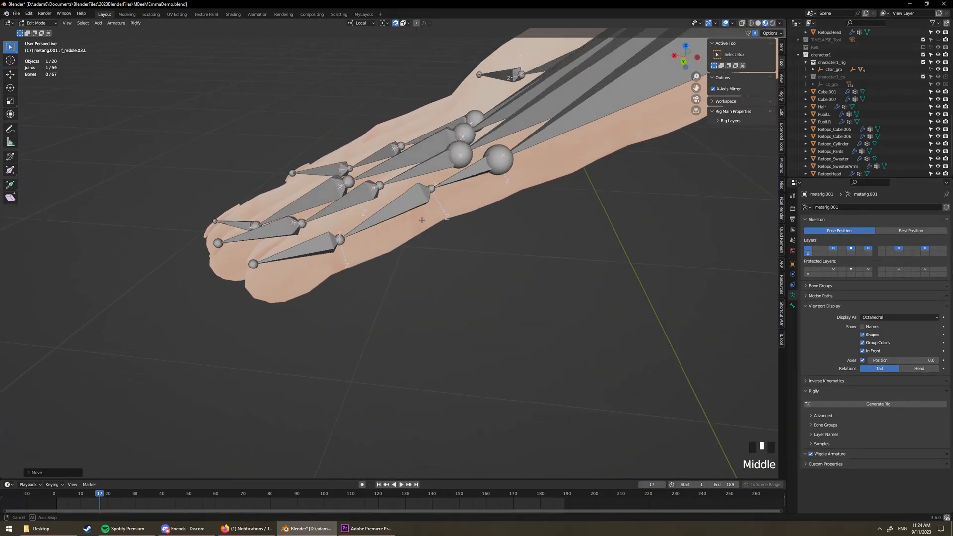
left_click_drag(426, 213, 528, 170)
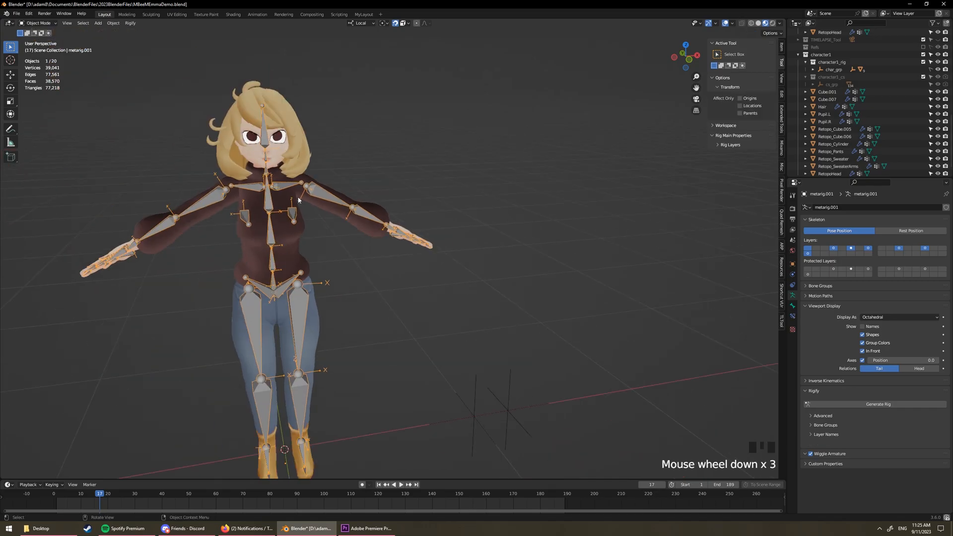
- Apply both remaining object transforms on the metarig with Ctrl+A
scroll("down", 3)
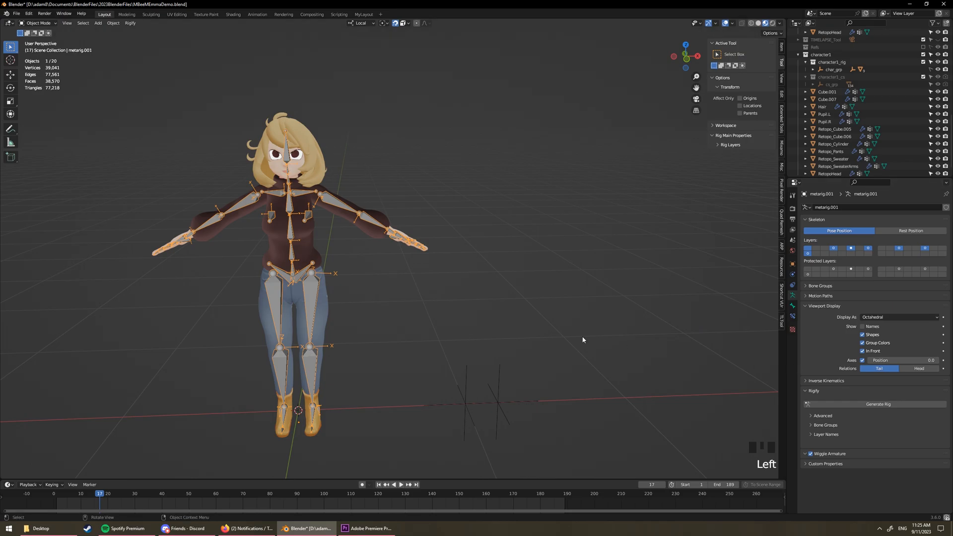
mouse_move(506, 311)
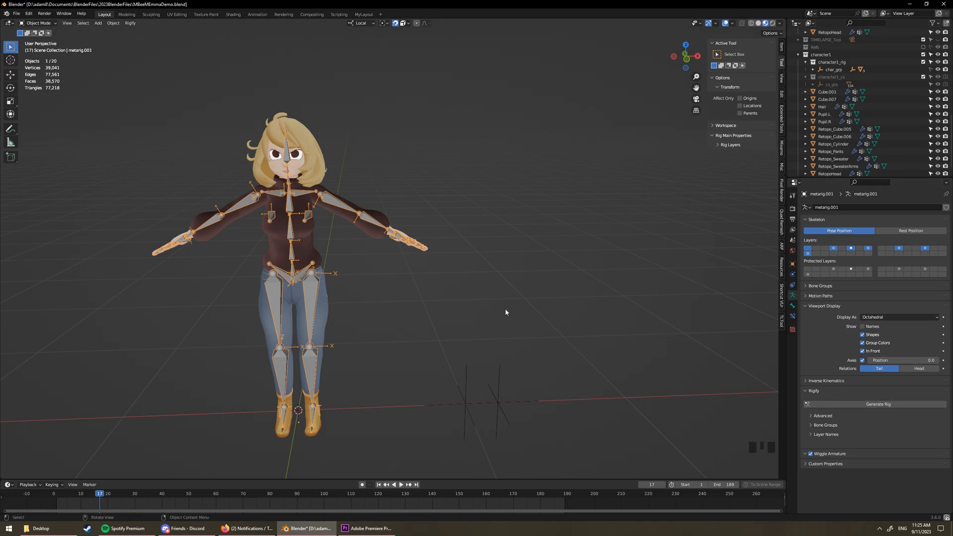
mouse_move(390, 257)
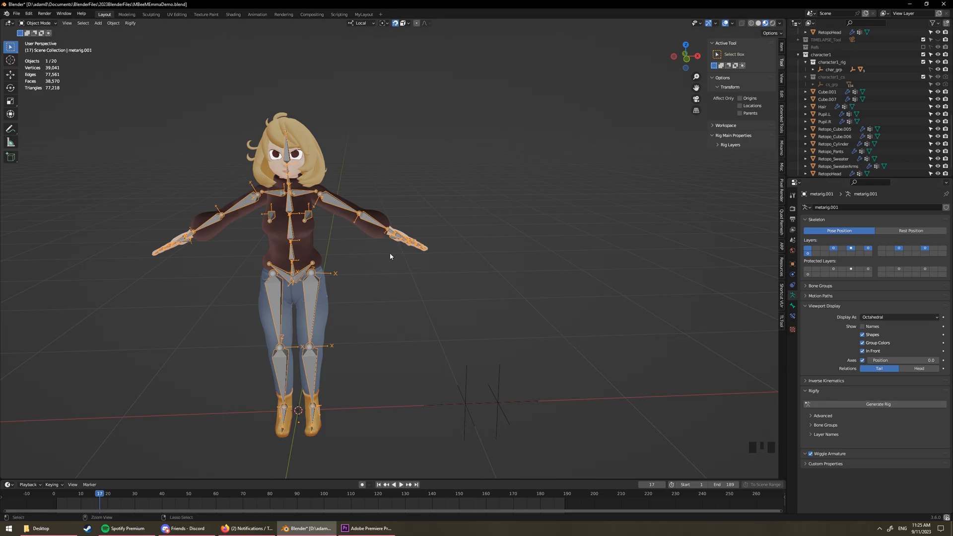
key("ctrl+a")
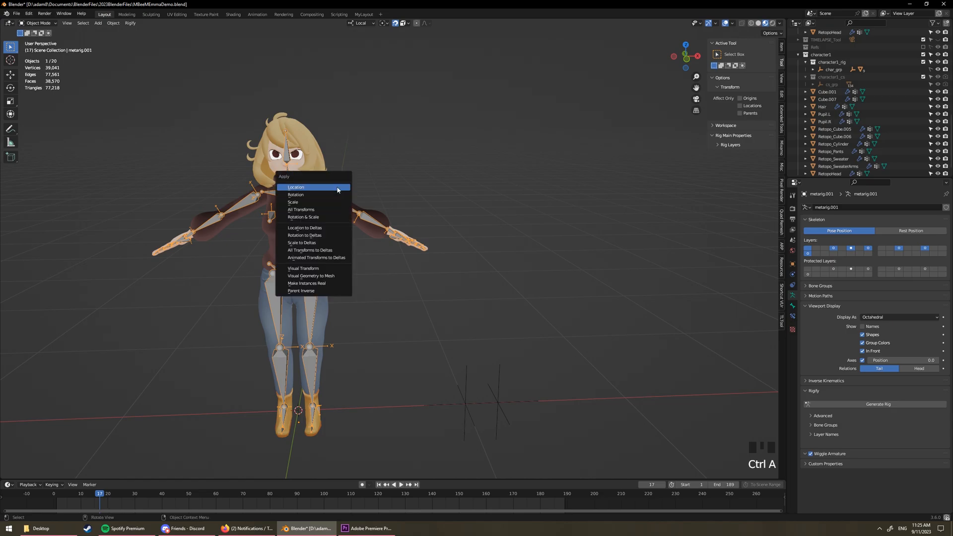
left_click(295, 187)
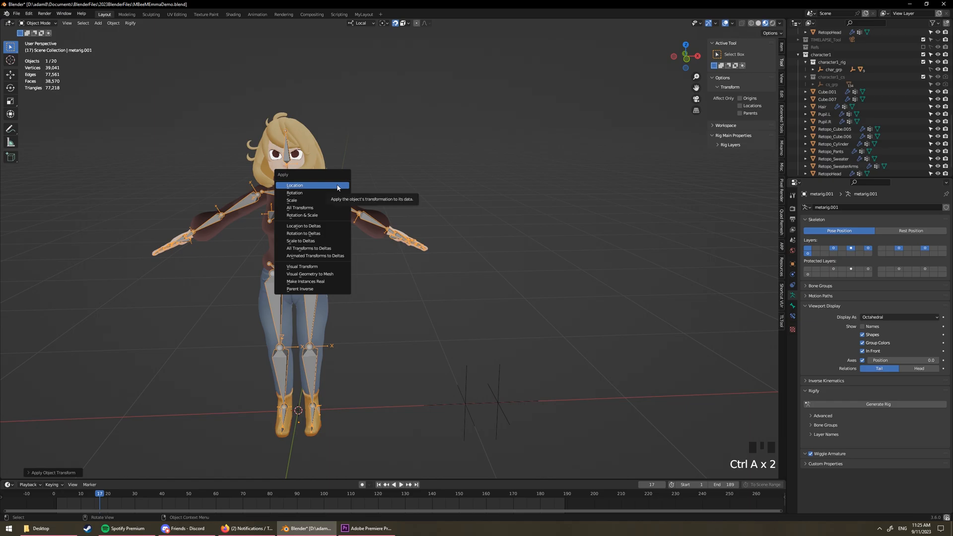
left_click(295, 186)
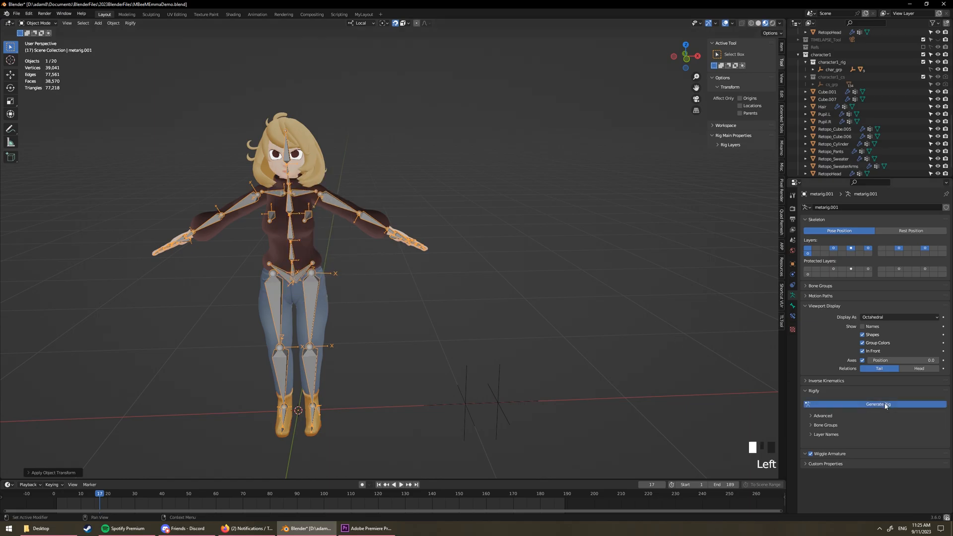
- Generate the rig.001 control rig from the meta-rig and select it
left_click(876, 404)
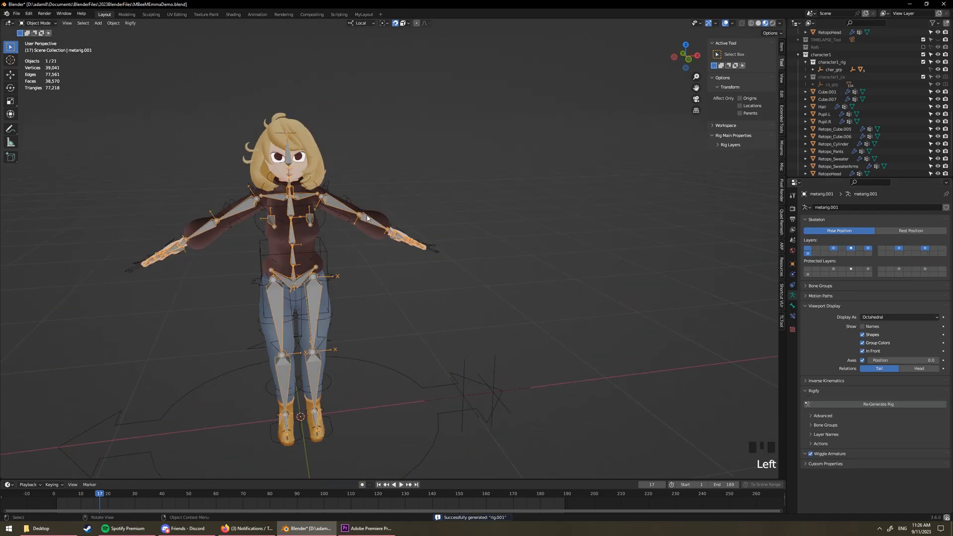
left_click(877, 404)
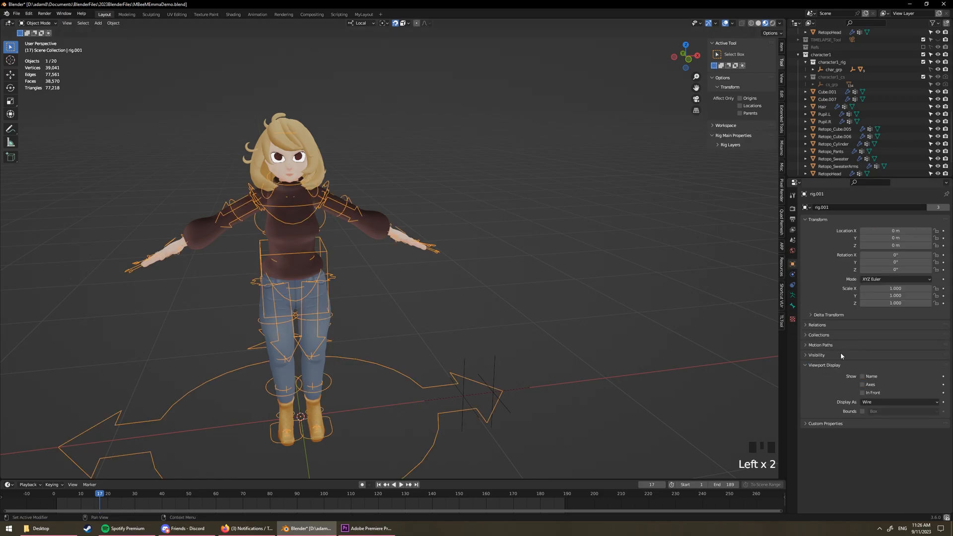
scroll("up", 3)
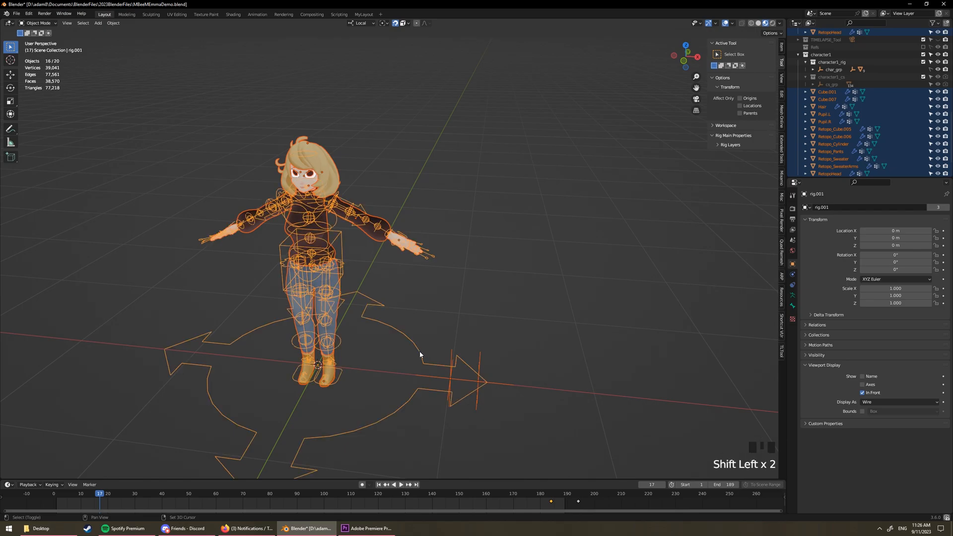
- Parent the character meshes to rig.001 with Armature Deform using automatic weights
key("ctrl+p")
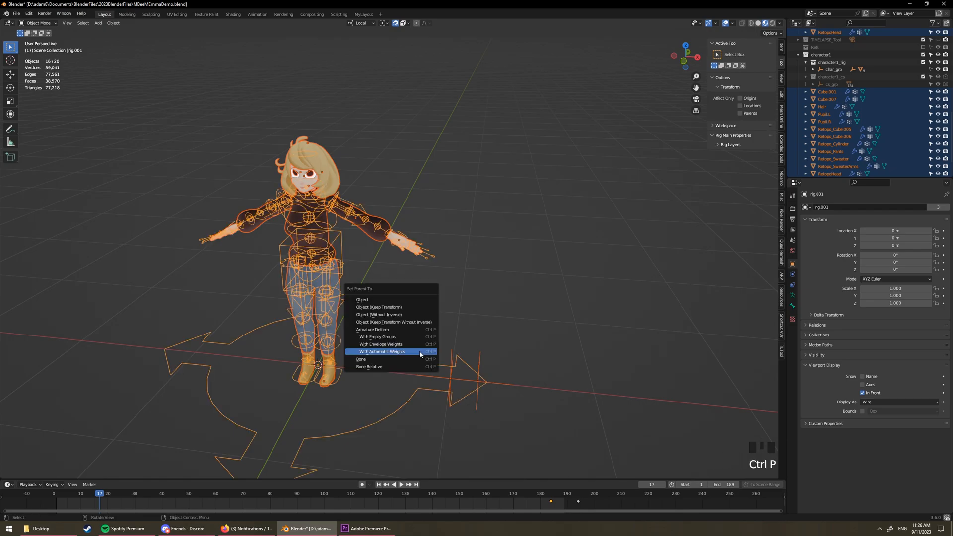
left_click(382, 352)
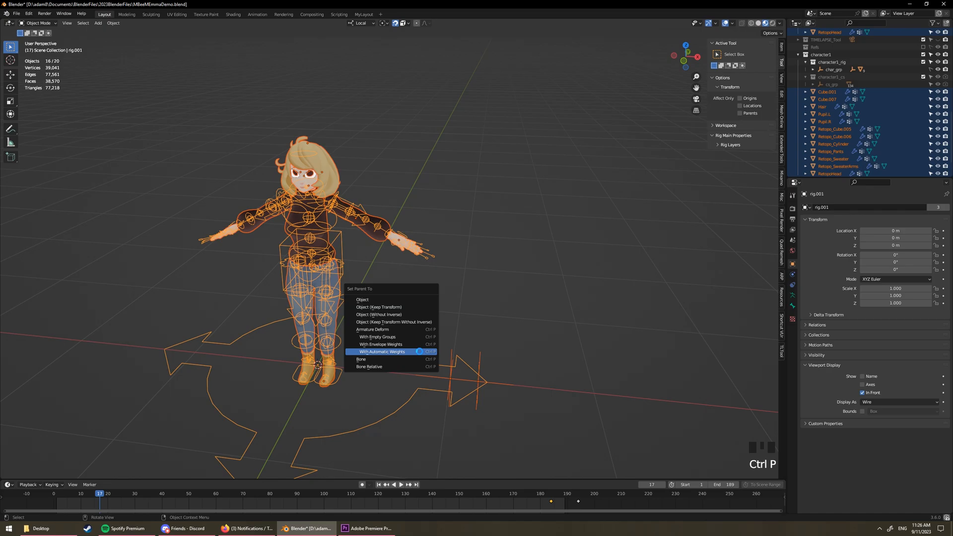
left_click(381, 352)
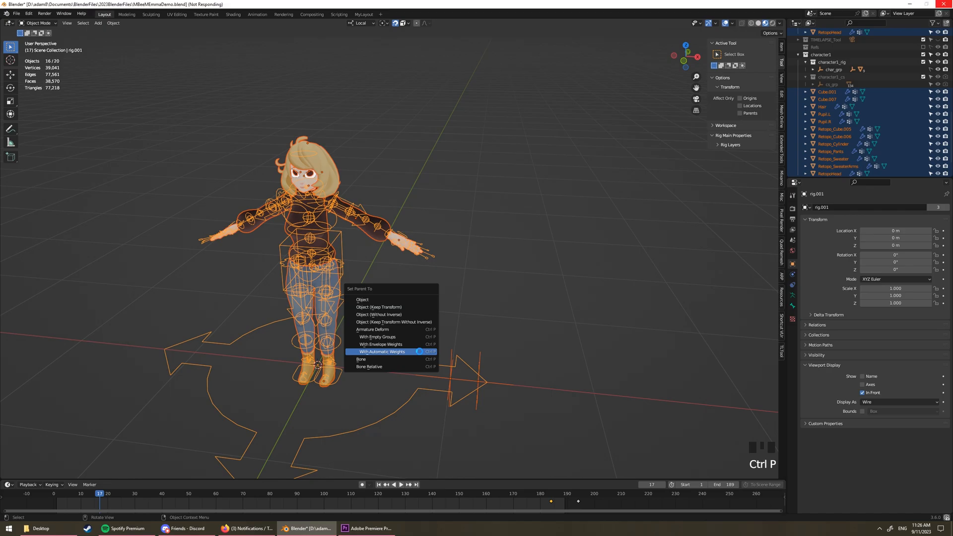
left_click(382, 352)
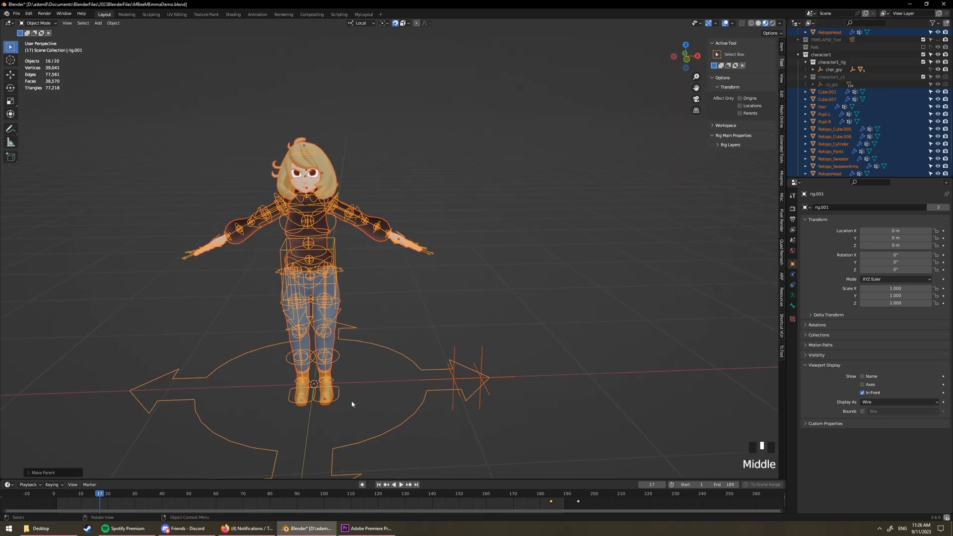
key("ctrl+tab")
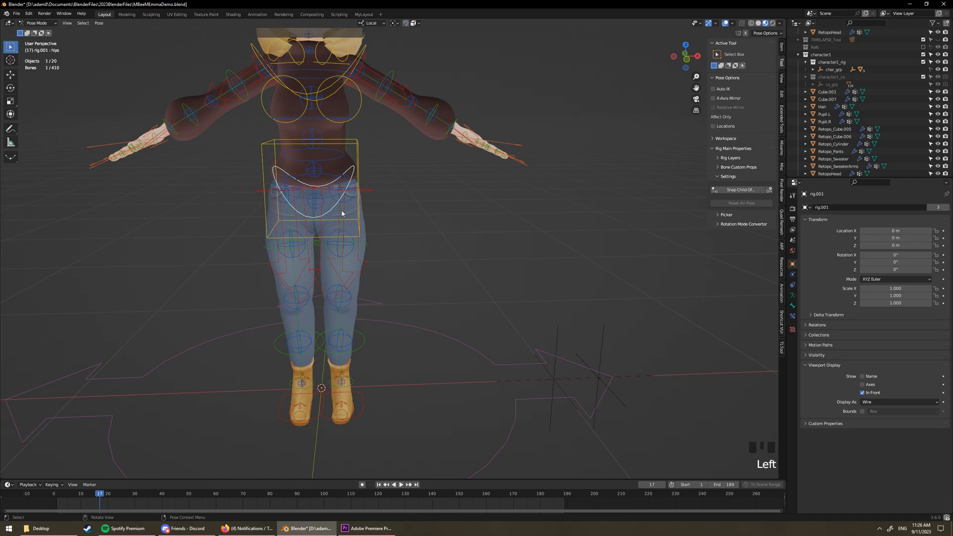
- Move the left hand control to test deformation, orbiting to inspect the torso
key("r")
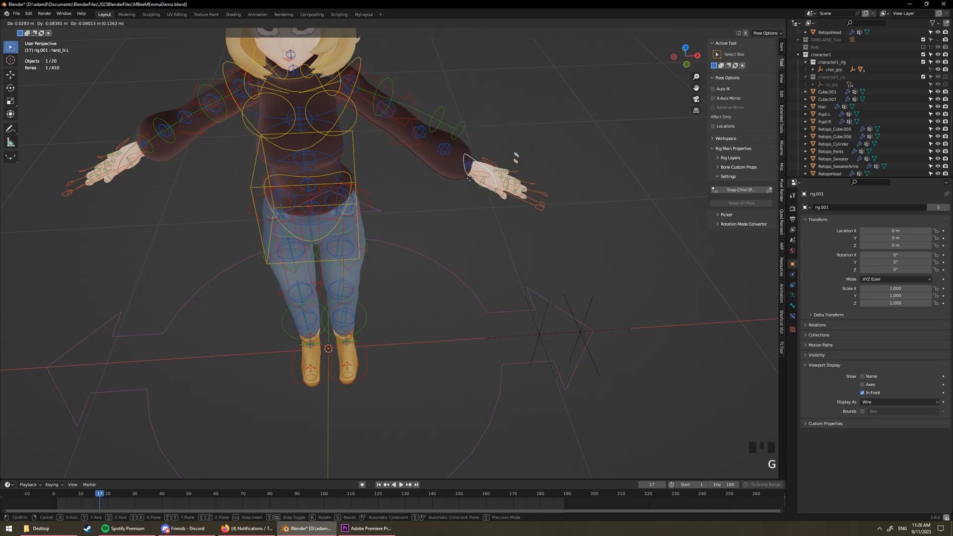
left_click(471, 176)
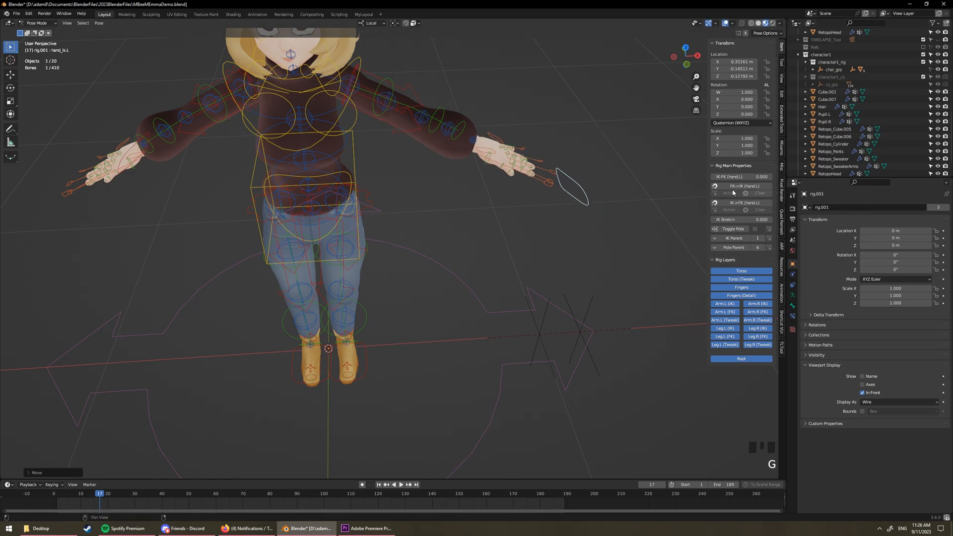
mouse_move(733, 179)
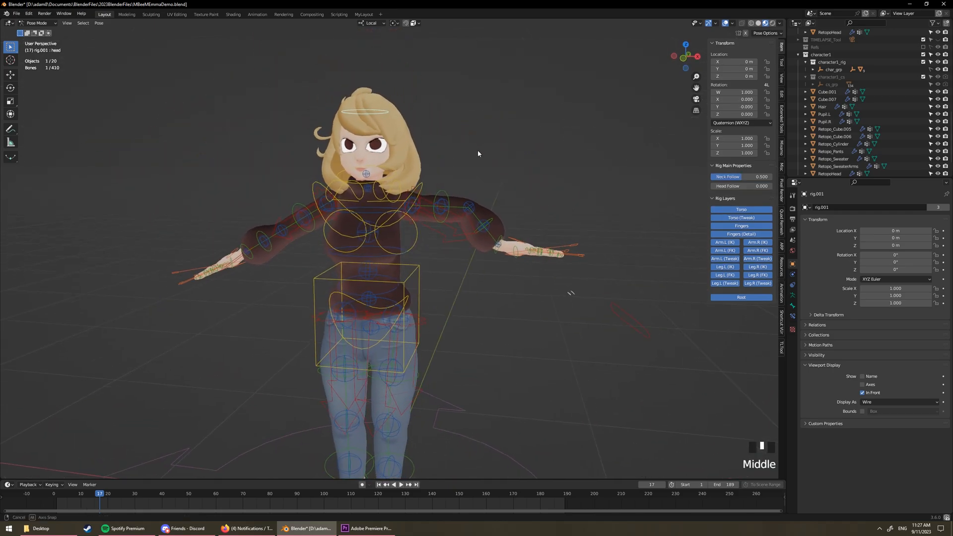
left_click_drag(478, 154, 442, 175)
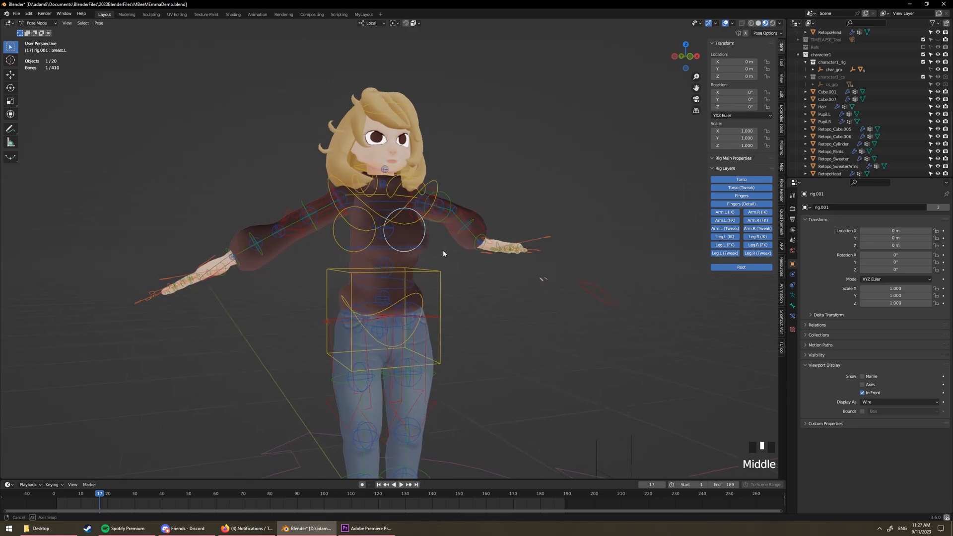
left_click_drag(443, 254, 435, 277)
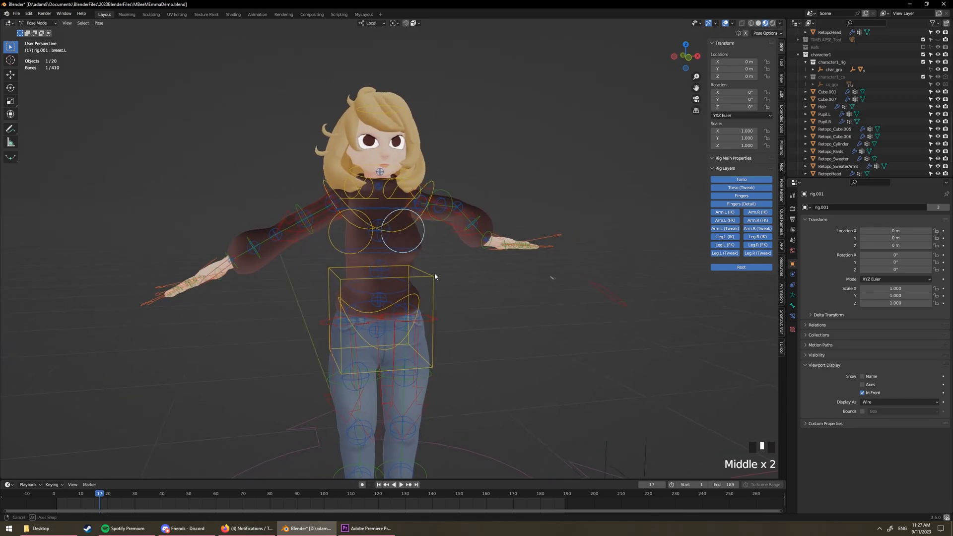
left_click_drag(435, 276, 390, 276)
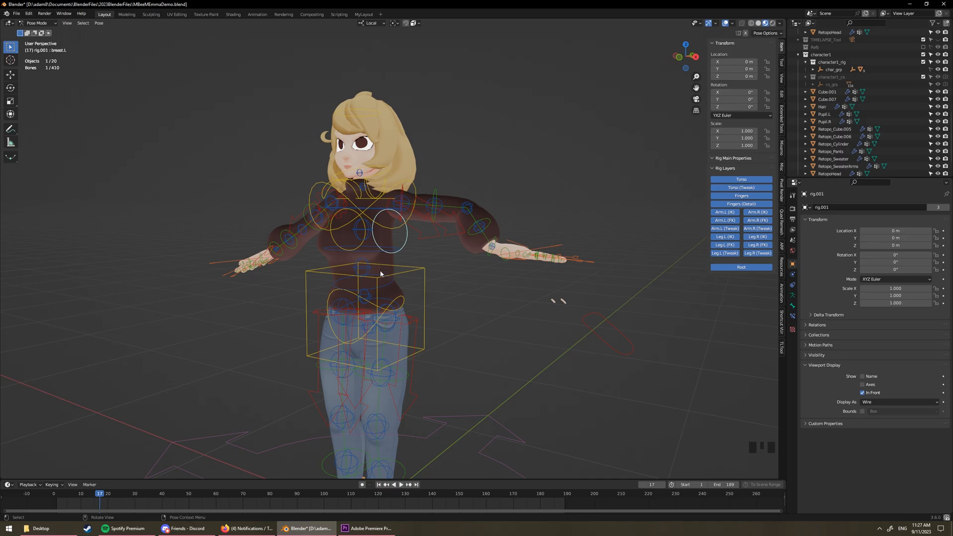
left_click_drag(380, 273, 393, 312)
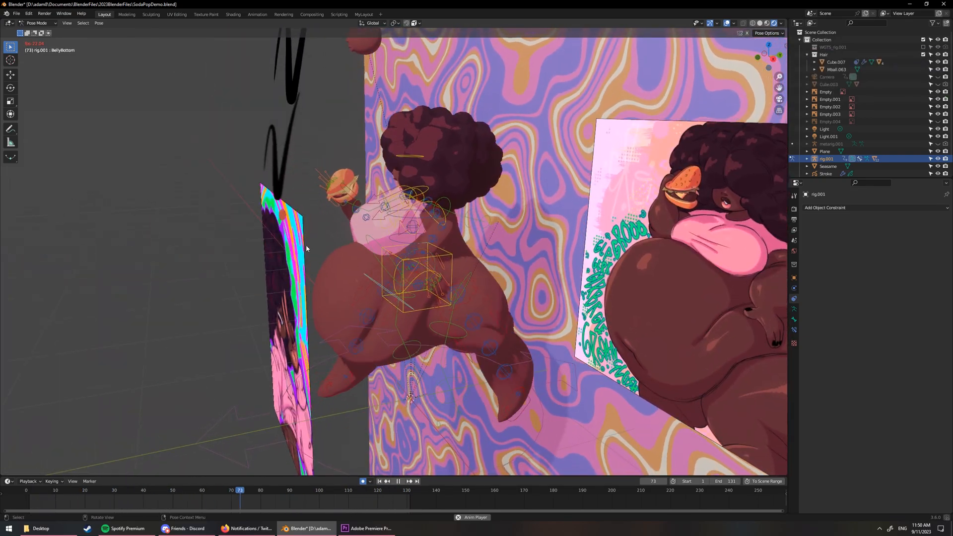
- Select the SodaPopDemo character's belly control bone and orbit around the character
left_click(398, 481)
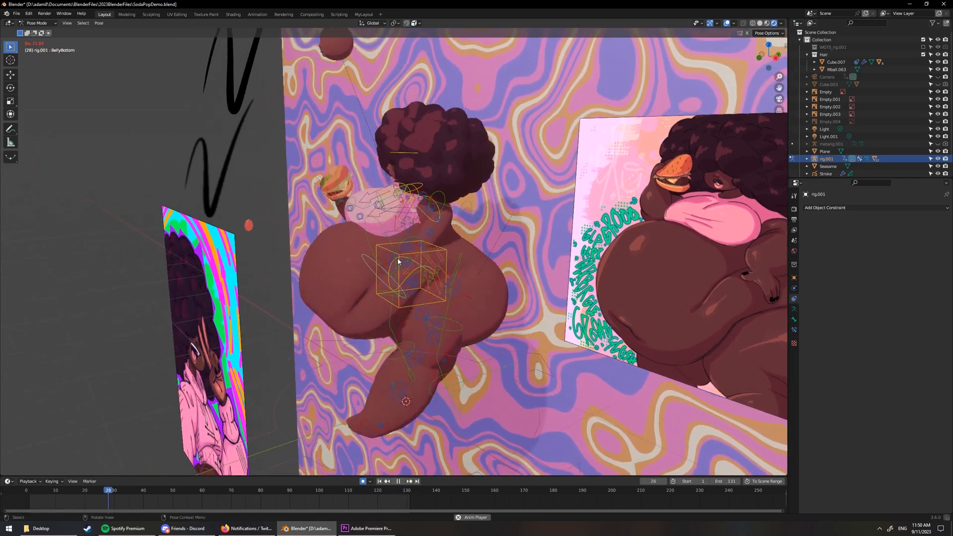
left_click(398, 481)
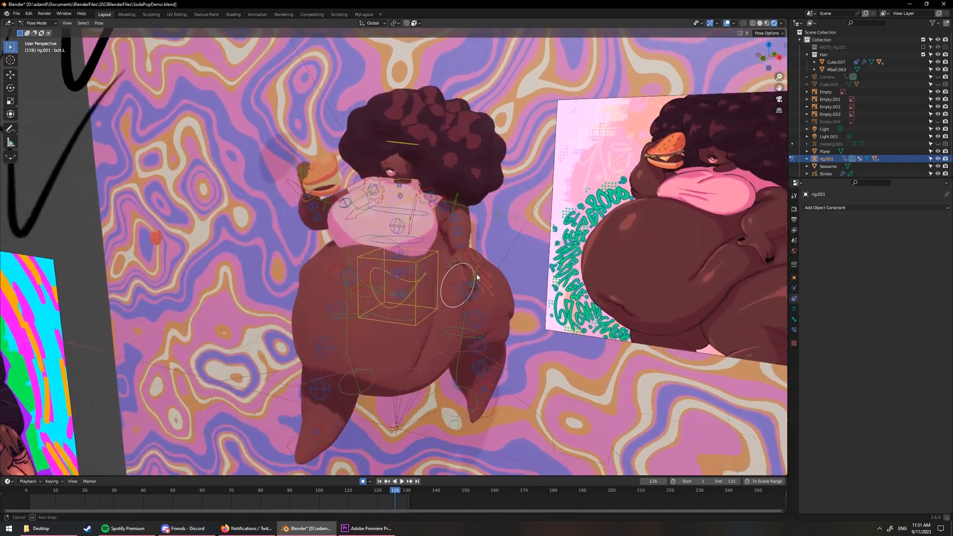
left_click_drag(477, 277, 441, 274)
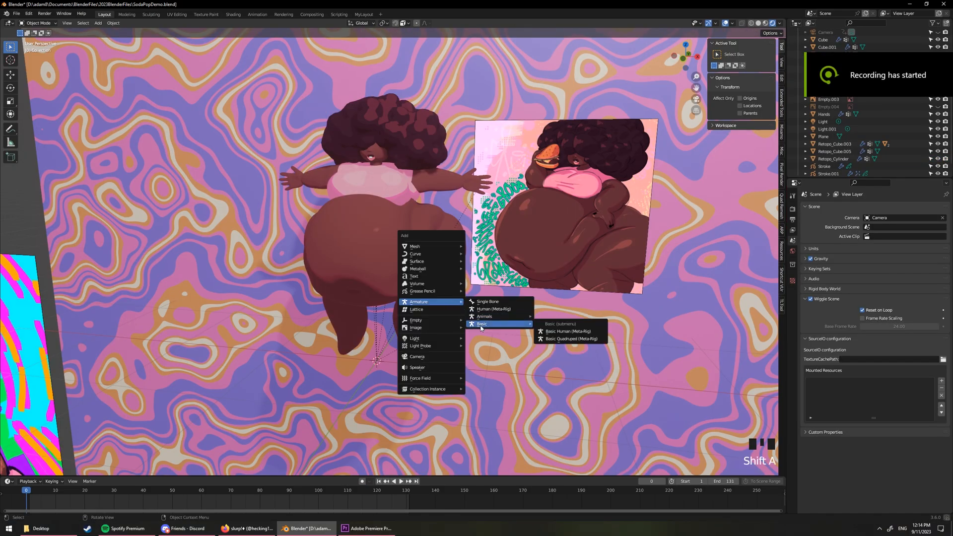
- Add a Basic Human meta-rig, scale it up, and move its left hand bone onto the hand
left_click(567, 331)
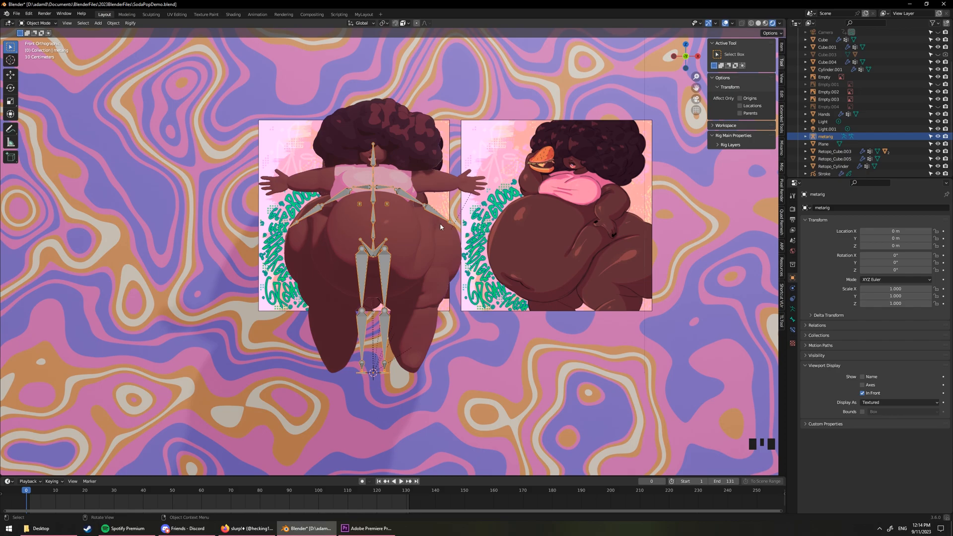
key("s")
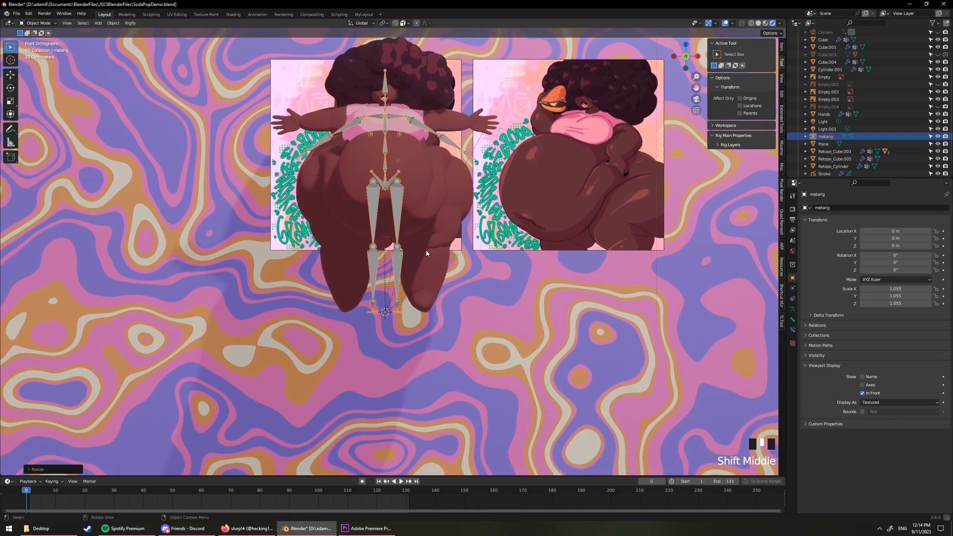
key("Tab")
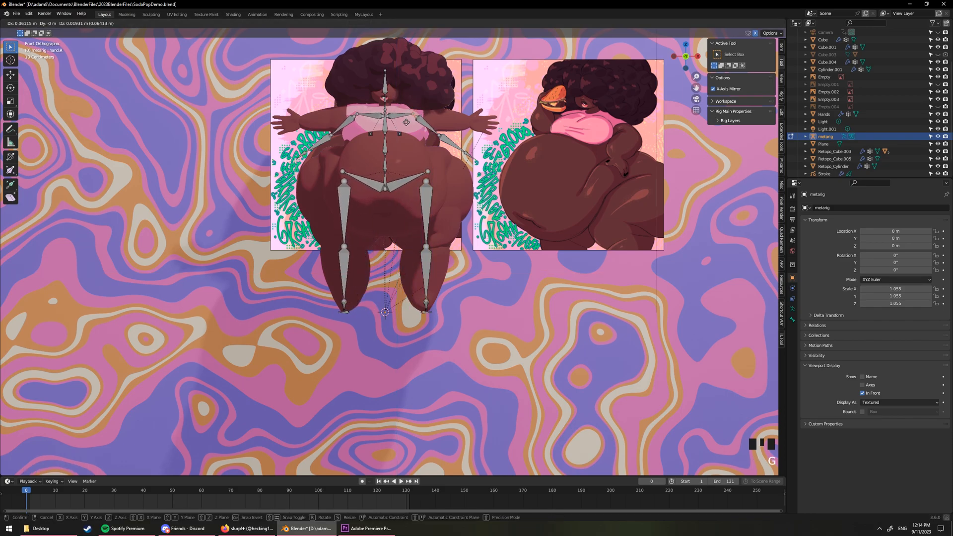
left_click_drag(407, 122, 487, 134)
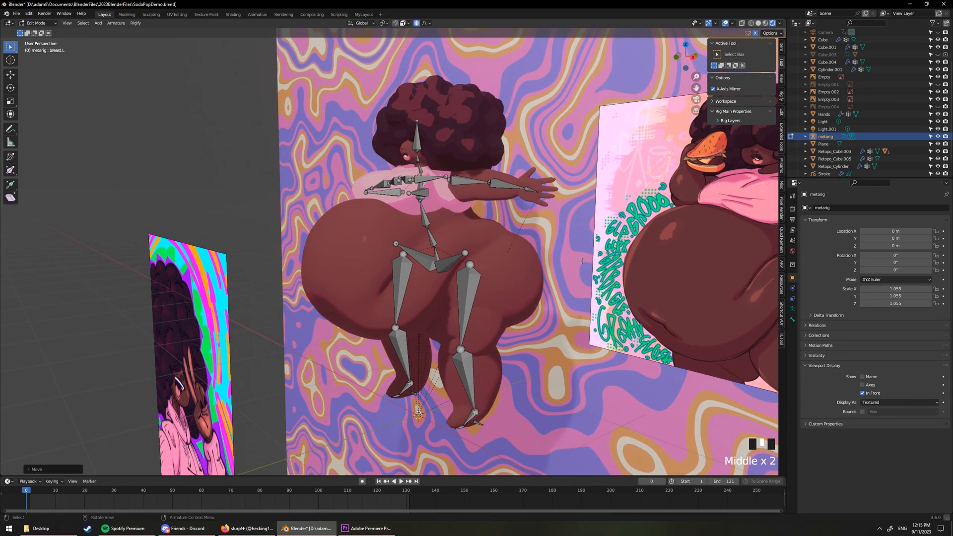
- Parent the belly bone to the spine with Keep Offset
left_click_drag(584, 260, 498, 269)
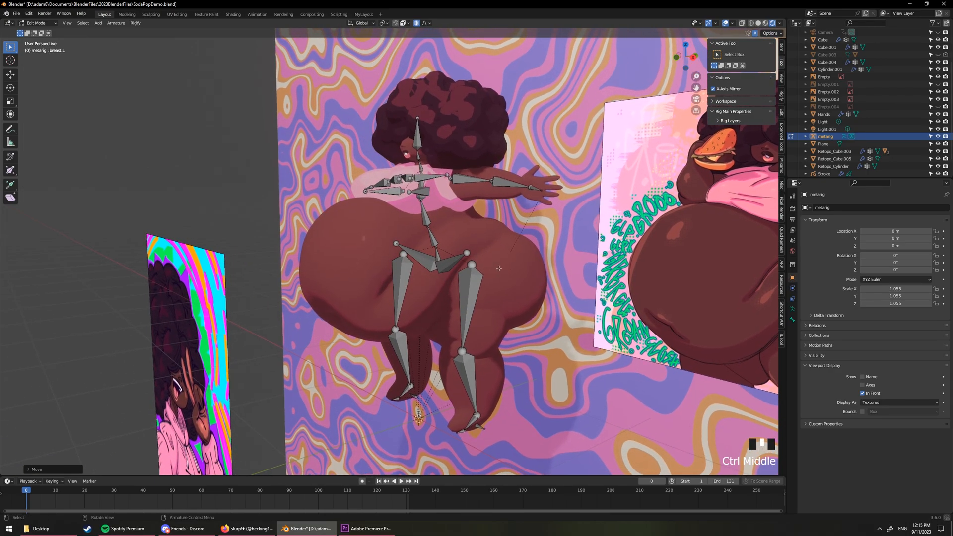
left_click_drag(498, 268, 490, 266)
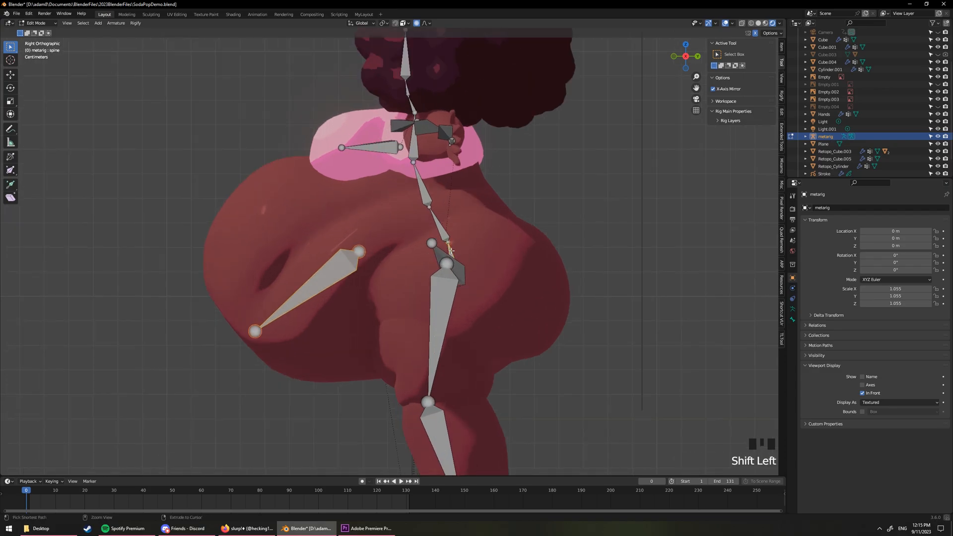
key("ctrl+p")
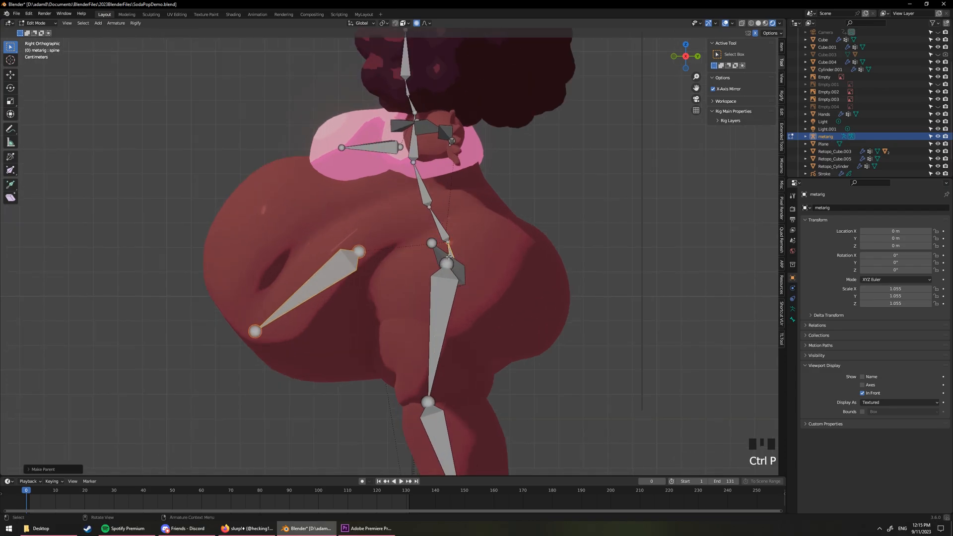
left_click(360, 253)
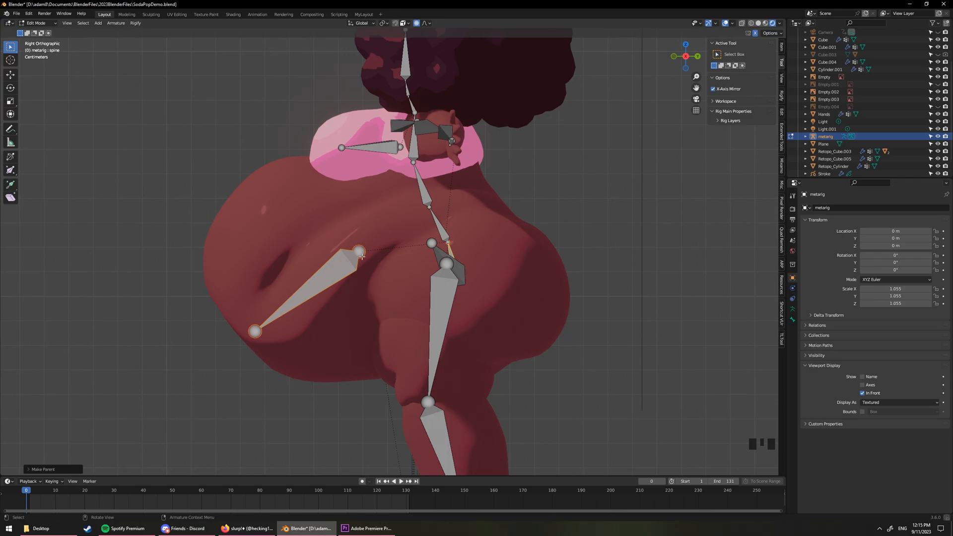
left_click(438, 228)
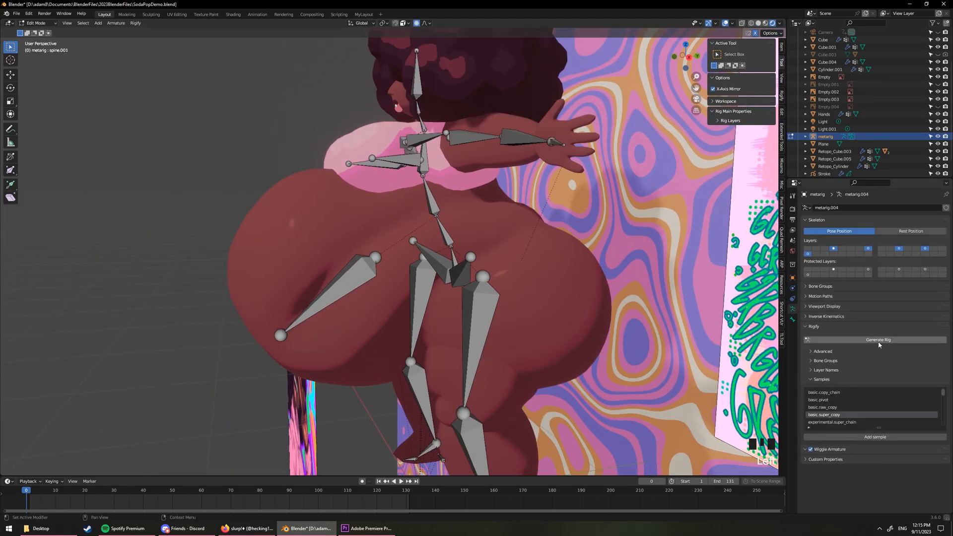
- Give the belly bone the basic super-copy rig type and generate the control rig
left_click(877, 340)
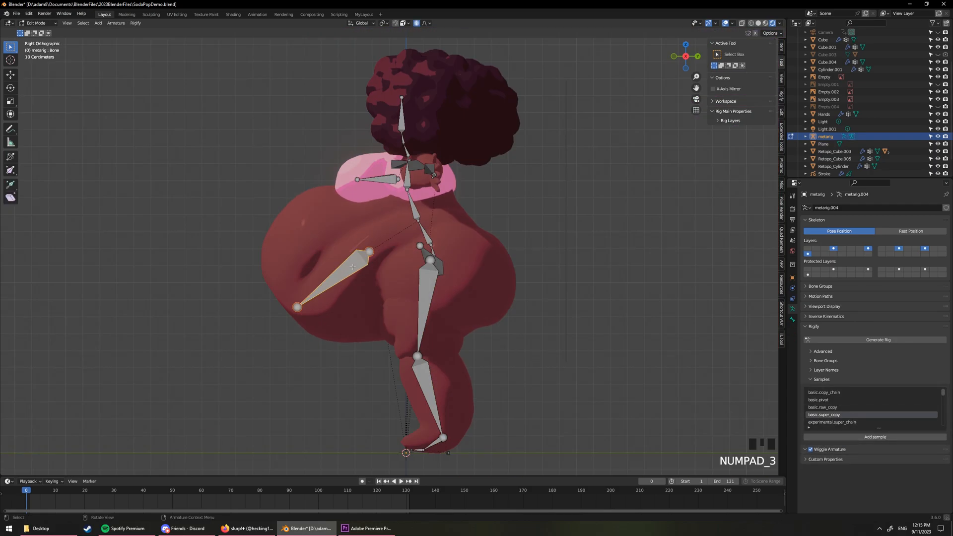
scroll("up", 3)
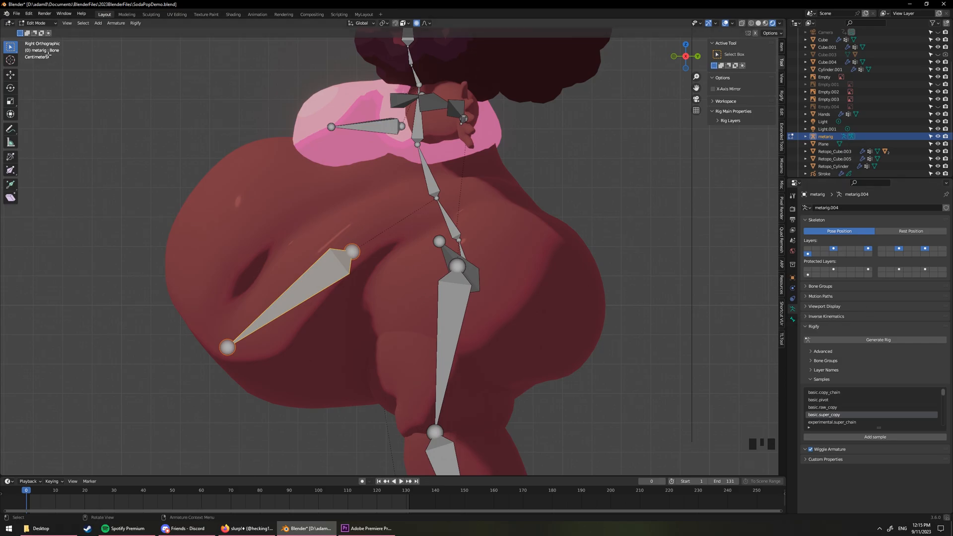
left_click(36, 24)
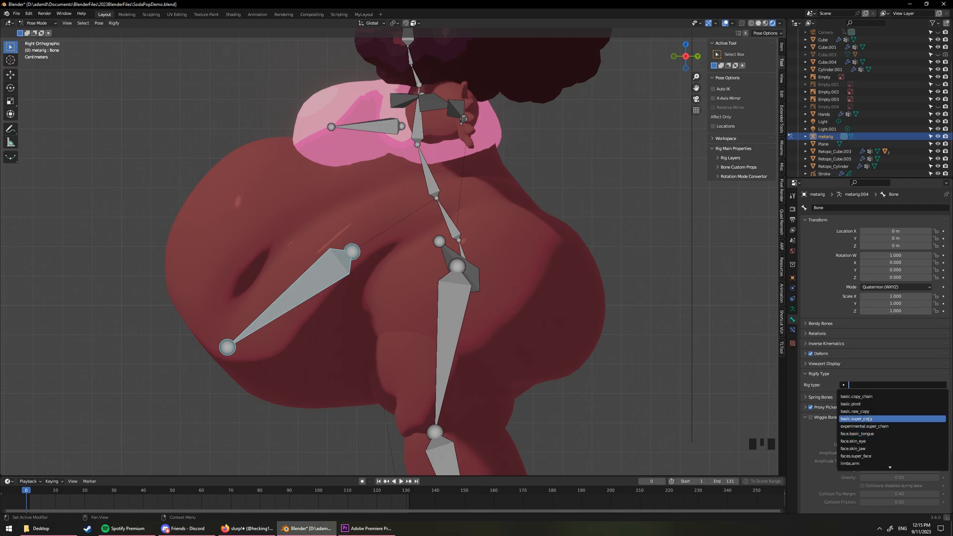
left_click(857, 418)
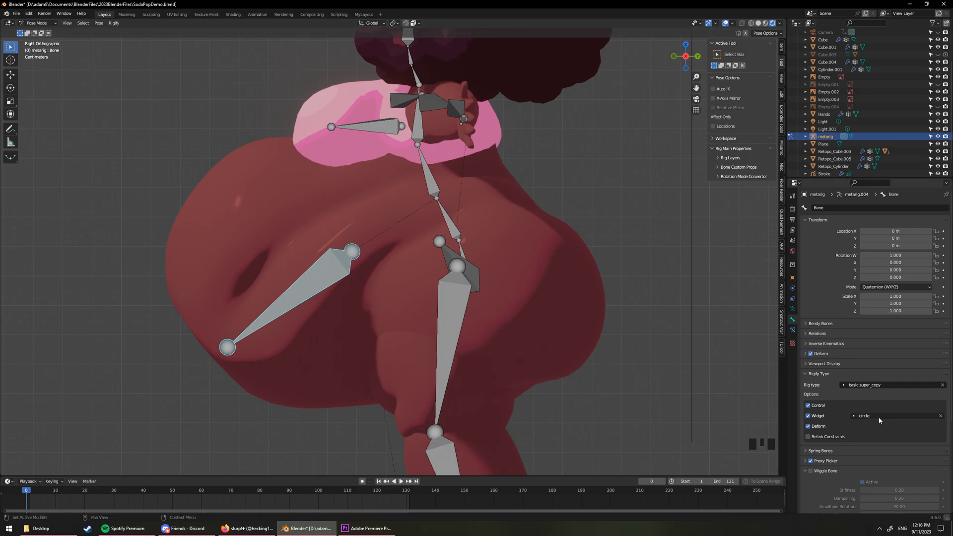
mouse_move(875, 416)
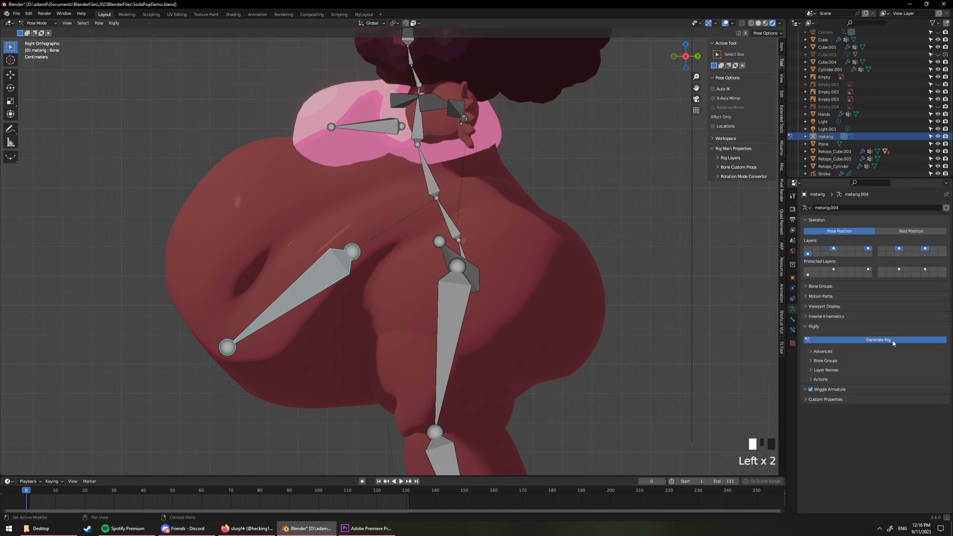
left_click(878, 339)
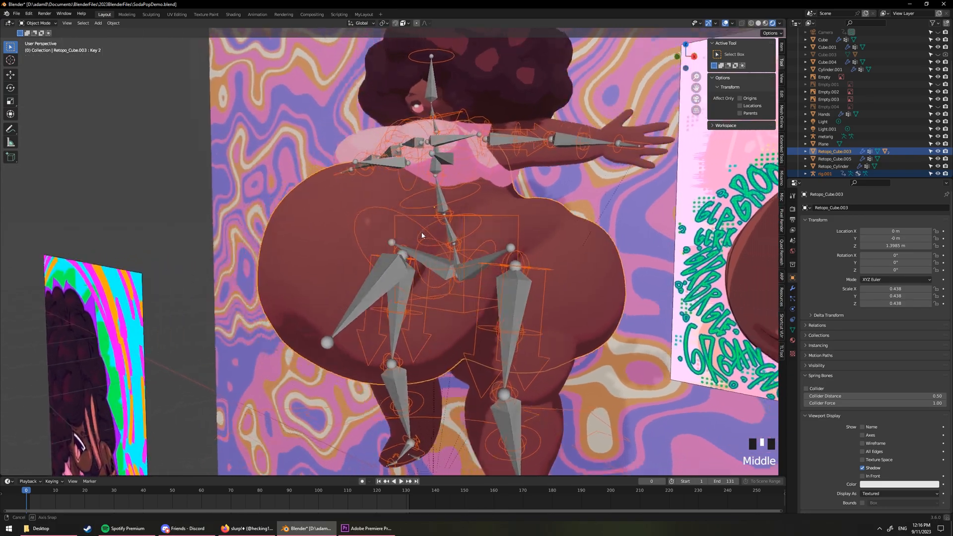
- Return to Object Mode and select the metarig to edit its bones again
key("ctrl+tab")
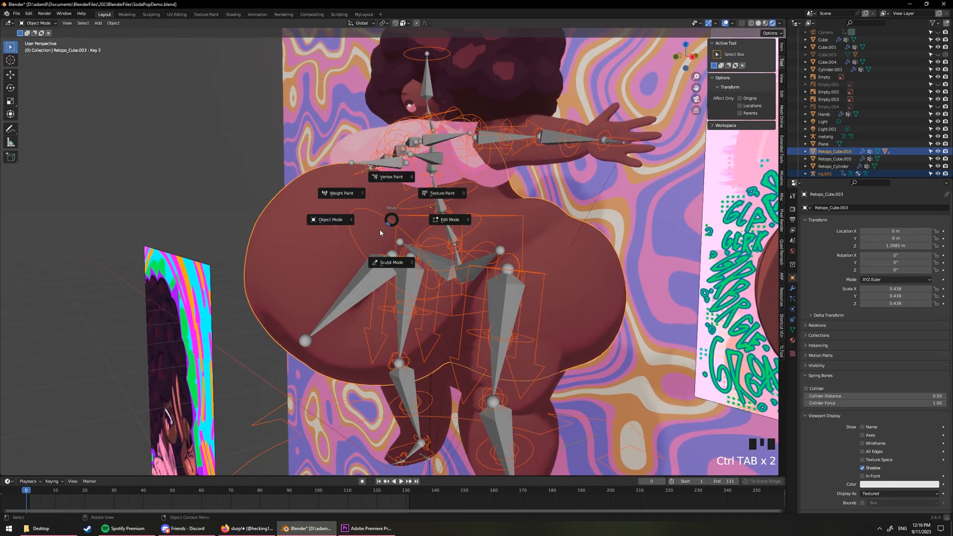
left_click(442, 192)
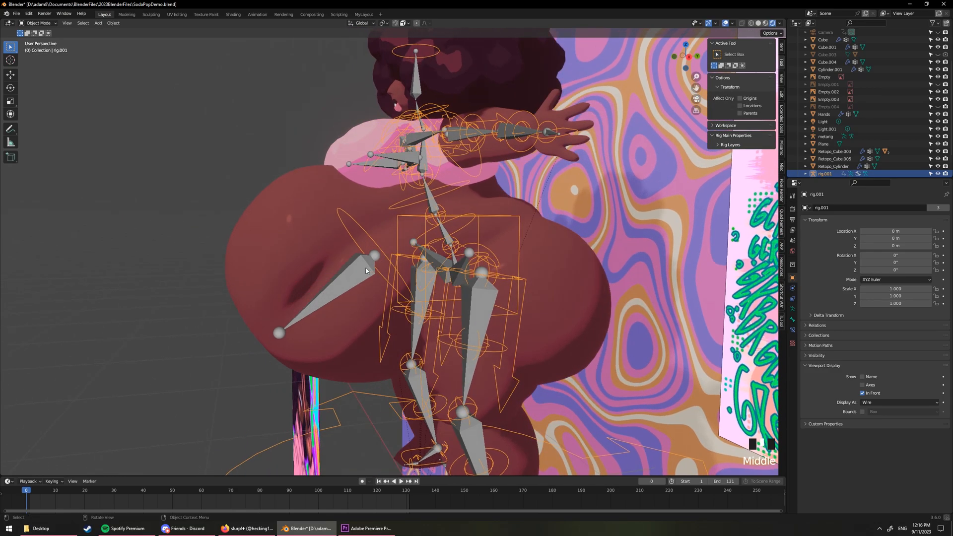
left_click(826, 136)
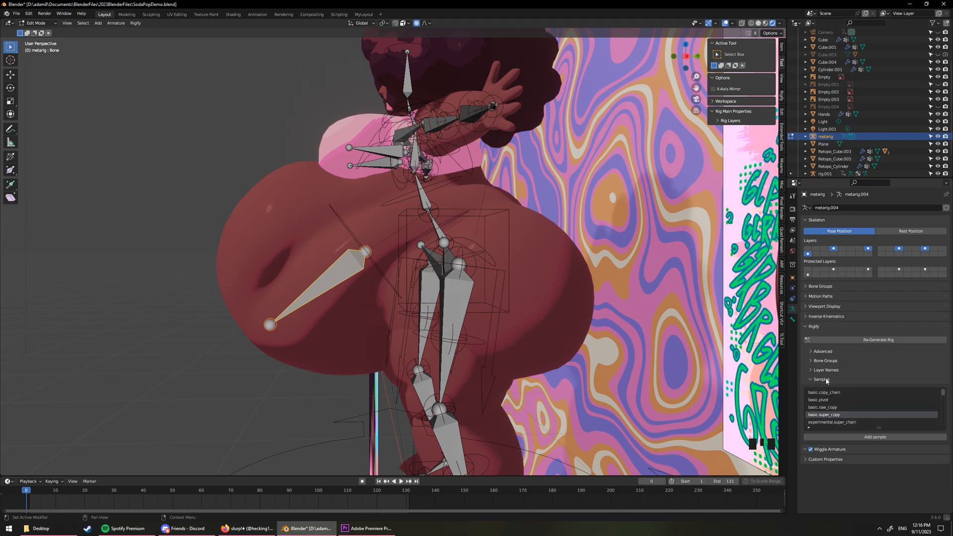
- Angle, place and resize a new bone at the left hip and name it Butt
scroll("down", 3)
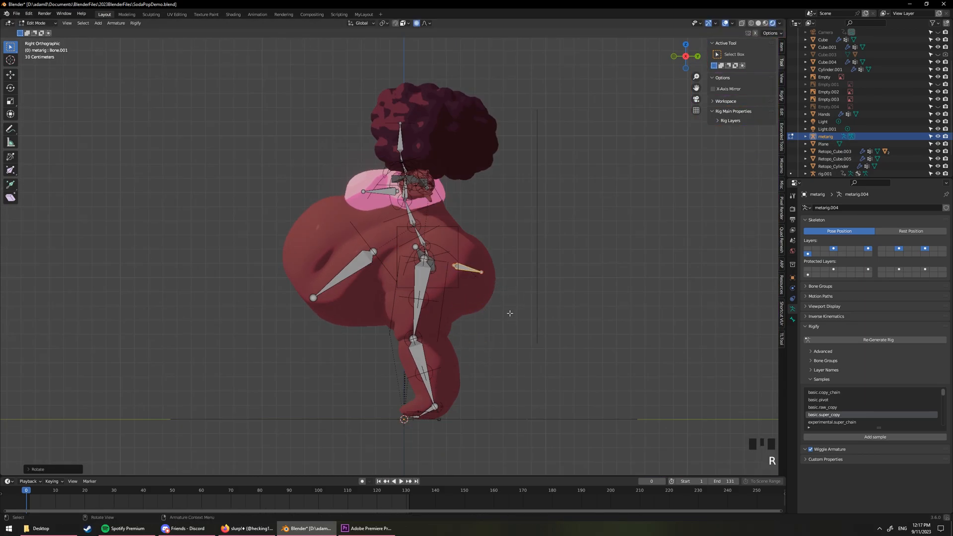
left_click_drag(510, 313, 589, 313)
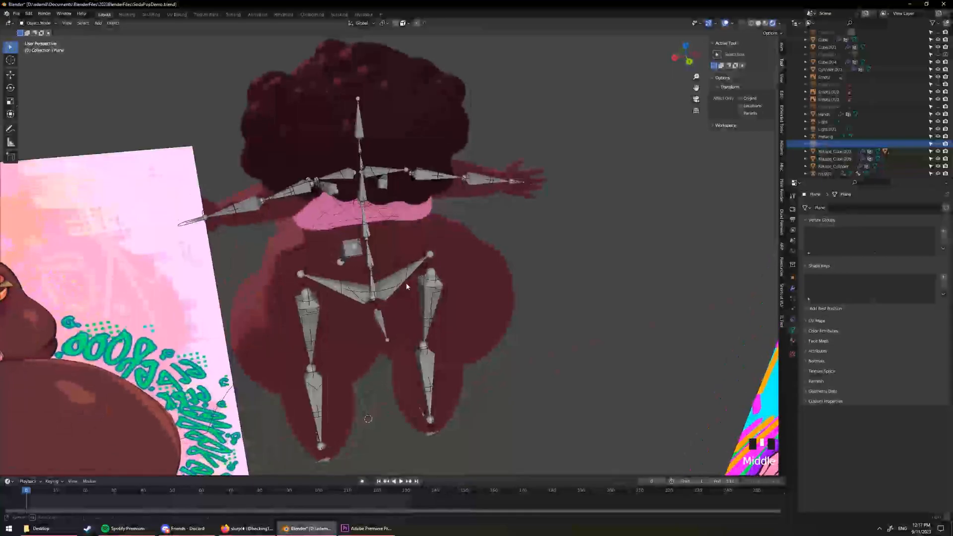
key("Tab")
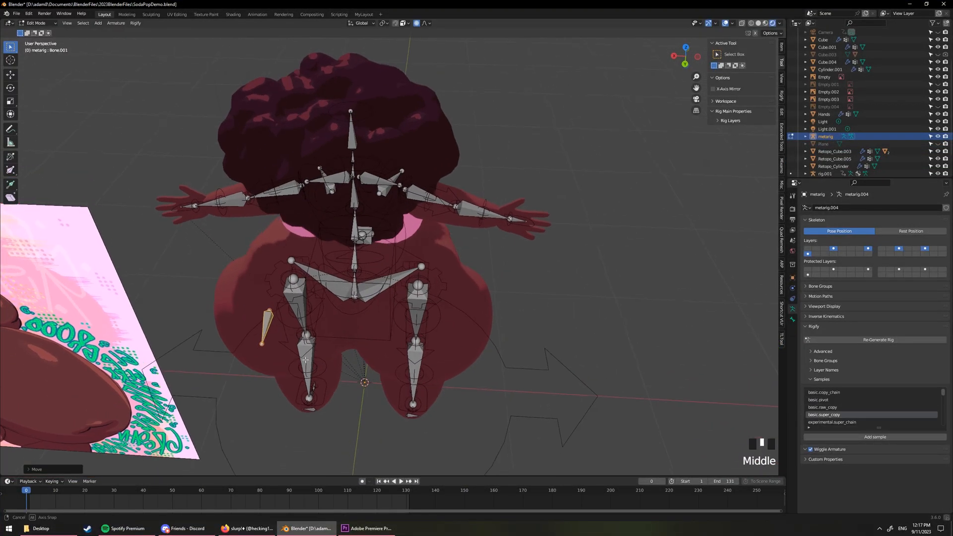
key("s")
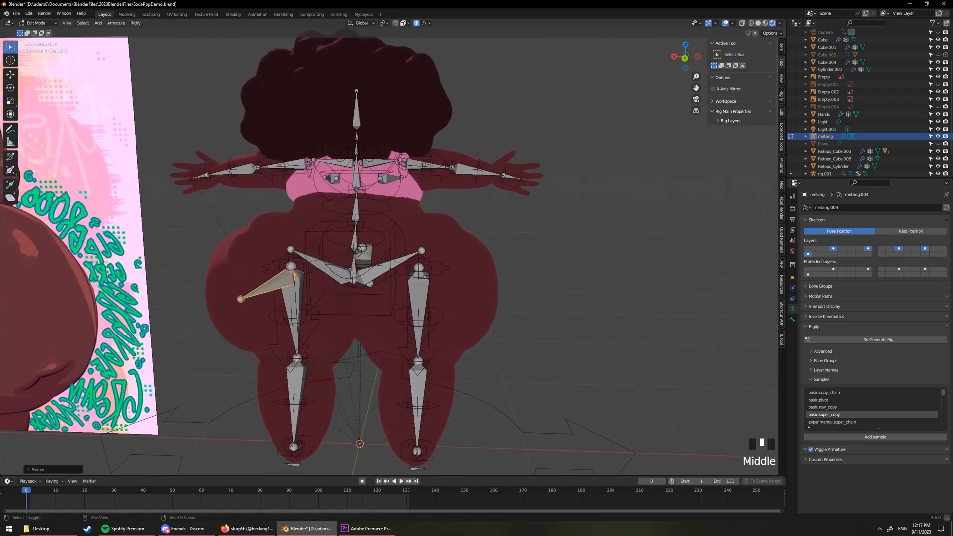
key("ctrl+p")
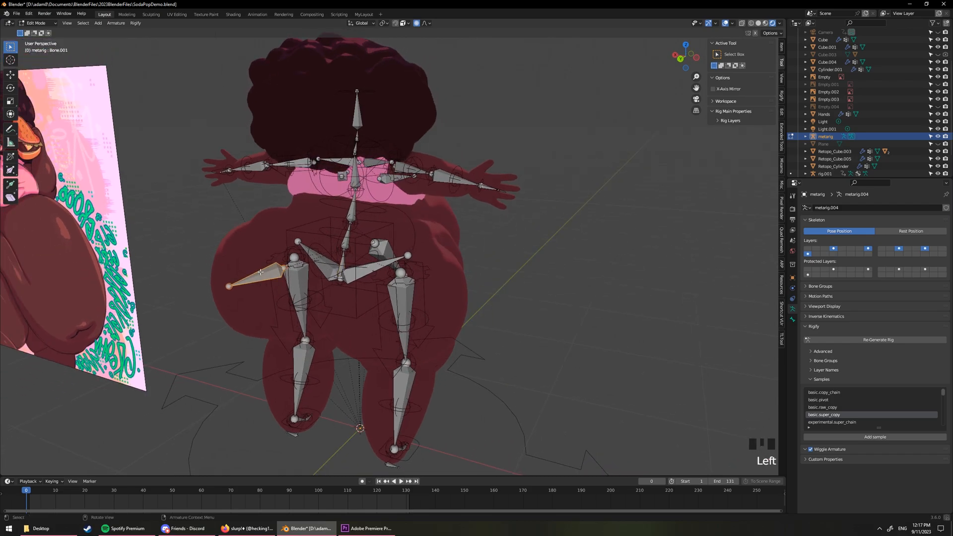
key("F2")
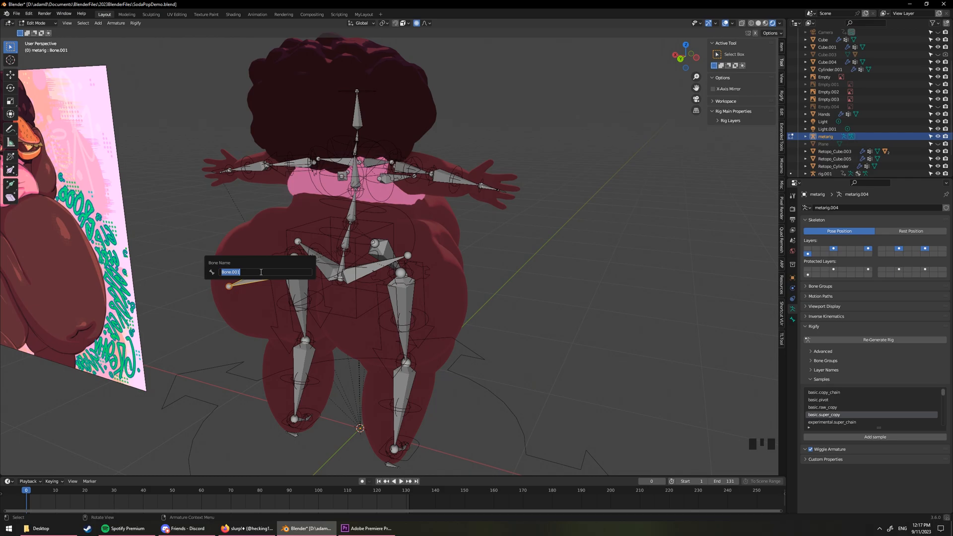
type("Butt")
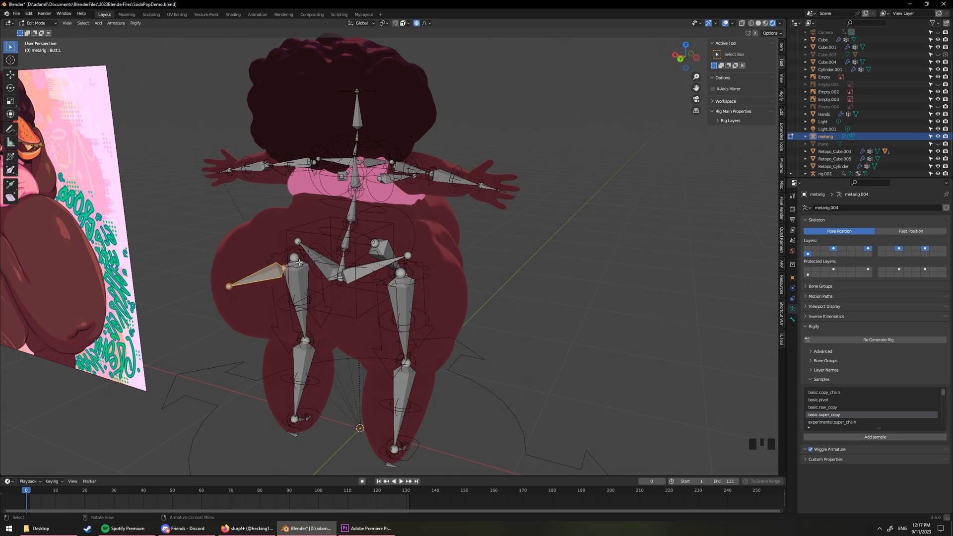
- Make a mirrored right-side copy of the bone and rename it Butt.R
right_click(298, 263)
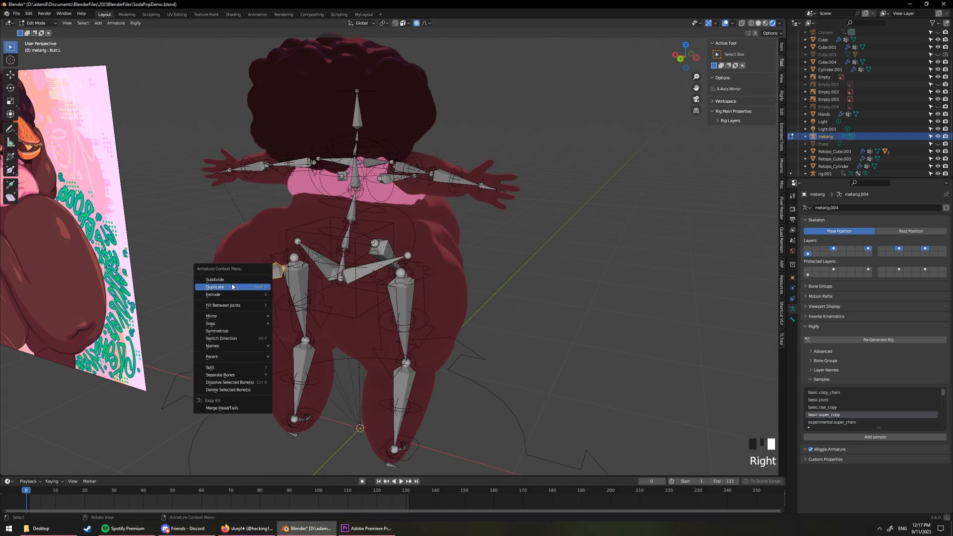
left_click(217, 330)
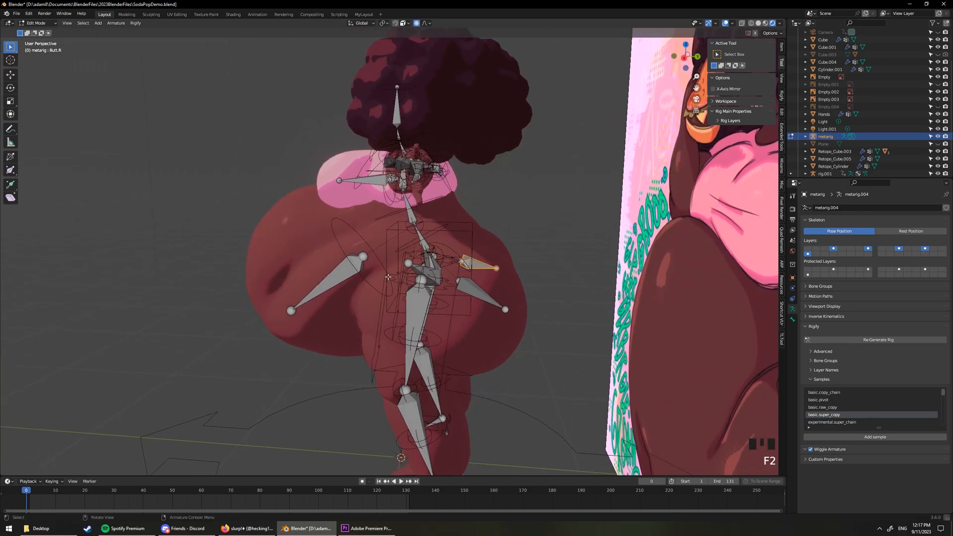
key("F2")
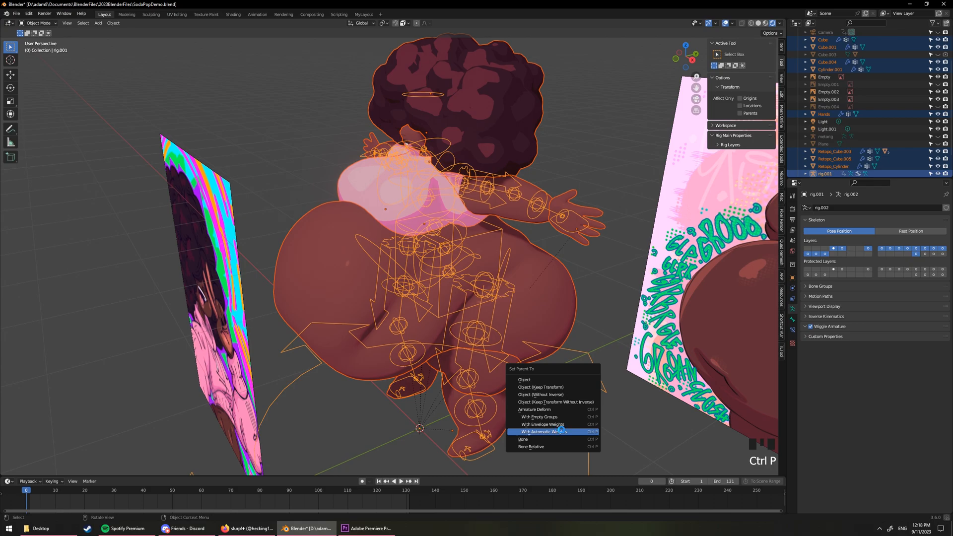
- Parent the meshes to the rig using Armature Deform With Automatic Weights
left_click(543, 431)
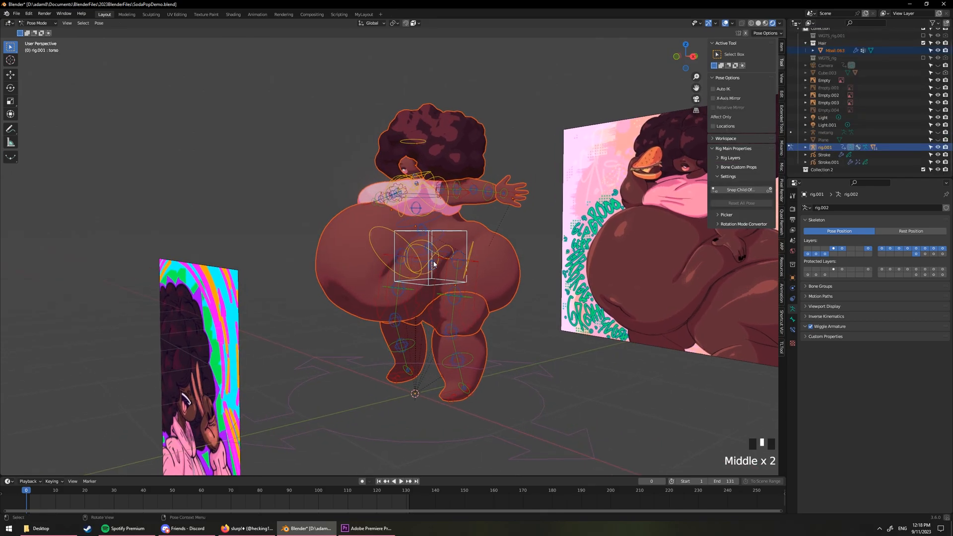
left_click_drag(431, 268, 511, 274)
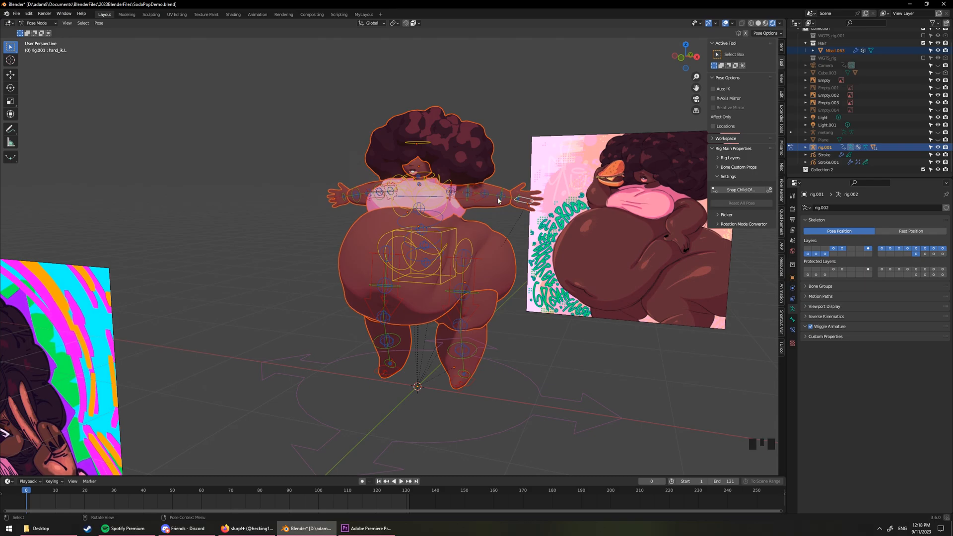
mouse_move(480, 153)
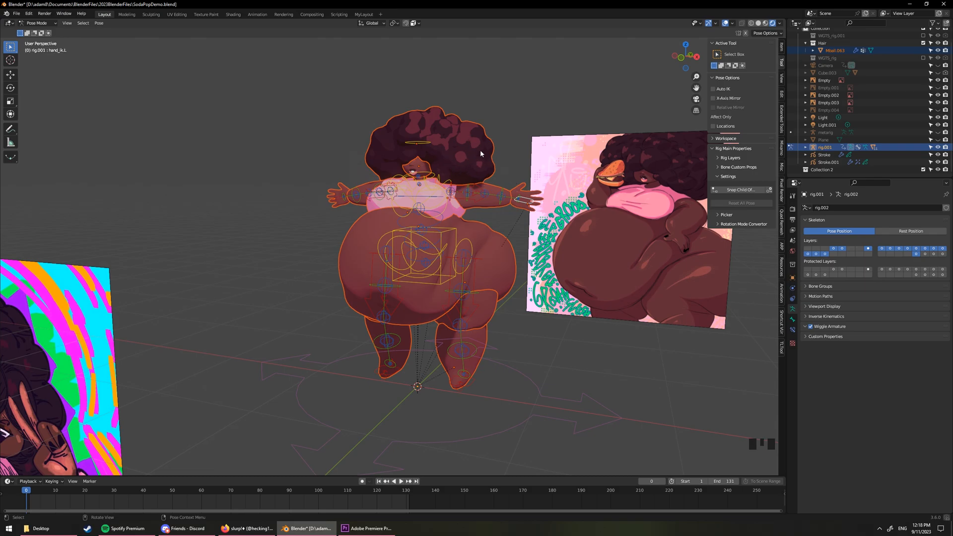
mouse_move(449, 163)
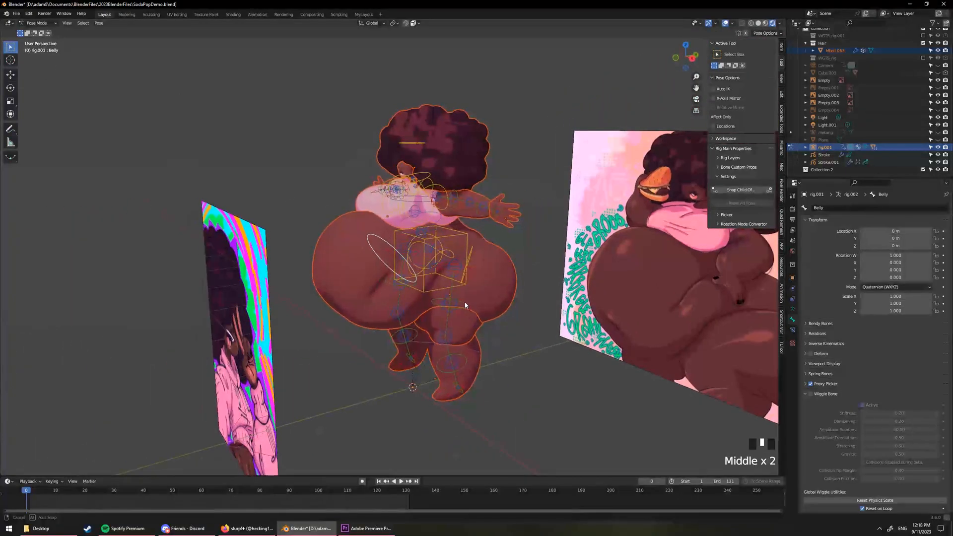
- Enable the Spring and Rotation spring-bone options on the Belly bone
scroll("down", 3)
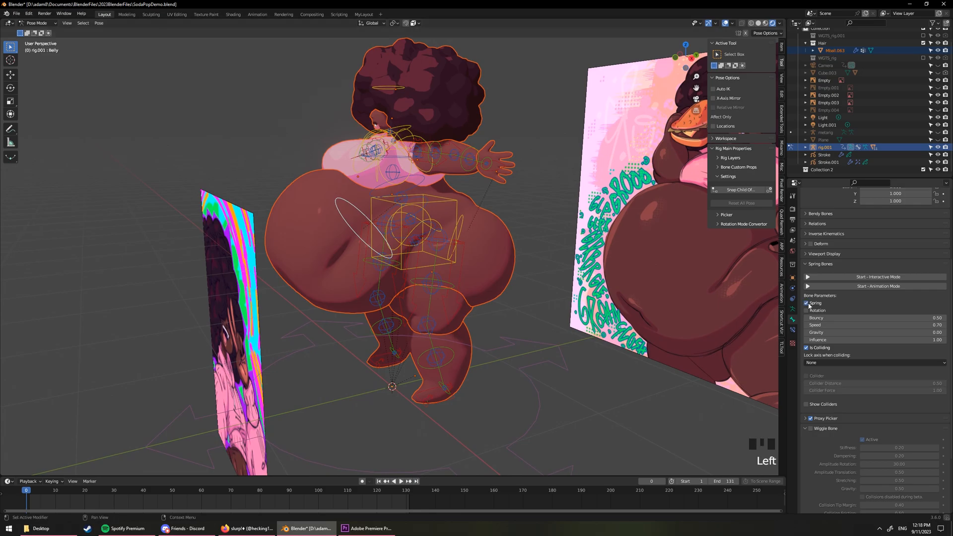
left_click(809, 309)
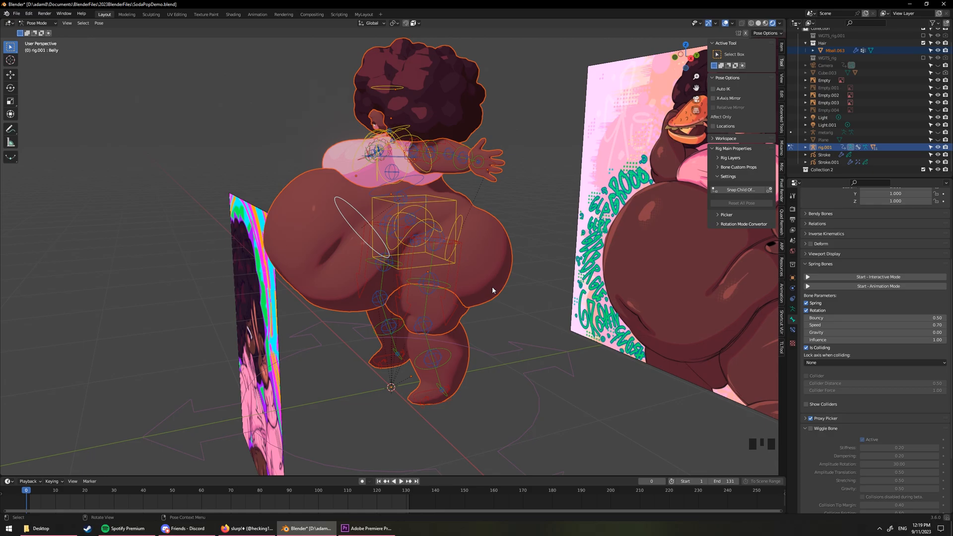
mouse_move(393, 250)
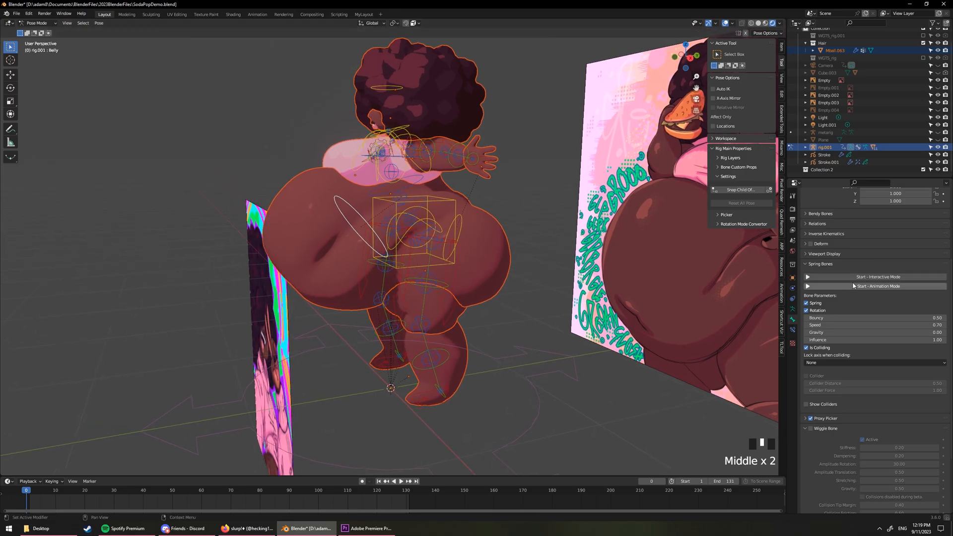
mouse_move(877, 286)
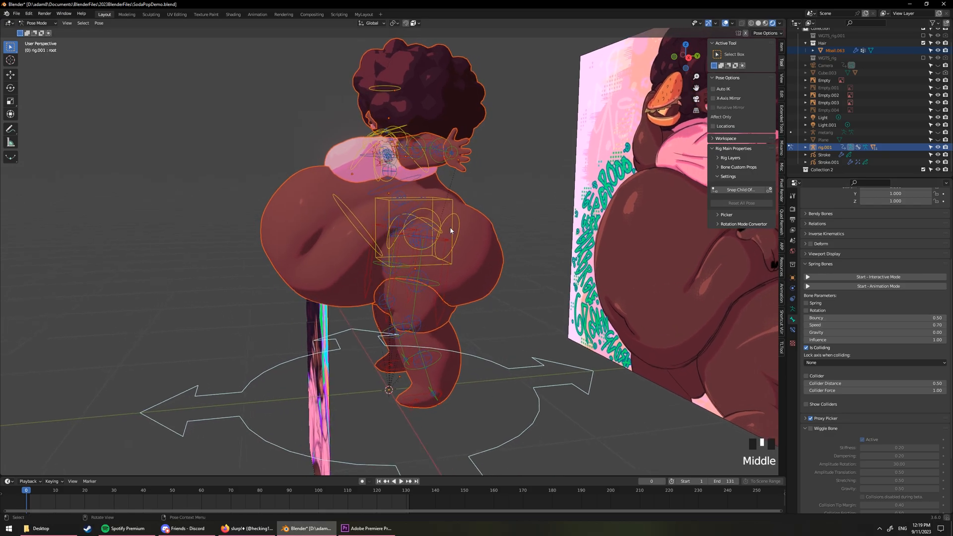
- Move the rig's root bone and play the timeline to watch the belly jiggle
scroll("down", 3)
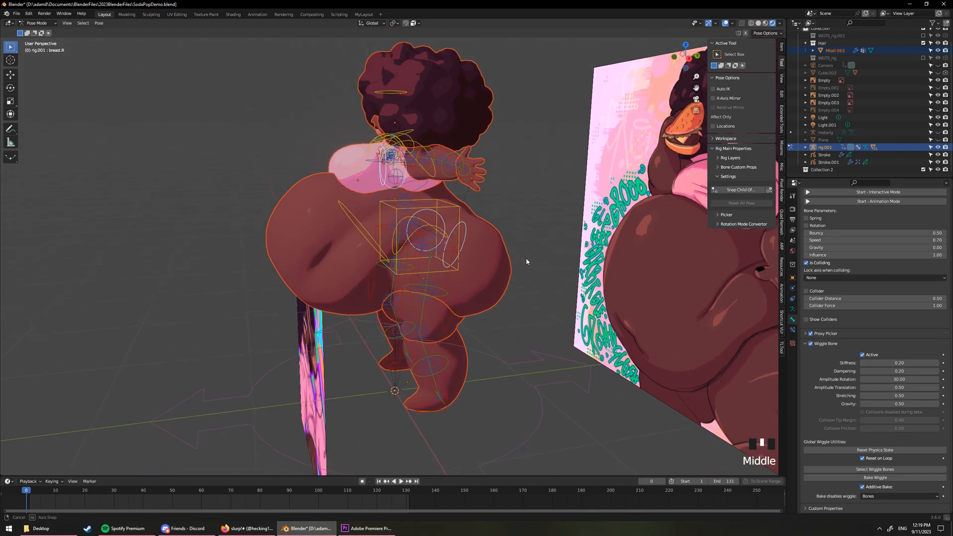
key("g")
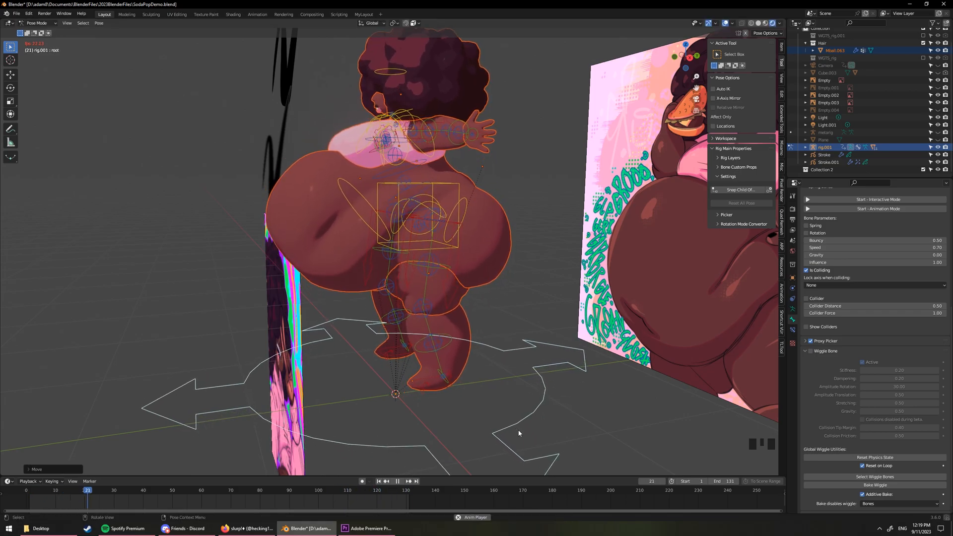
key("space")
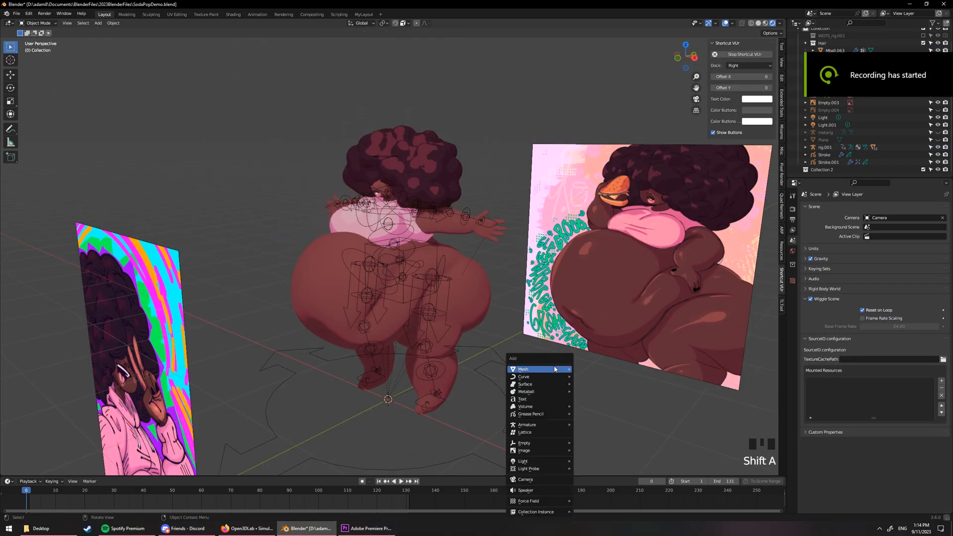
- Add a UV sphere and position it in front of the character's belly
left_click(521, 369)
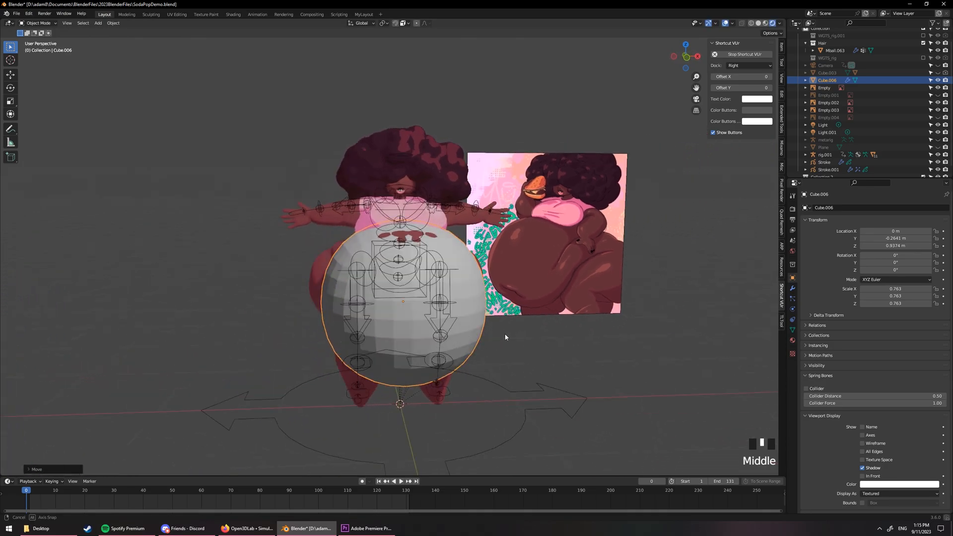
left_click_drag(505, 337, 380, 314)
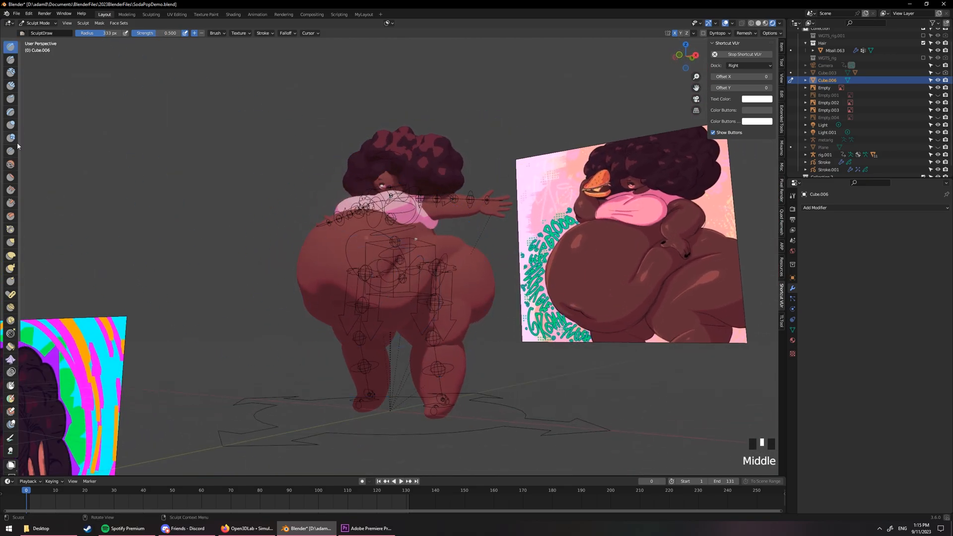
- Swell the sphere with the Inflate/Deflate brush, then return to Object Mode
left_click(10, 129)
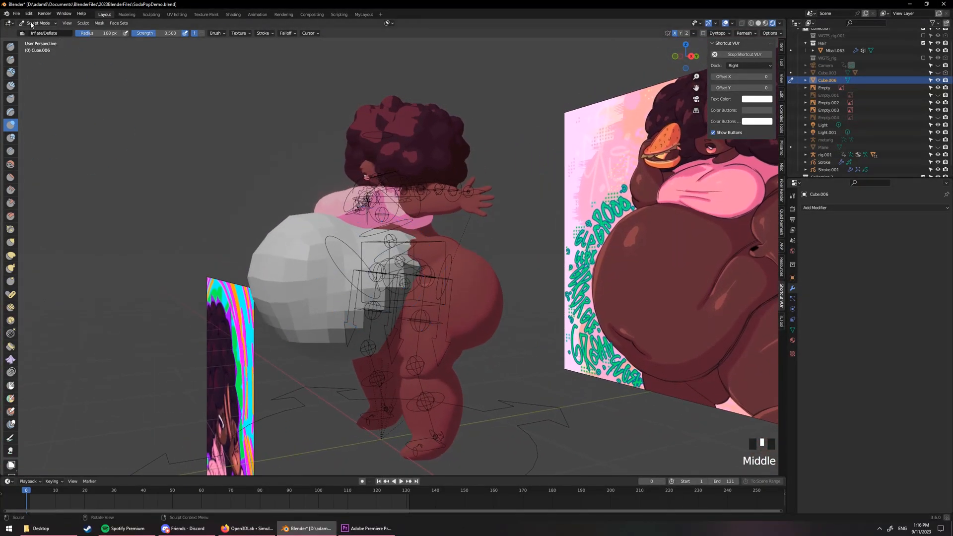
left_click(38, 23)
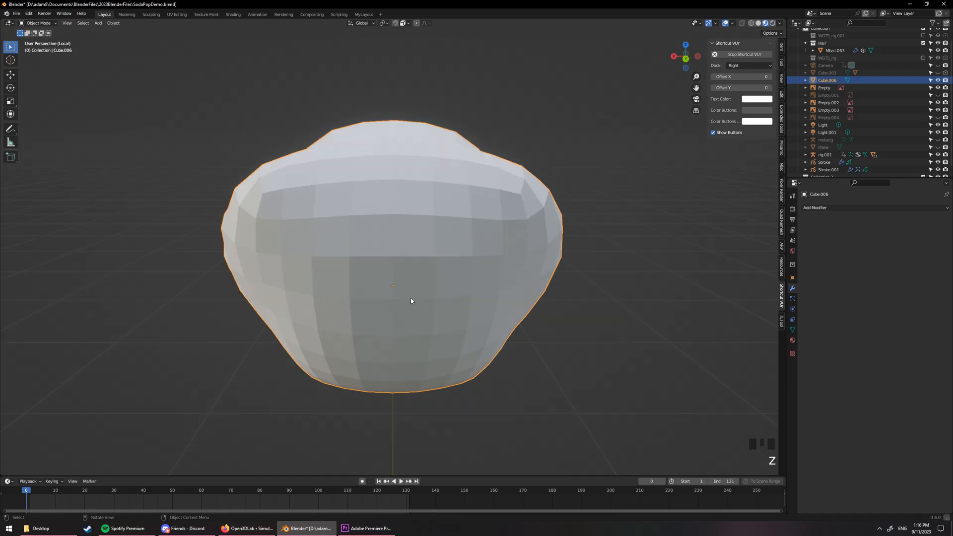
- Enter Edit Mode on the isolated belly proxy and orbit around its side
key("Tab")
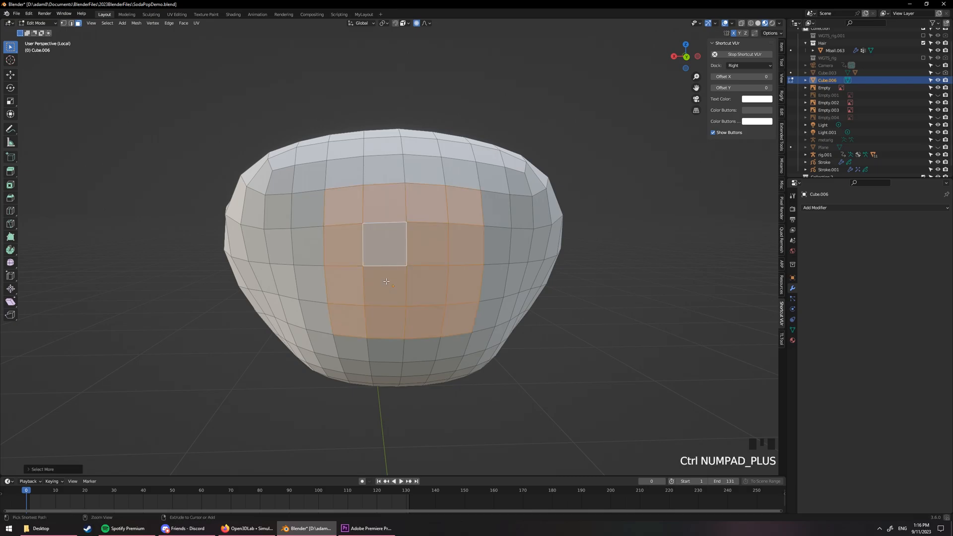
left_click_drag(386, 280, 444, 278)
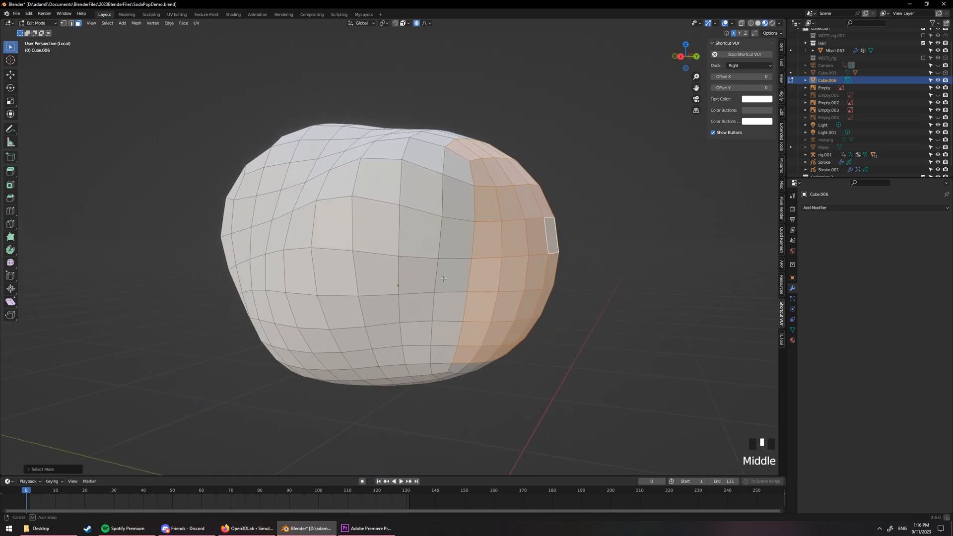
left_click_drag(444, 279, 482, 271)
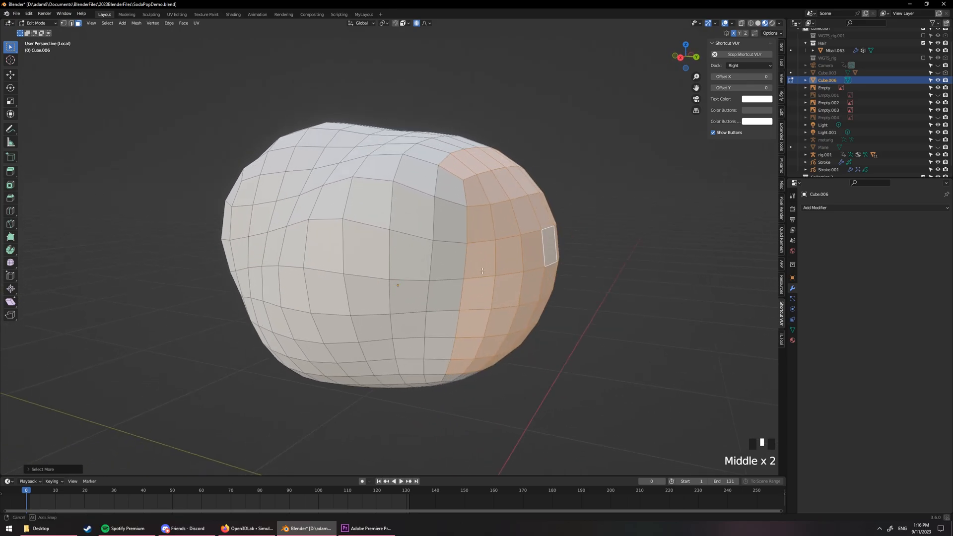
left_click_drag(482, 270, 419, 270)
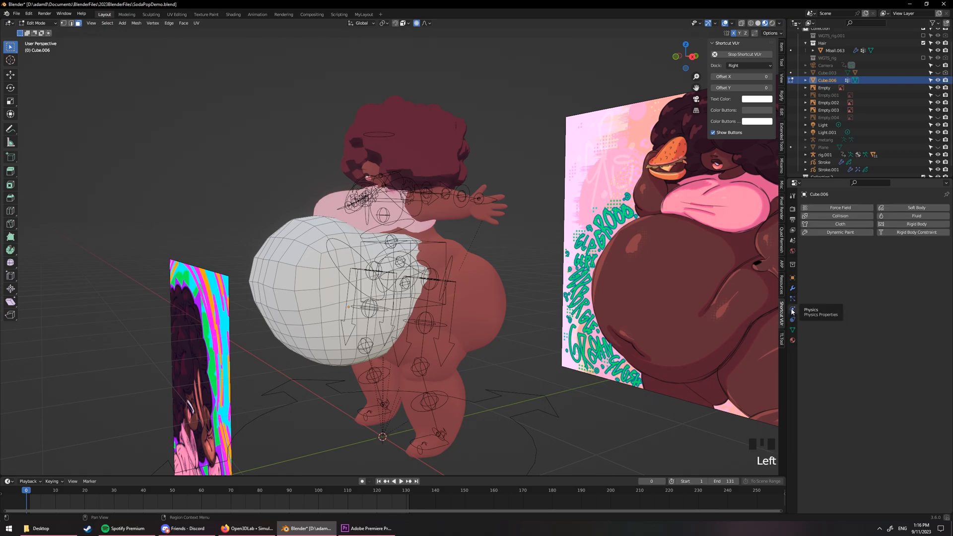
- Add Cloth physics to the belly proxy with stiffness tension 1.86, other stiffness zero, shear damping 50
key("Tab")
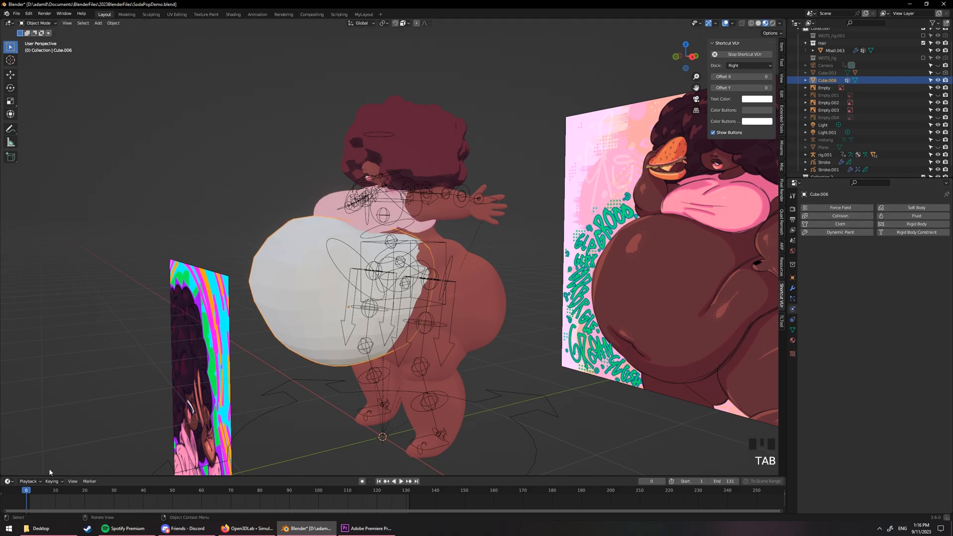
left_click(839, 224)
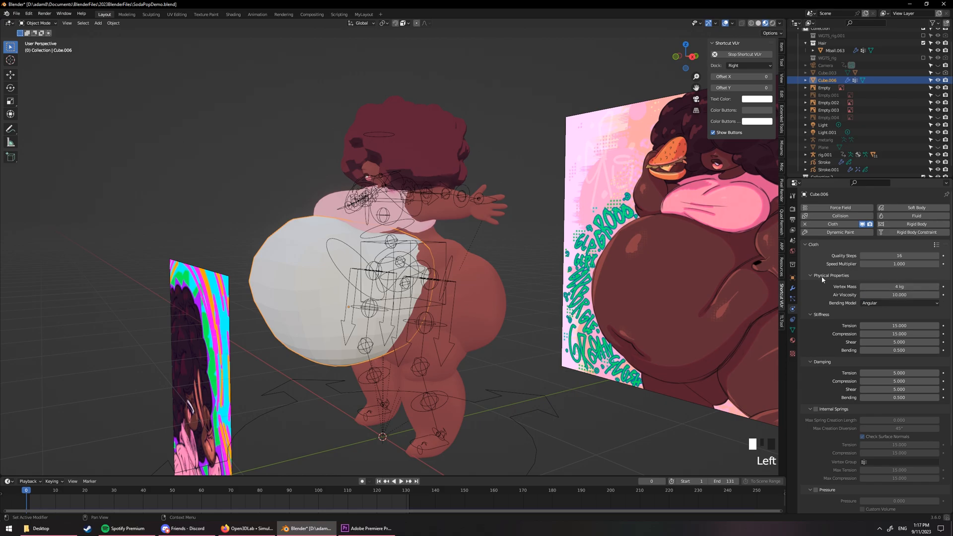
left_click(899, 326)
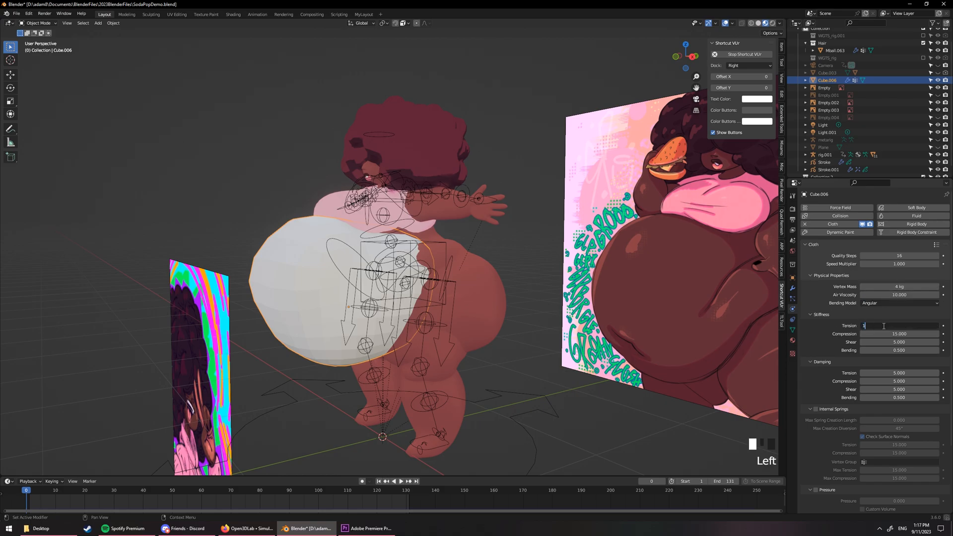
key("backspace")
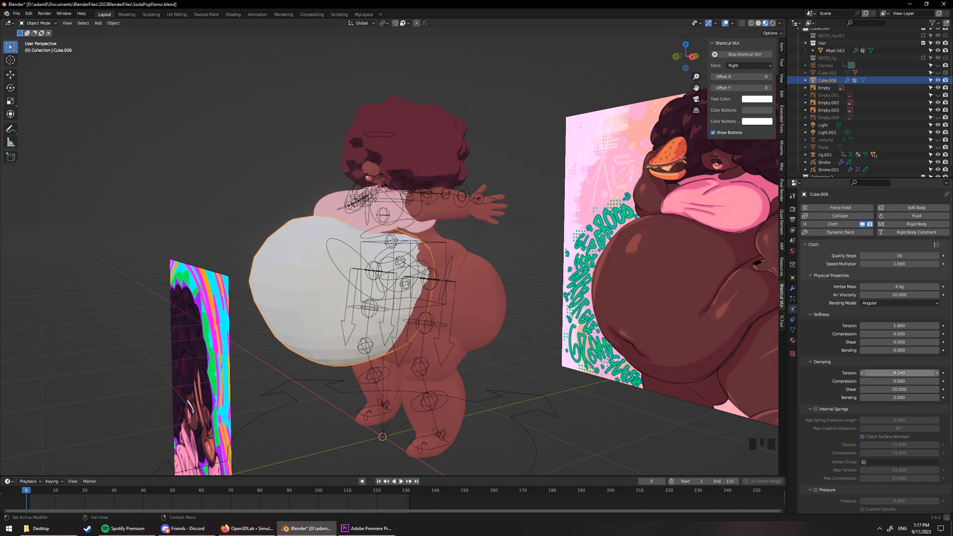
- Enable cloth pressure with pressure scale 10000 and fluid density 1
scroll("down", 3)
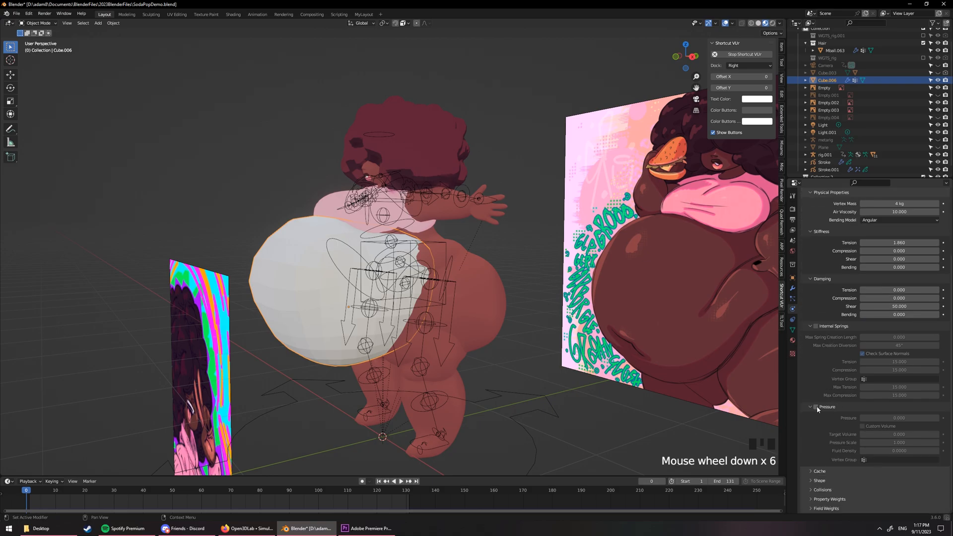
left_click(816, 406)
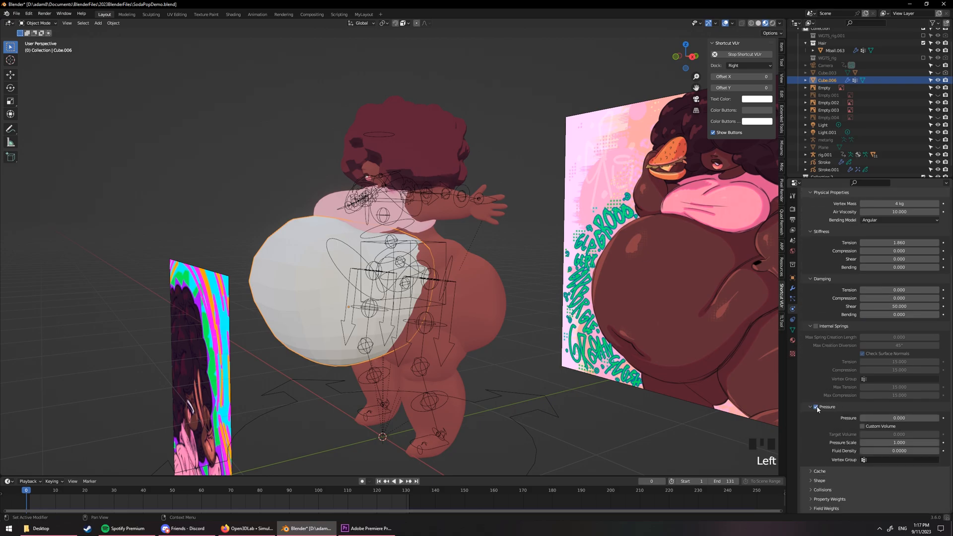
scroll("down", 3)
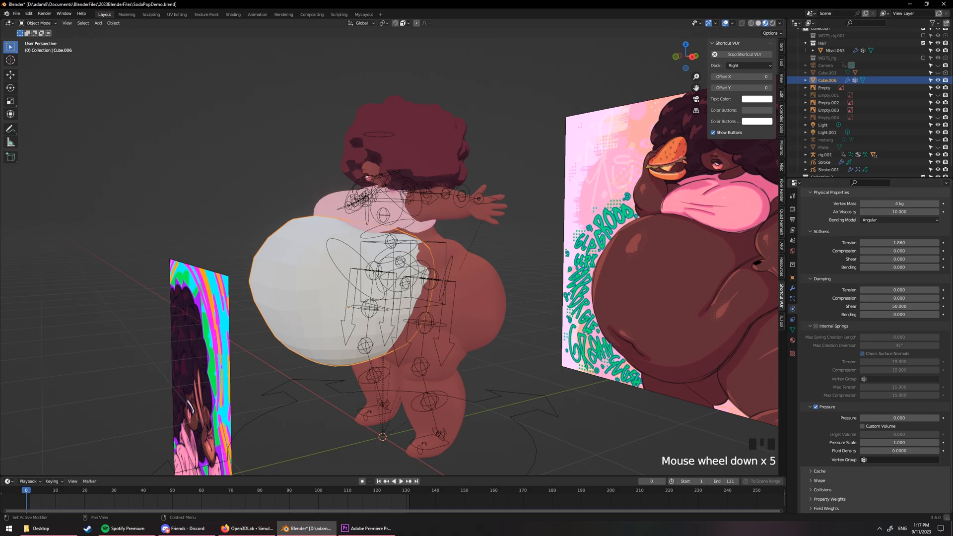
left_click(899, 418)
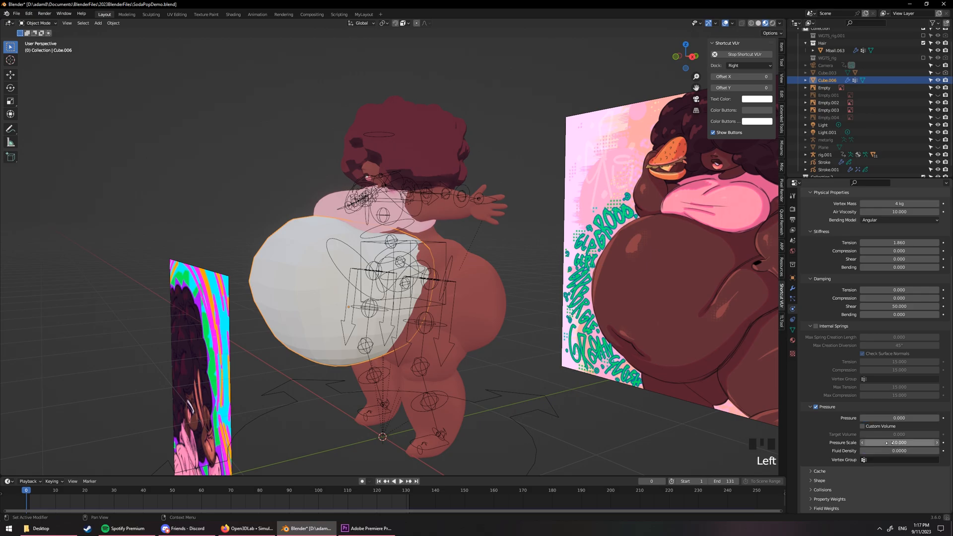
type("1000")
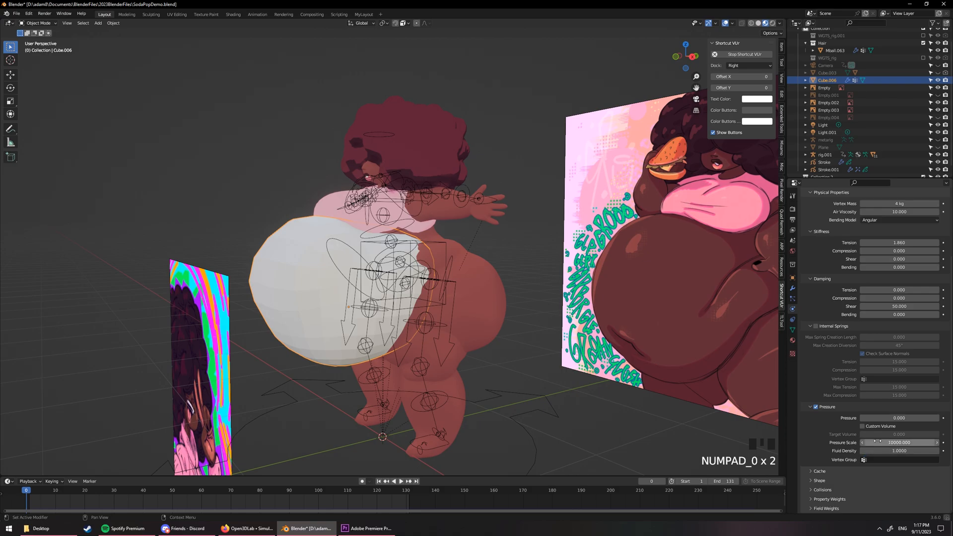
left_click(819, 480)
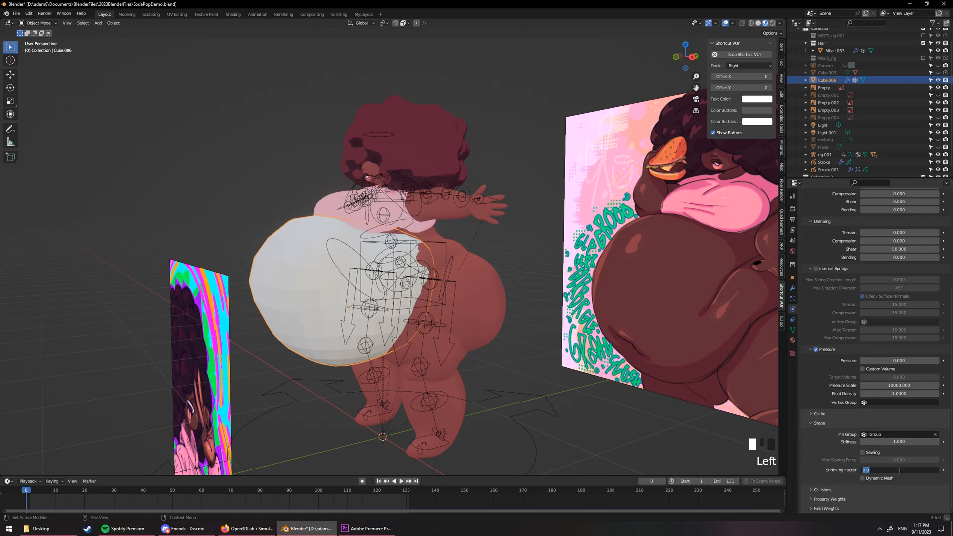
- Set shrinking factor 0.140, collision quality 8 and object collision distance 0.0014 m
left_click_drag(866, 469, 900, 469)
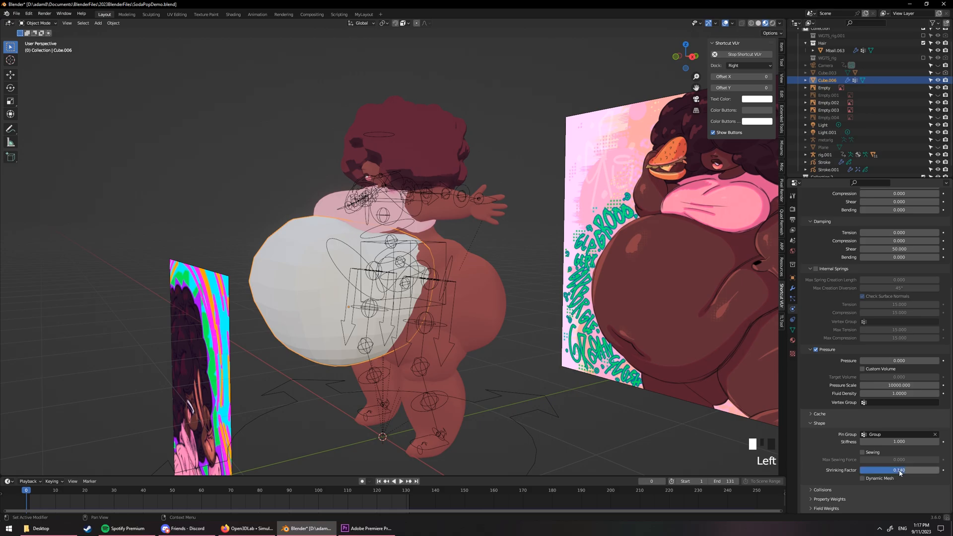
scroll("down", 3)
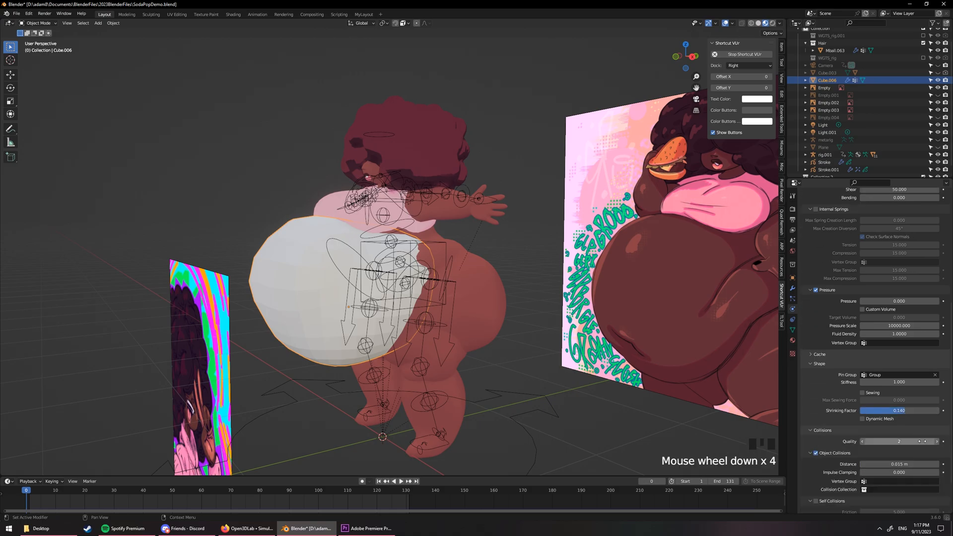
left_click(899, 441)
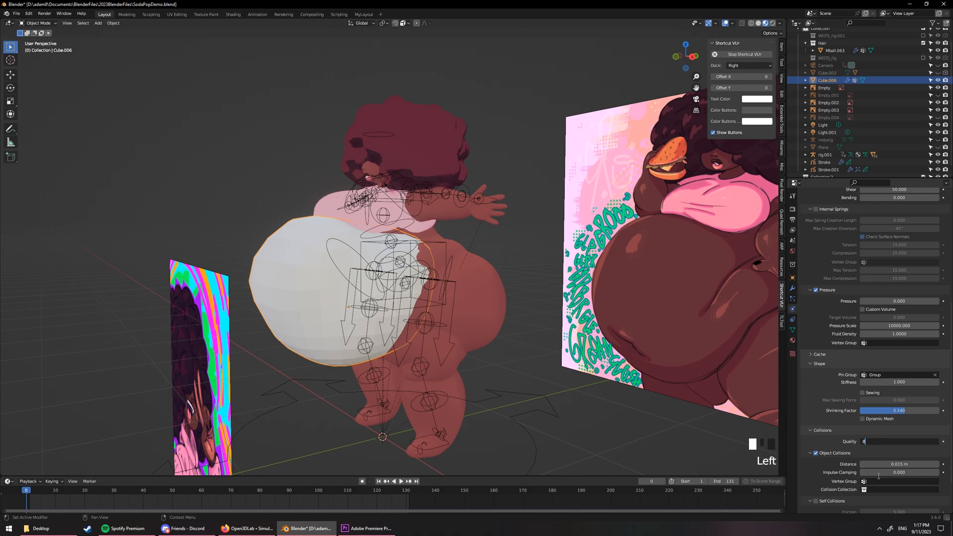
left_click(899, 464)
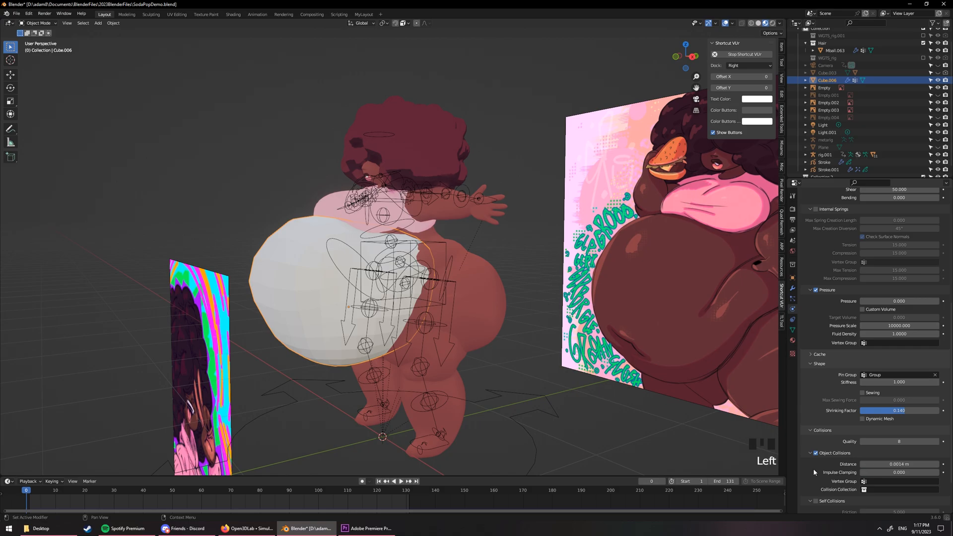
scroll("down", 3)
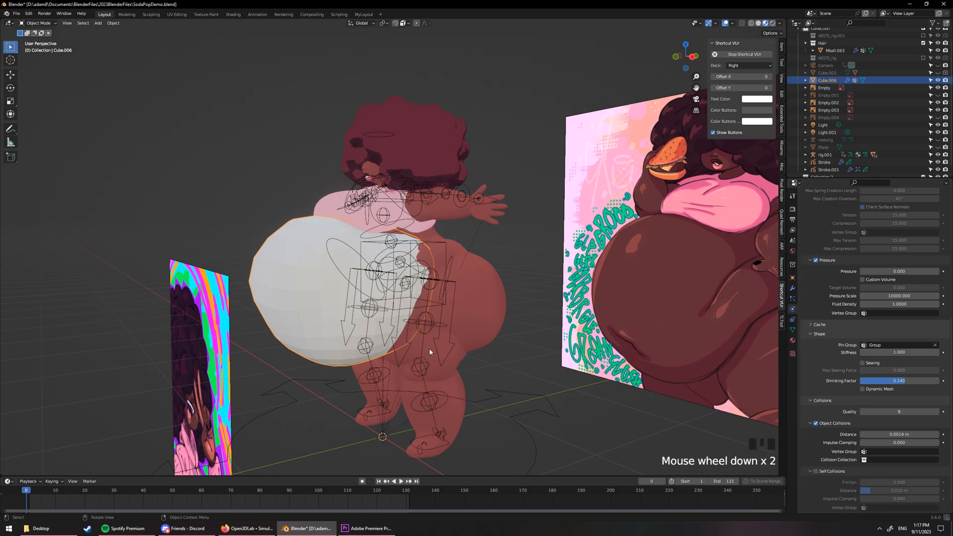
- Play and then stop the animation to test the belly cloth simulation
key("space")
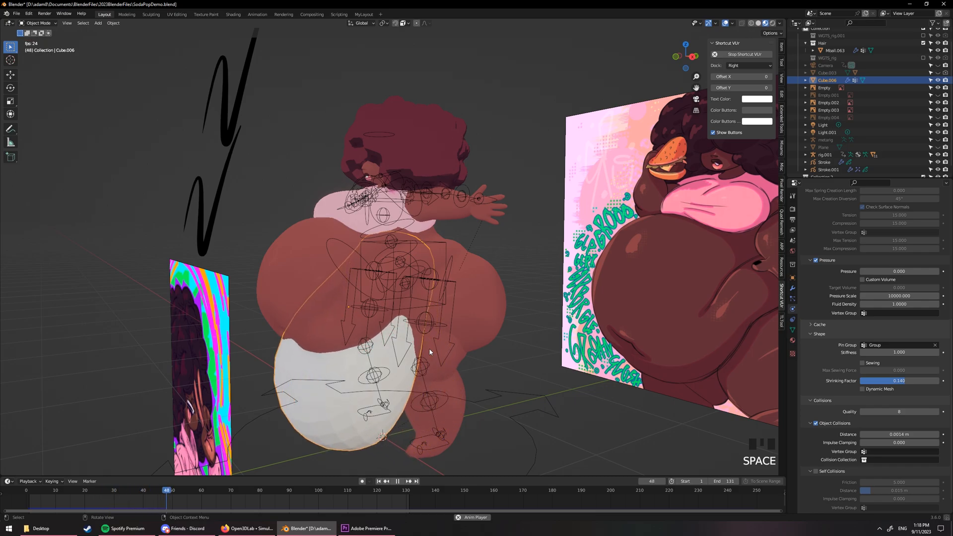
key("space")
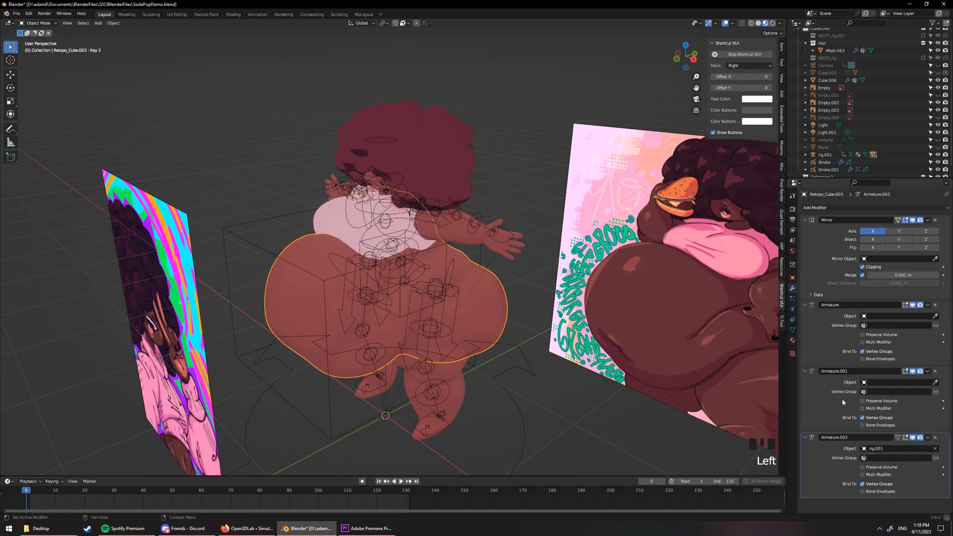
- Add a Surface Deform modifier targeting Cube.006, bind it, and play back the result
scroll("down", 3)
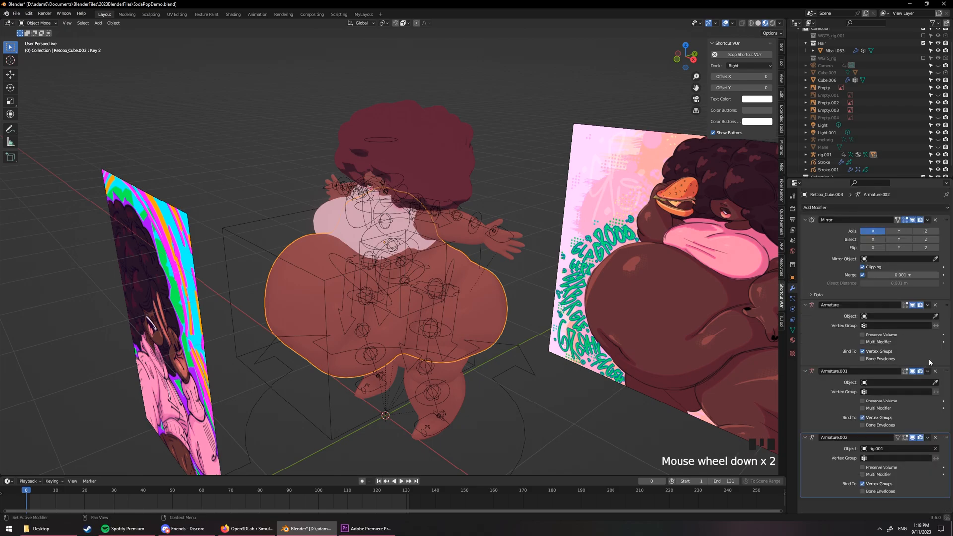
left_click(814, 207)
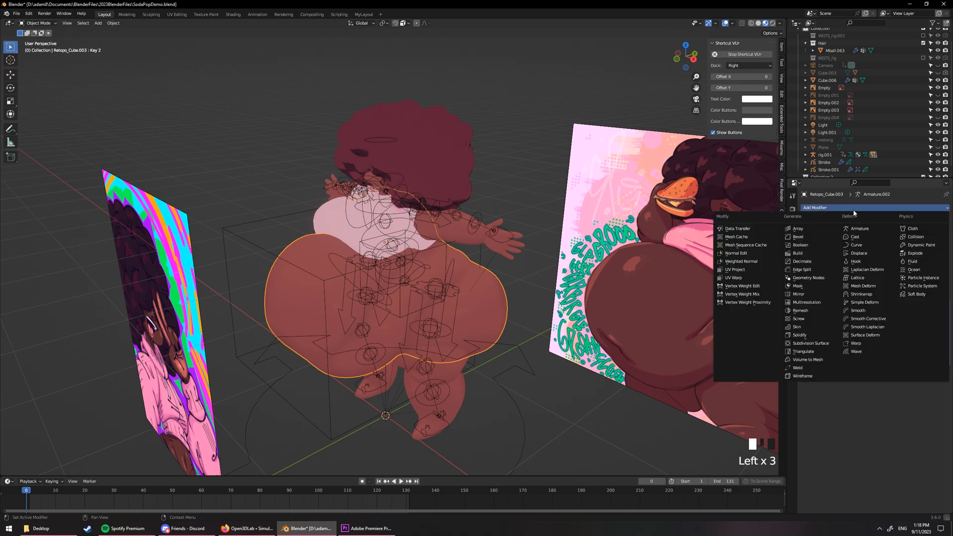
mouse_move(807, 302)
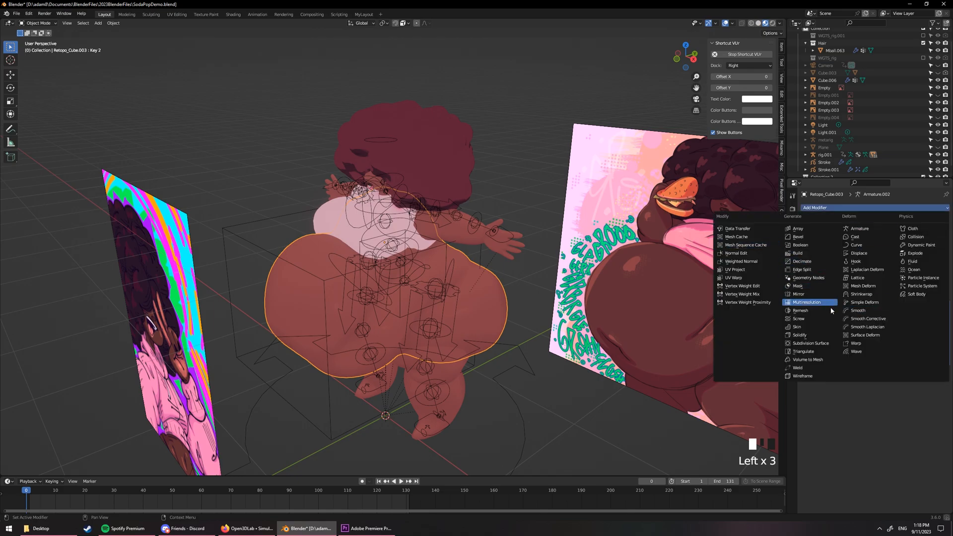
mouse_move(868, 318)
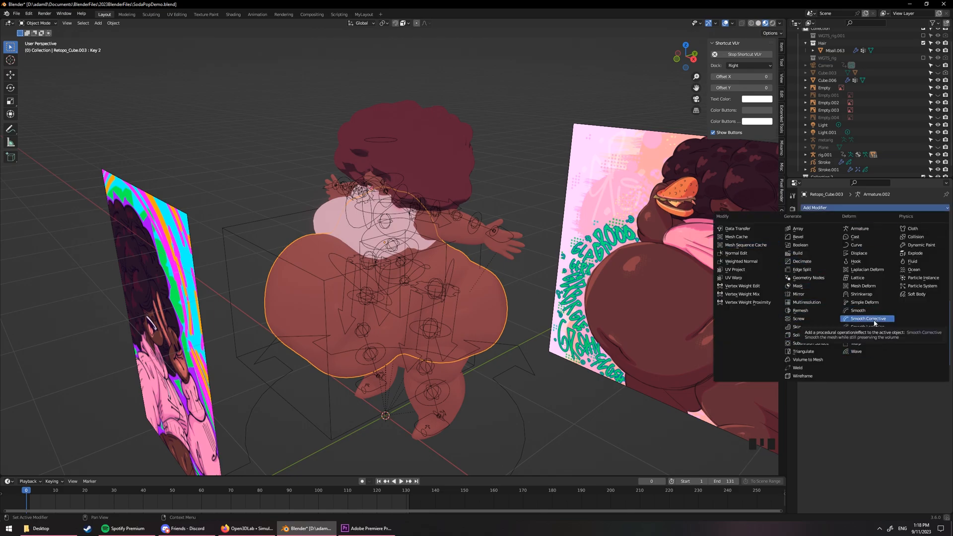
mouse_move(863, 302)
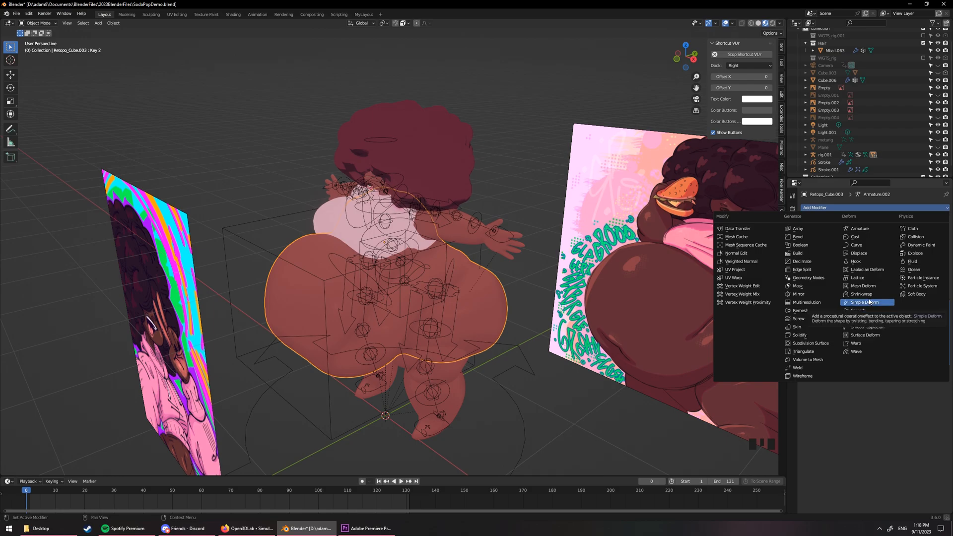
mouse_move(866, 335)
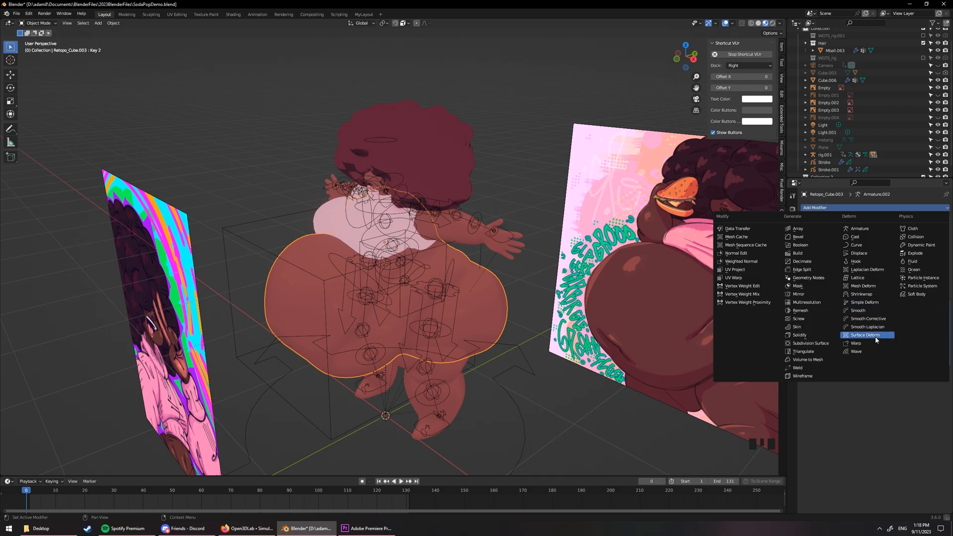
left_click(865, 335)
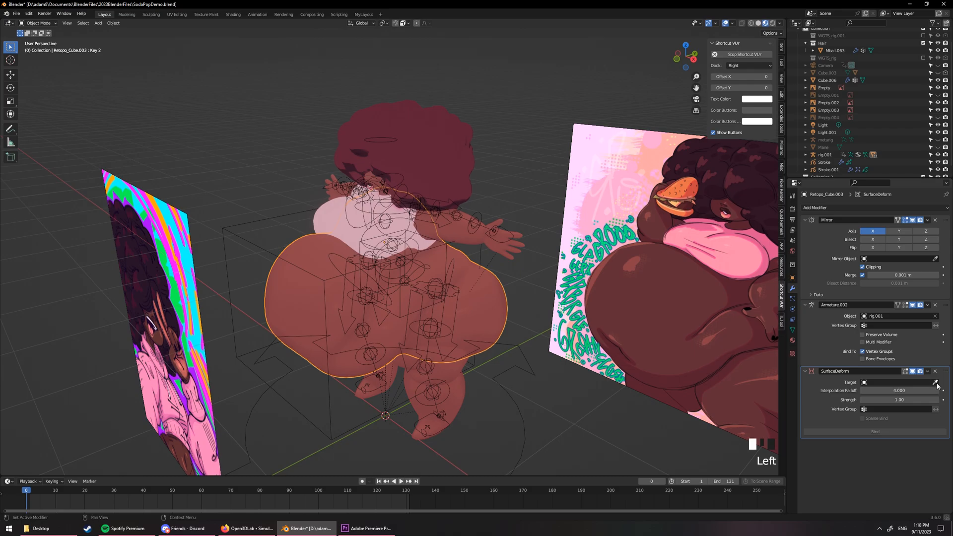
left_click(888, 382)
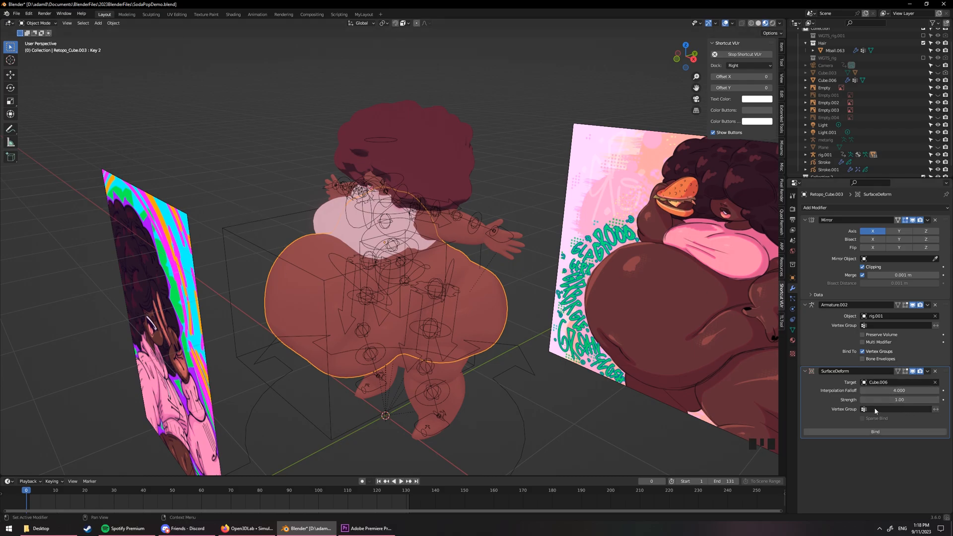
left_click(876, 431)
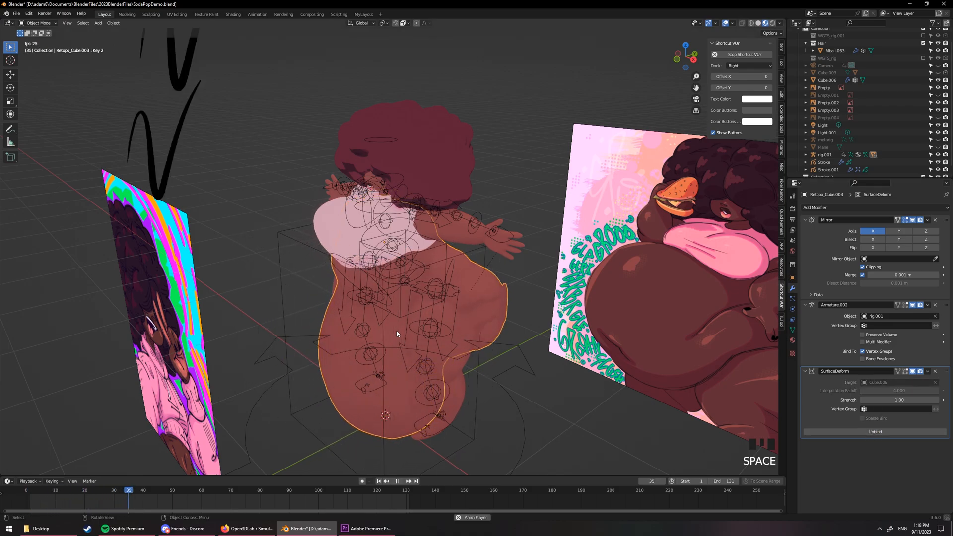
left_click(262, 490)
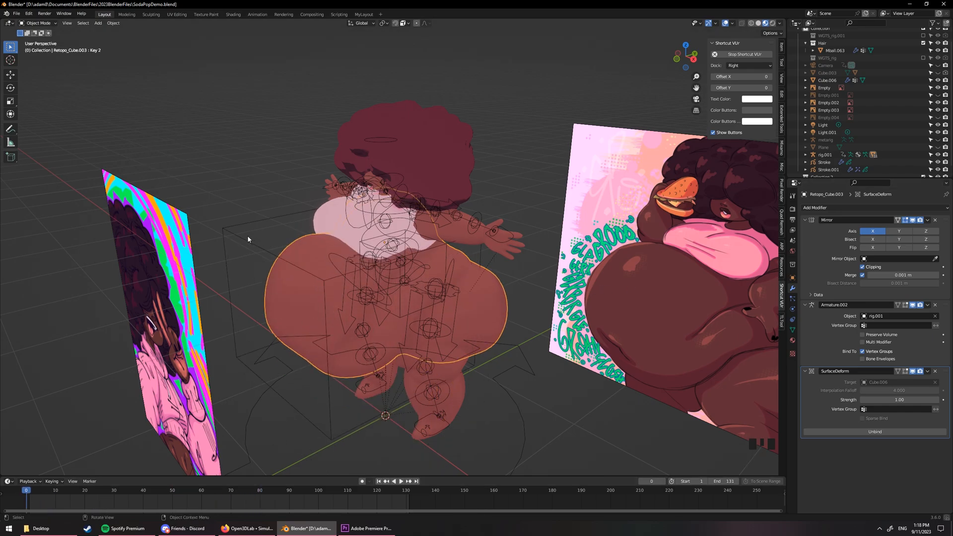
- Select the Cube.006 proxy and reveal the X symmetry options for weight painting
left_click(827, 80)
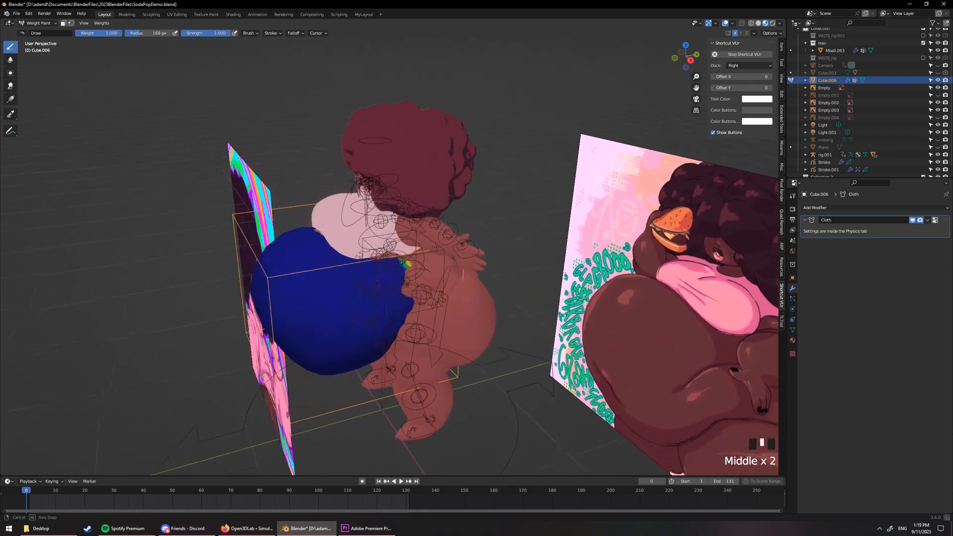
scroll("up", 3)
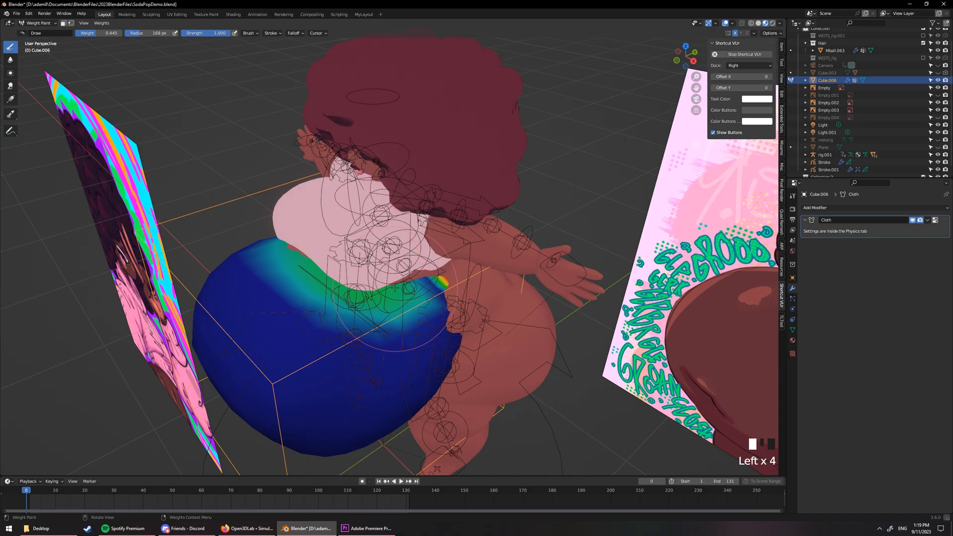
key("ctrl+z")
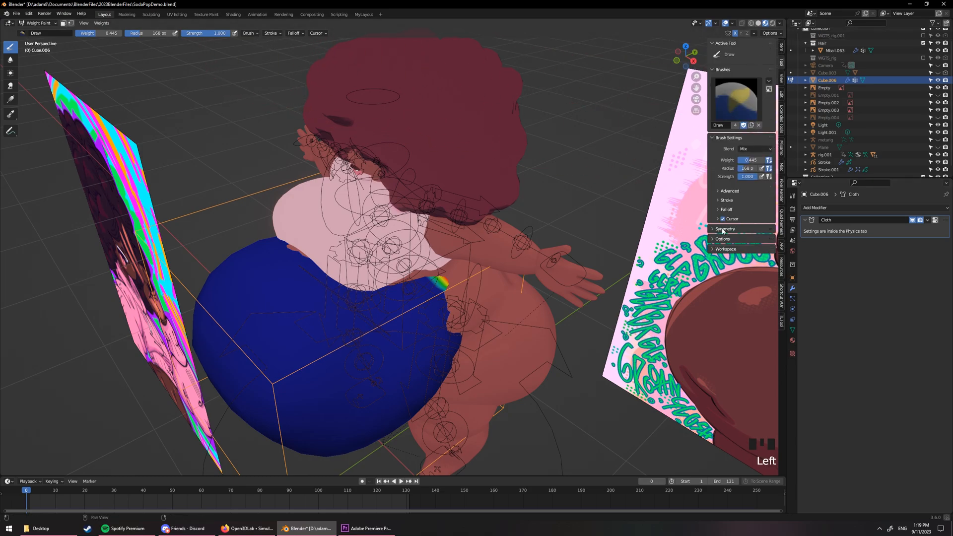
left_click(712, 230)
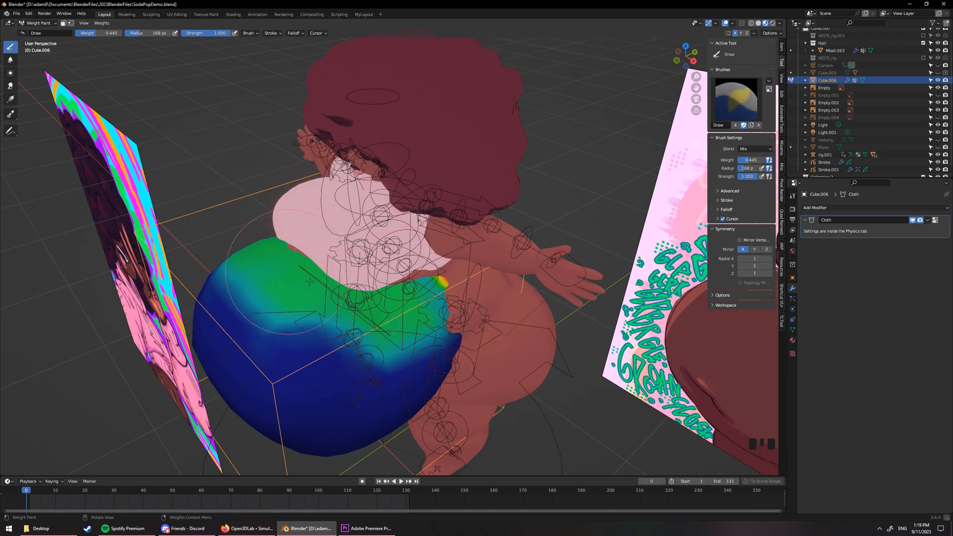
- Check the painted weights in local view, return to the full scene, and enter Edit Mode
key("space")
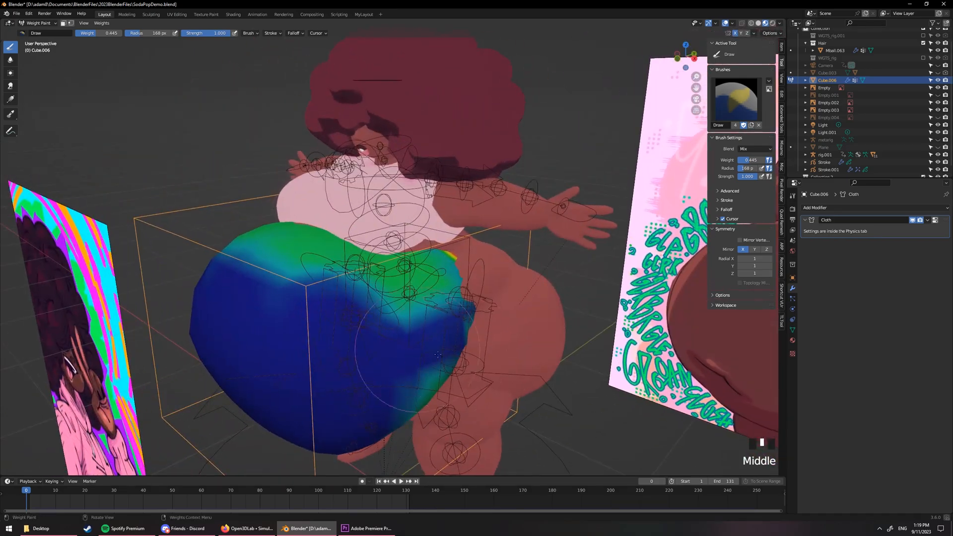
key("space")
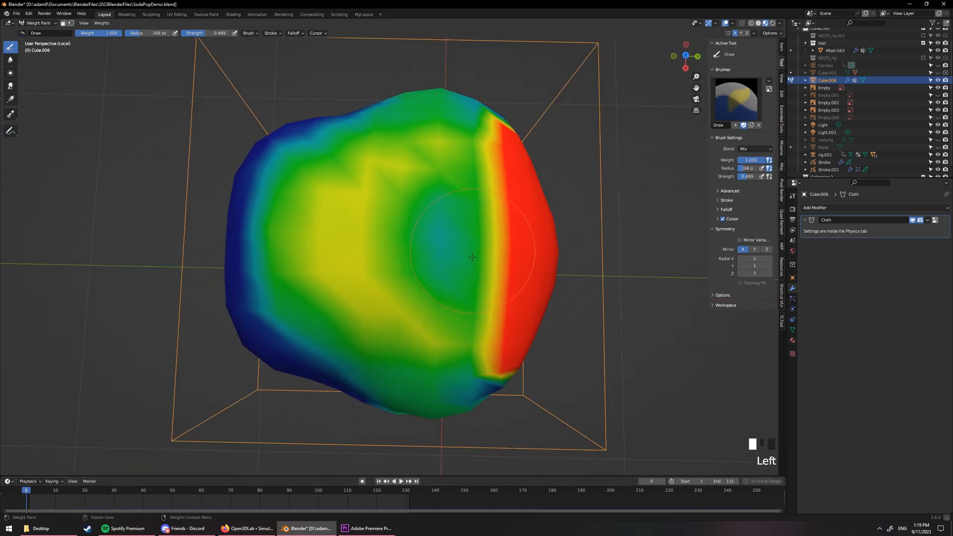
scroll("down", 3)
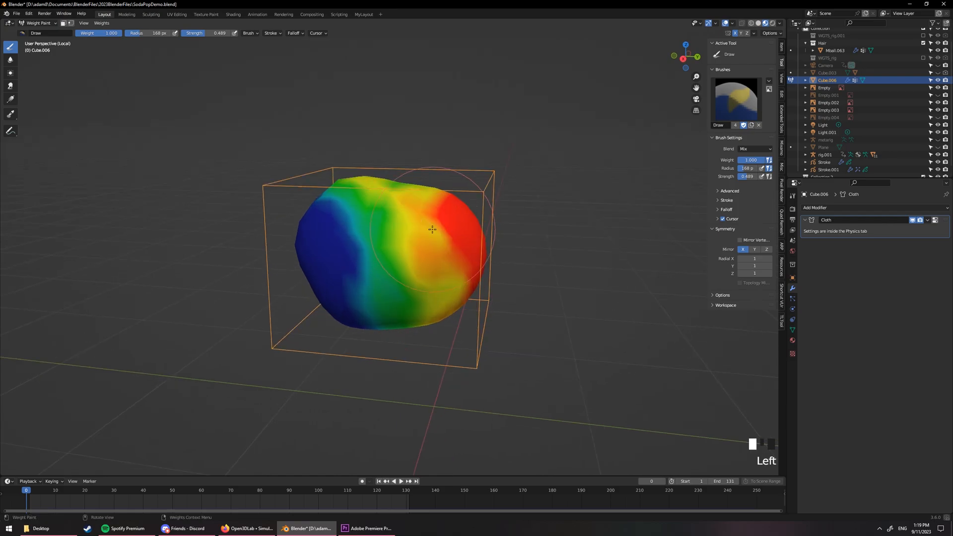
key("space")
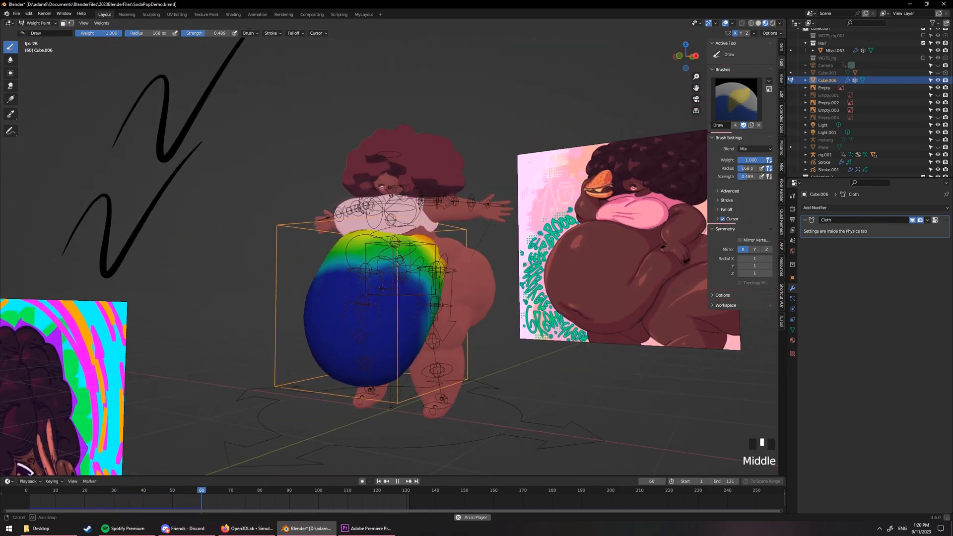
key("Tab")
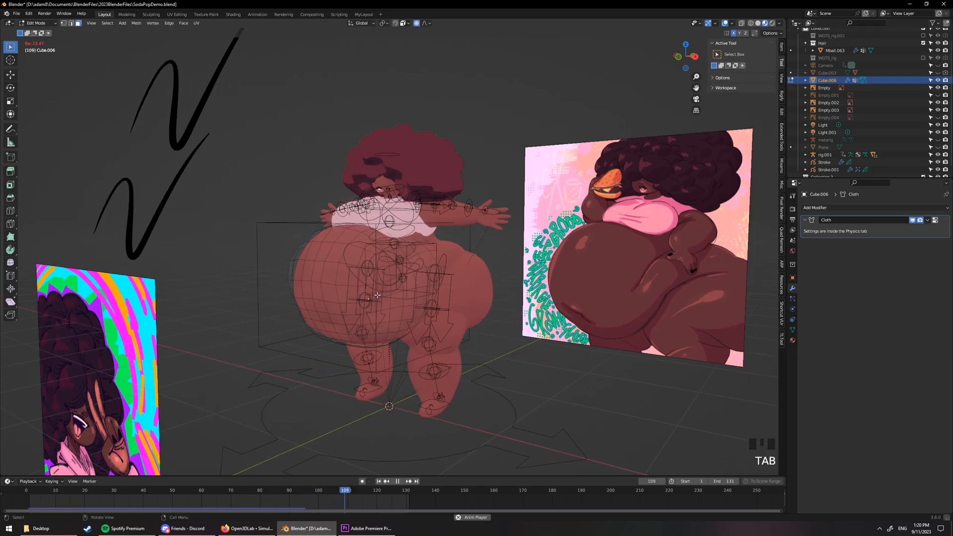
- Stop playback and reselect Retopo_Cube.003 with its bound Surface Deform modifier showing
left_click(36, 23)
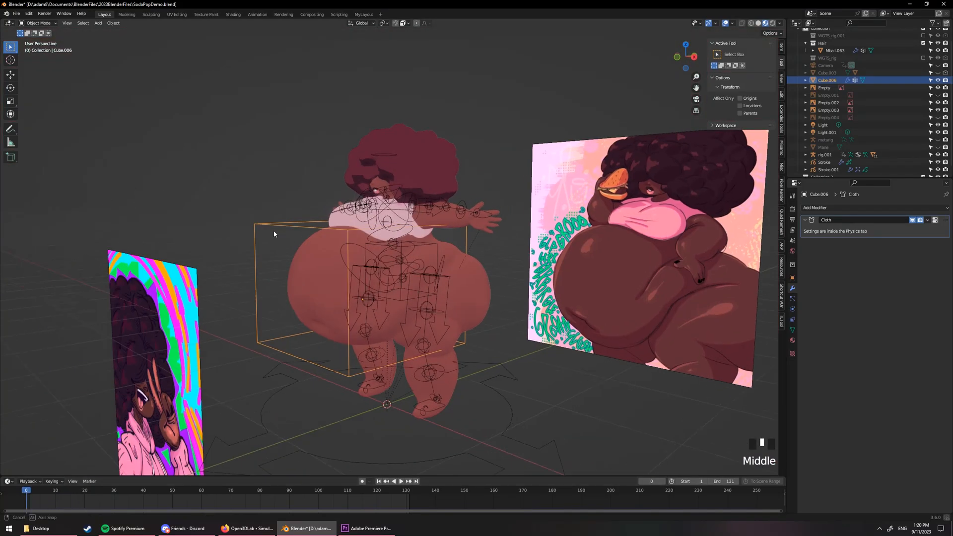
key("space")
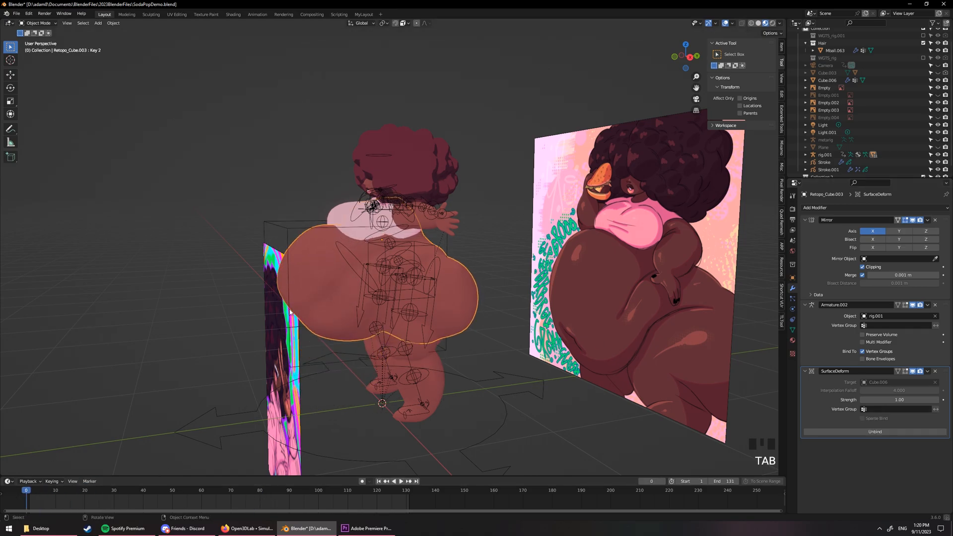
- Assign the front belly vertices to vertex group 'Group' and use it in Surface Deform
key("Tab")
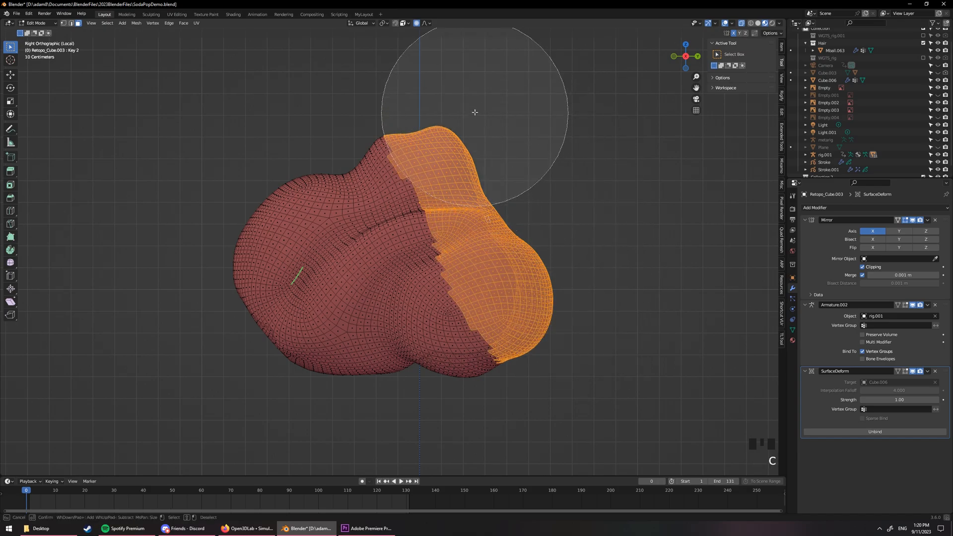
key("NUMPAD_SLASH")
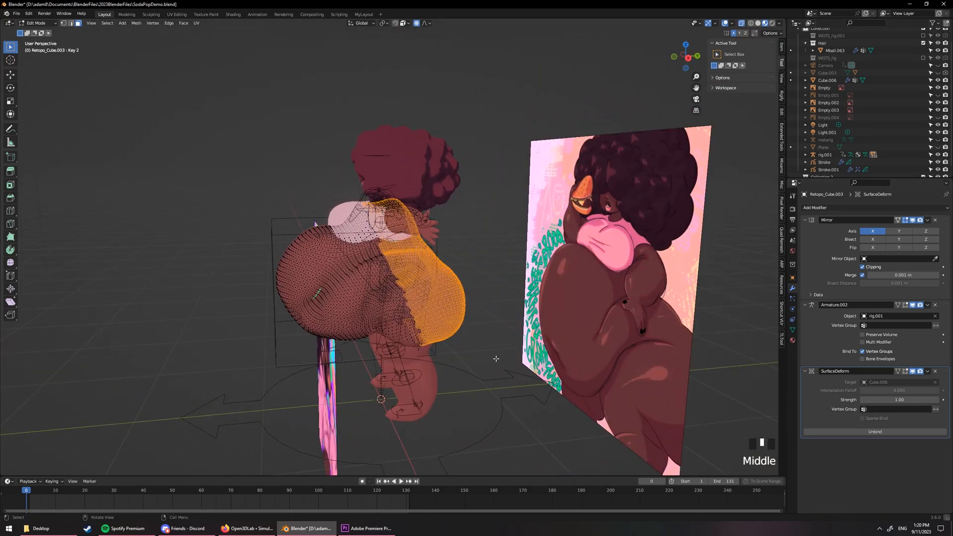
key("ctrl+g")
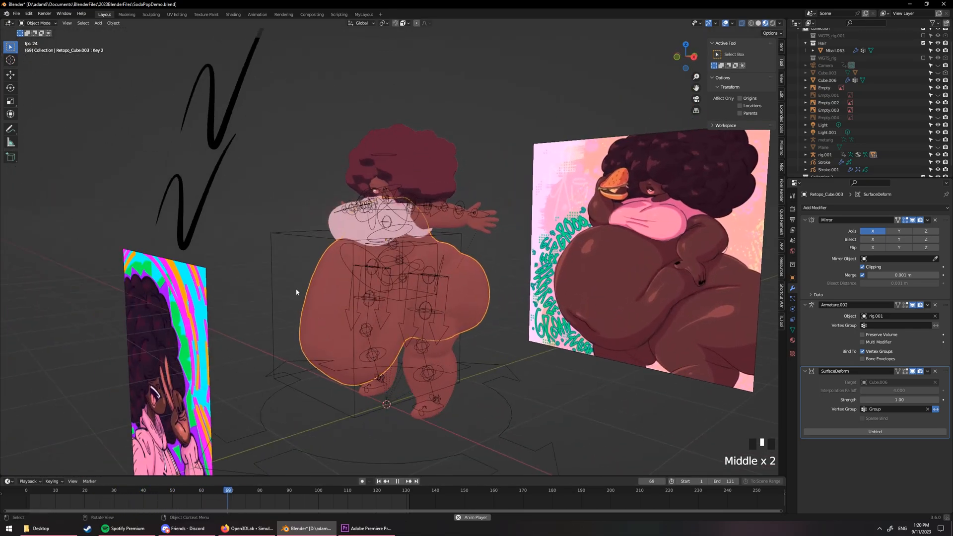
left_click(38, 22)
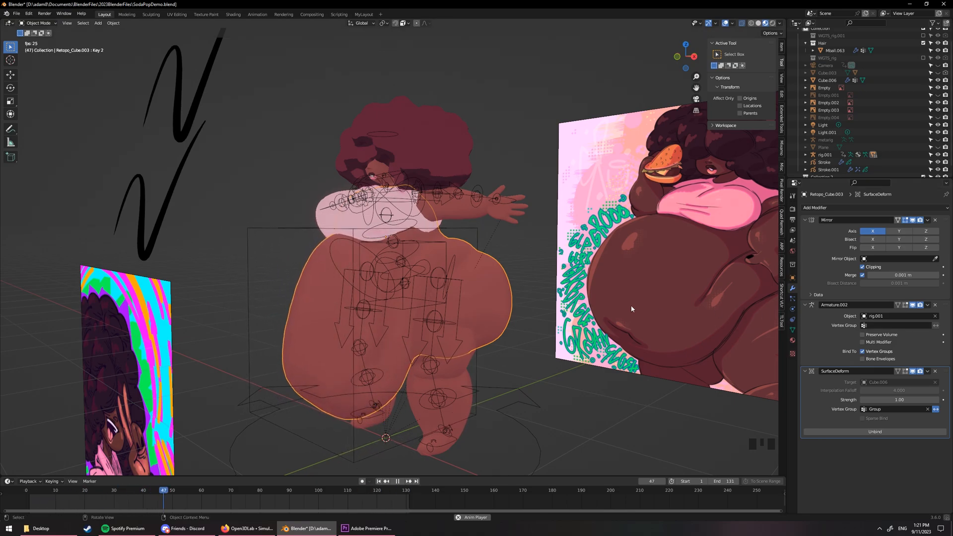
- Stop playback, add a UV Sphere collision object beside the character, and show the Animation workspace
key("space")
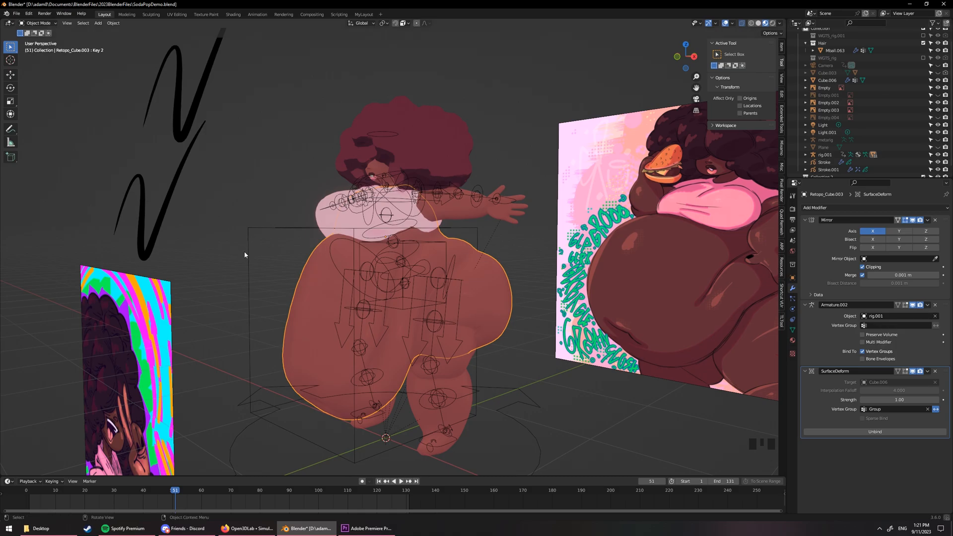
mouse_move(212, 196)
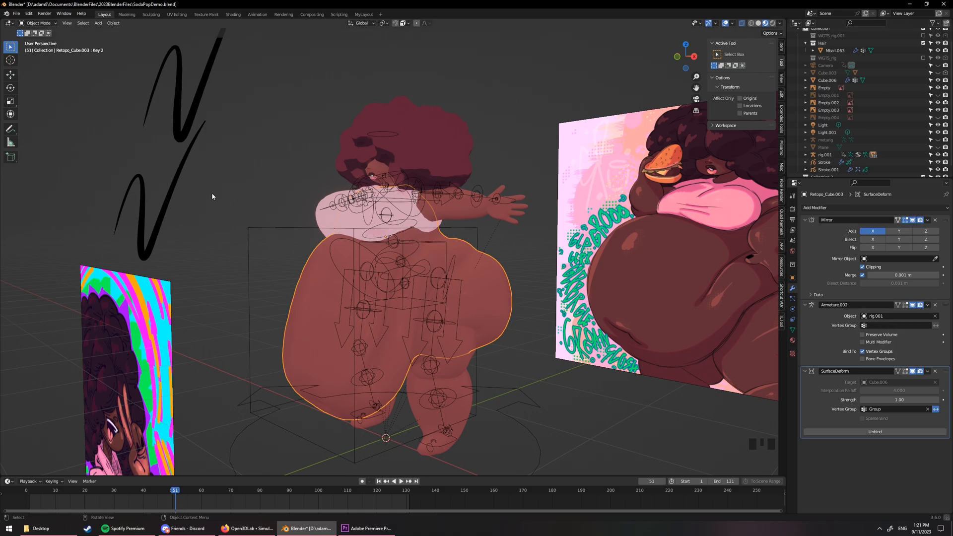
key("shift+a")
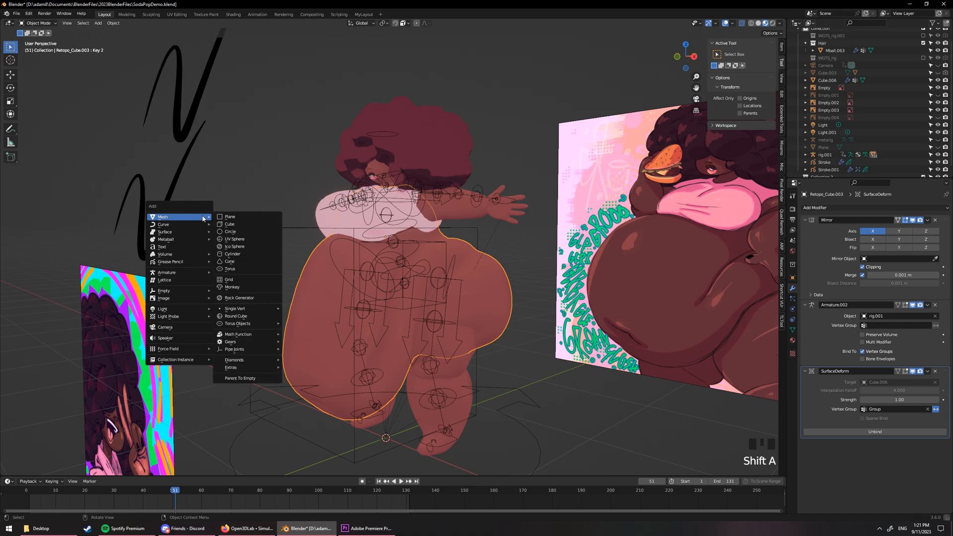
mouse_move(231, 232)
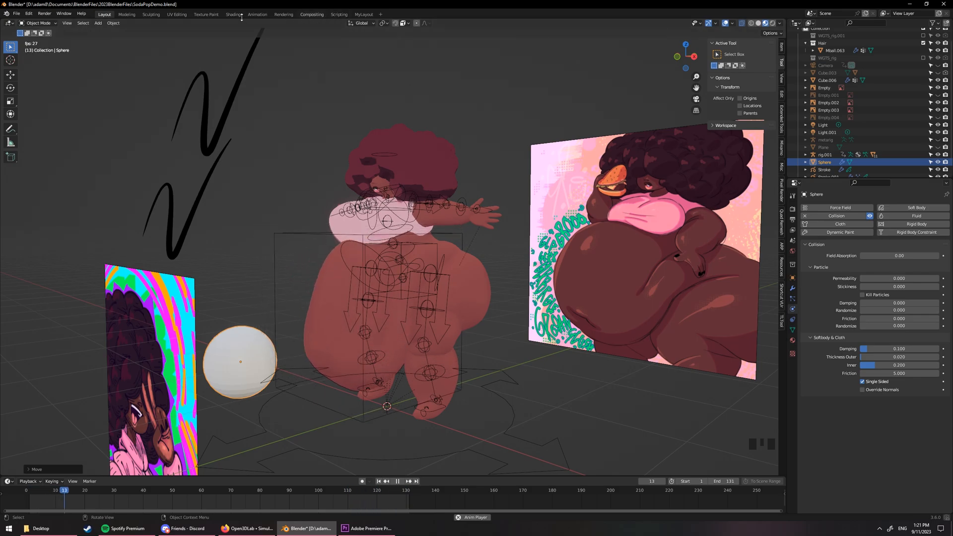
left_click(257, 14)
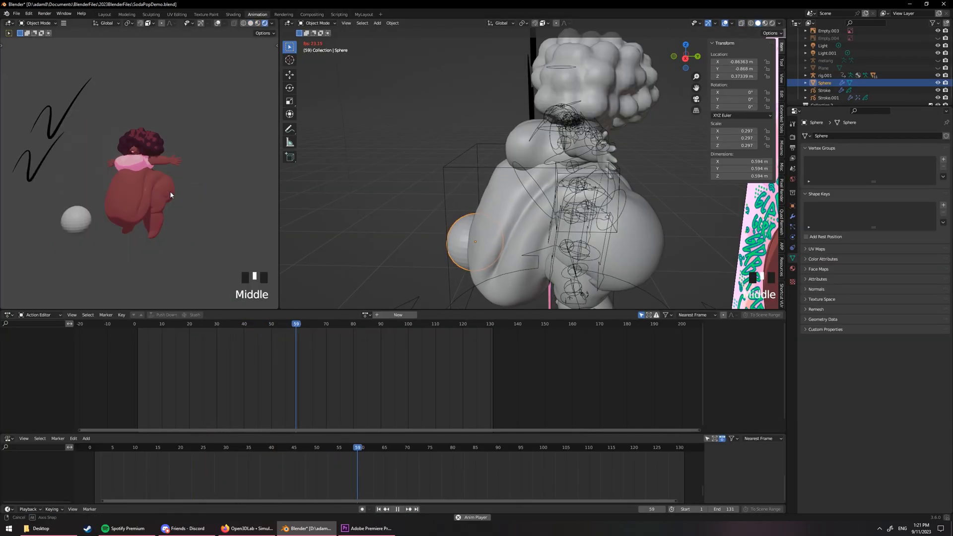